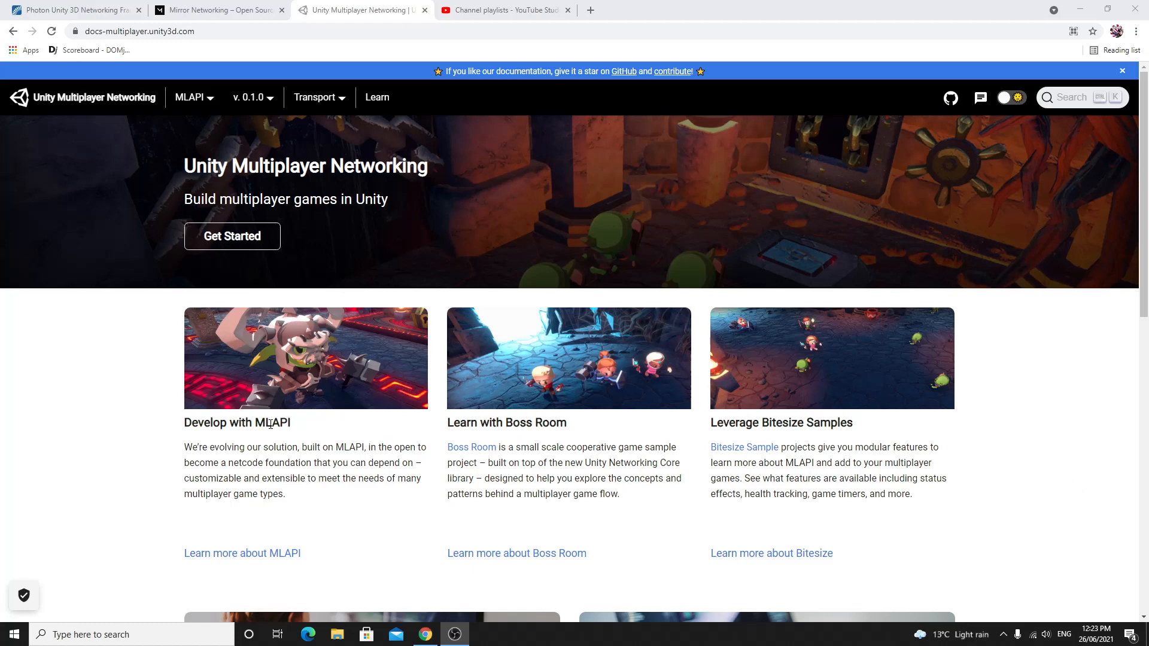
mouse_move(326, 440)
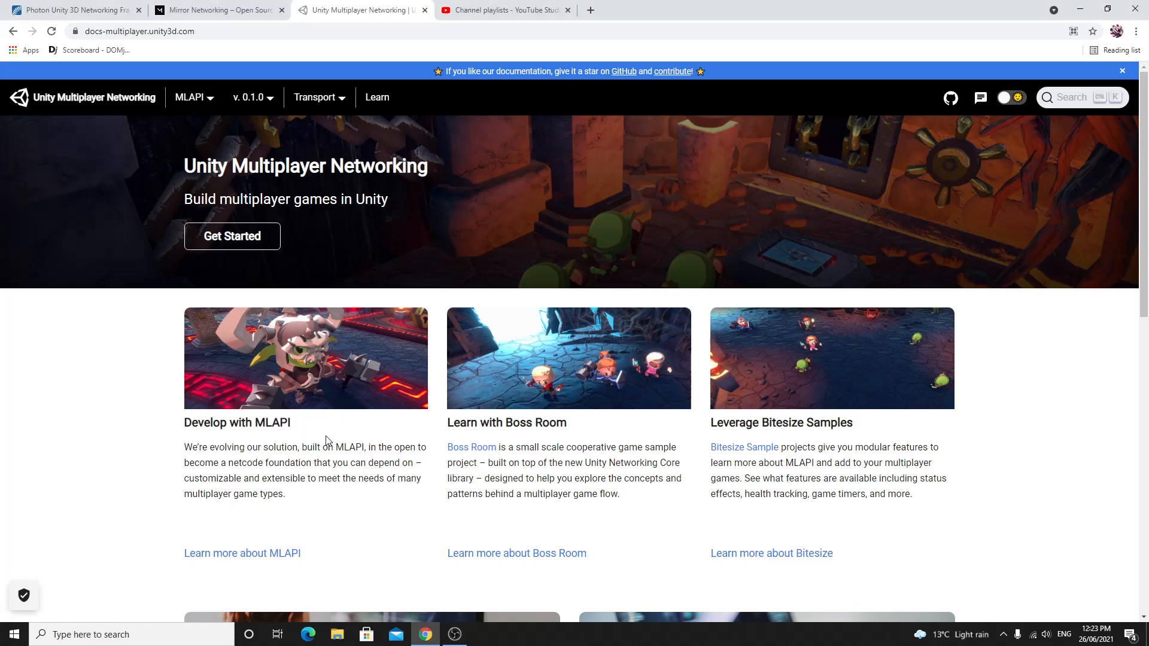
mouse_move(292, 166)
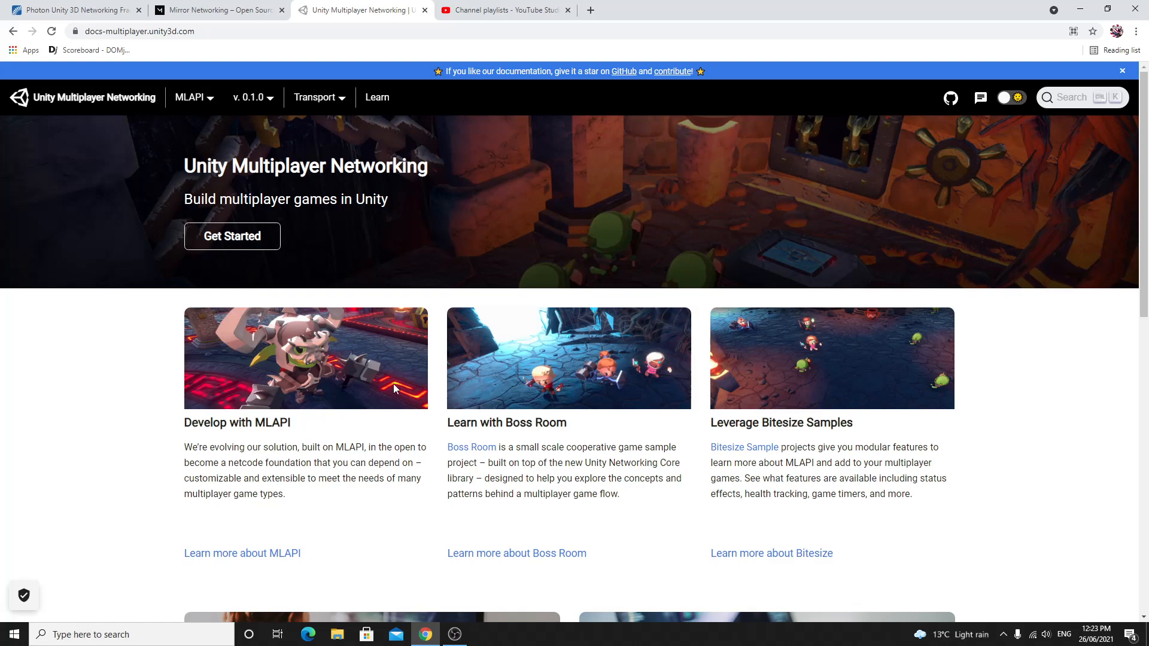
Step: Scroll the MLAPI docs landing page down and back up to locate the Boss Room link
scroll(down, 3)
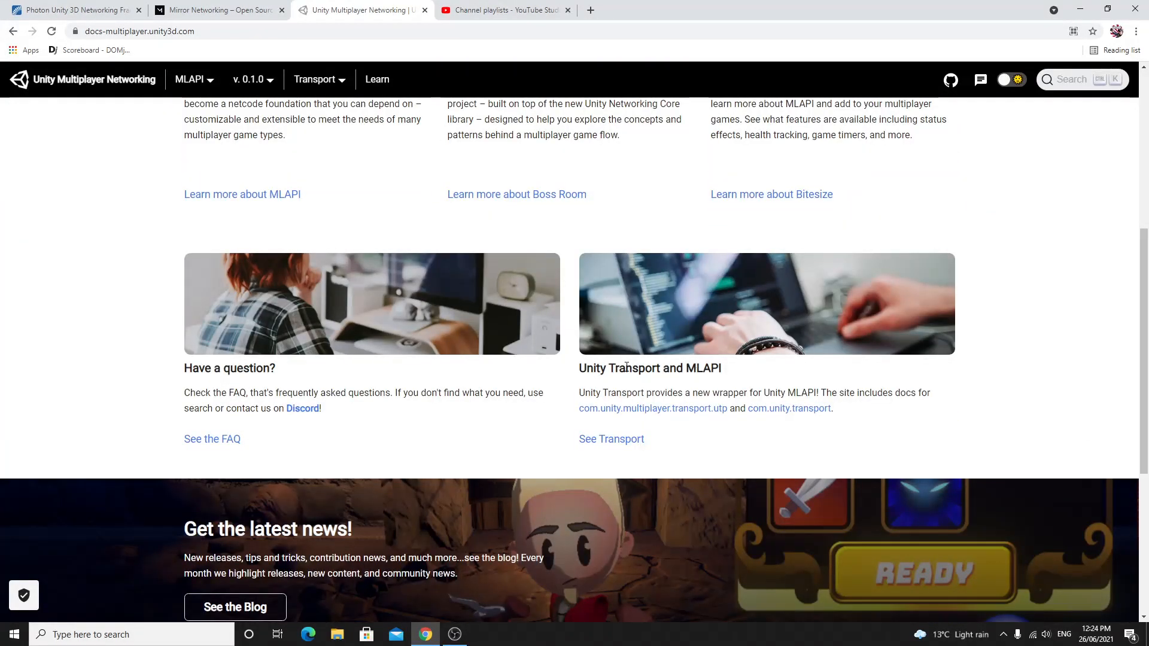
scroll(up, 3)
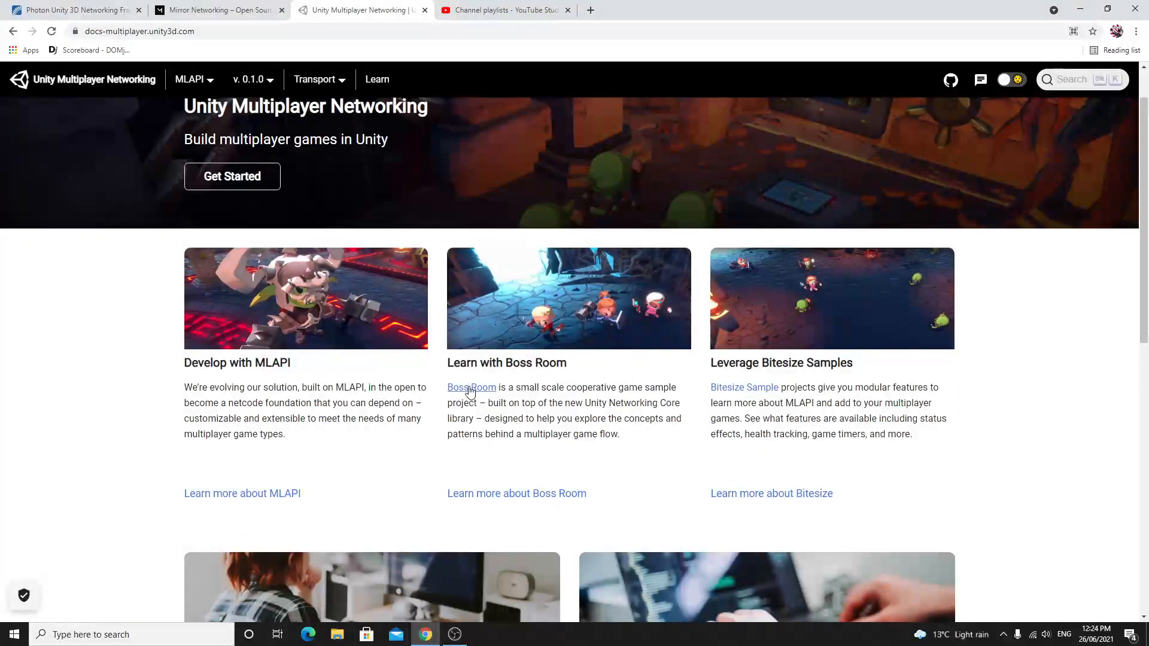
mouse_move(470, 388)
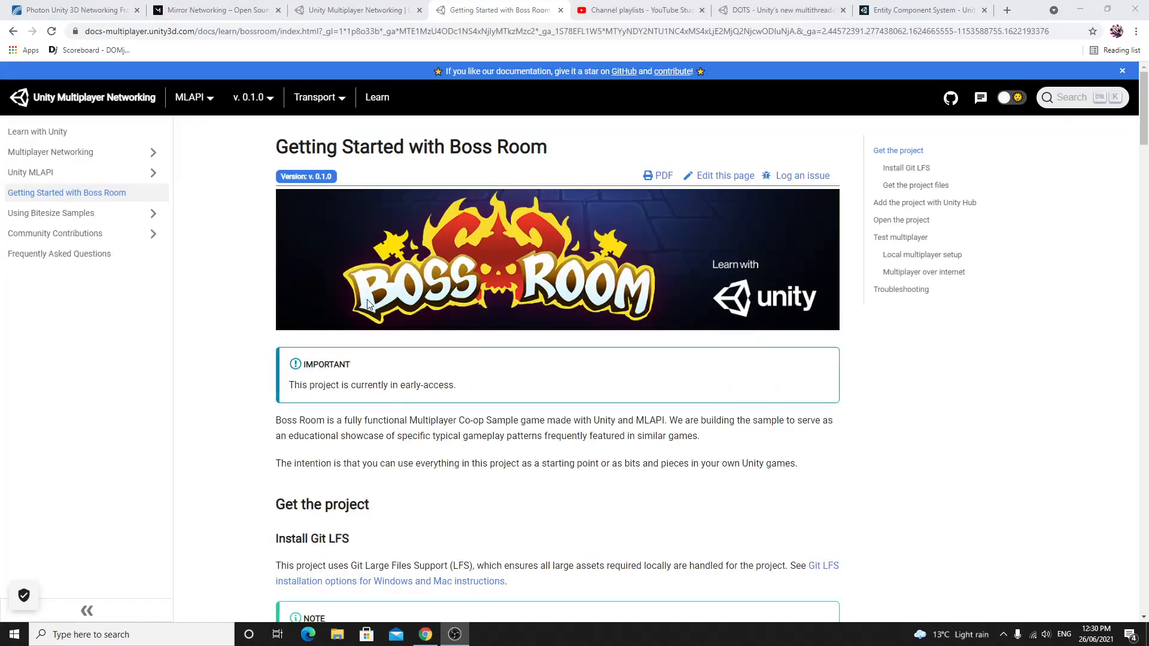
scroll(down, 3)
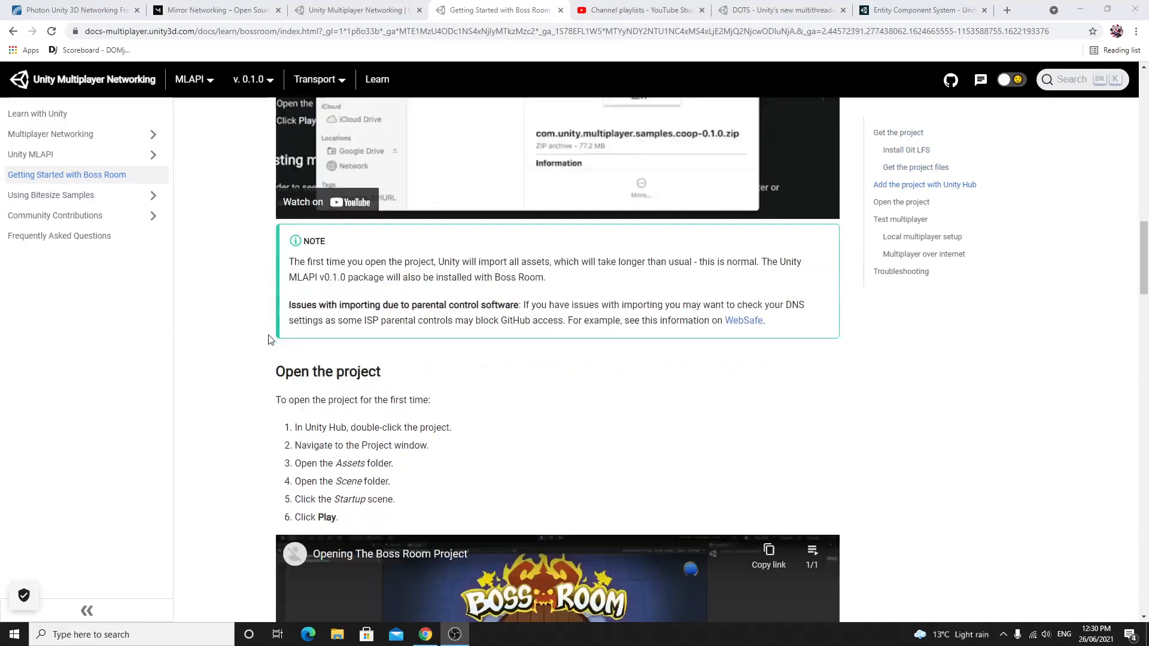
scroll(down, 3)
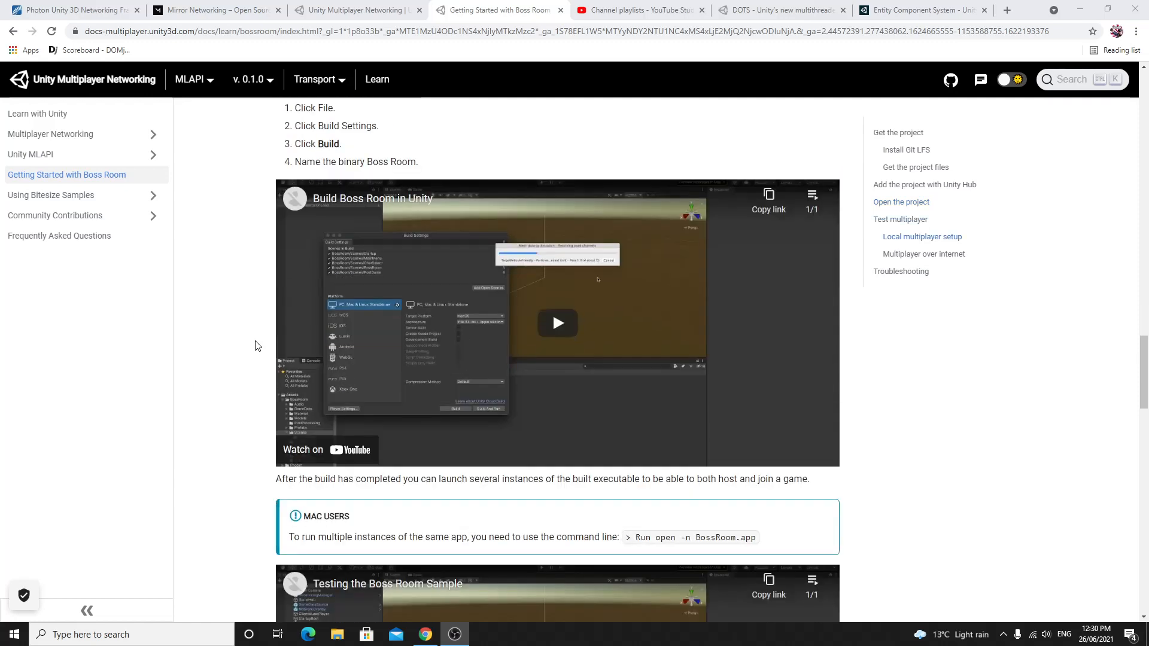
scroll(down, 3)
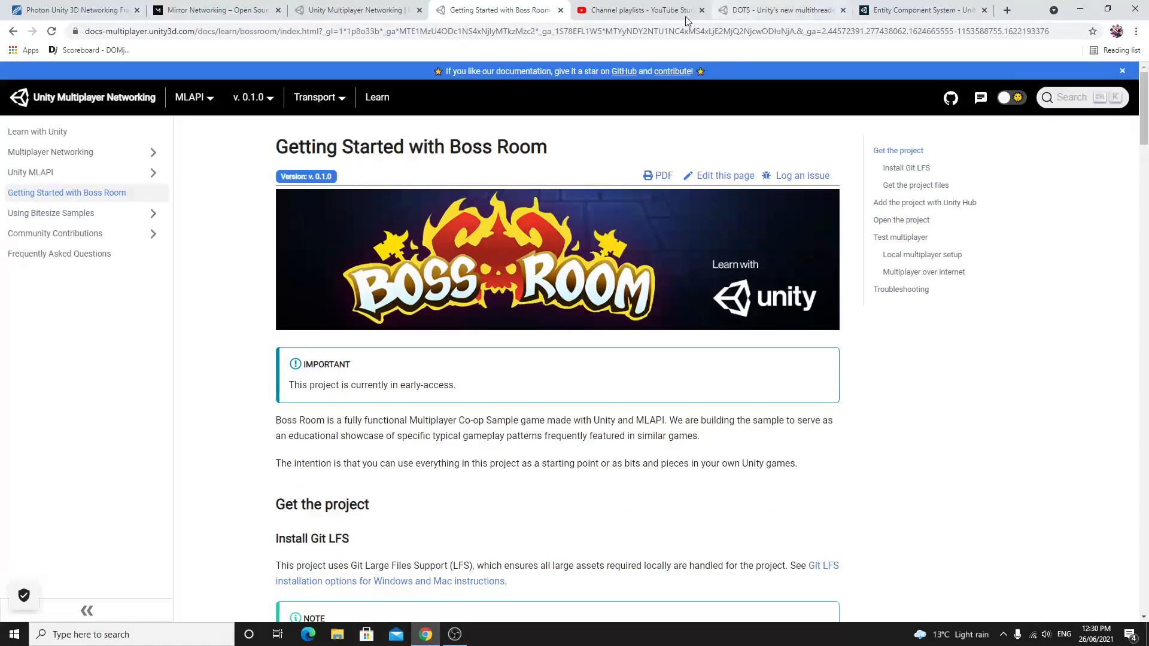
mouse_move(639, 10)
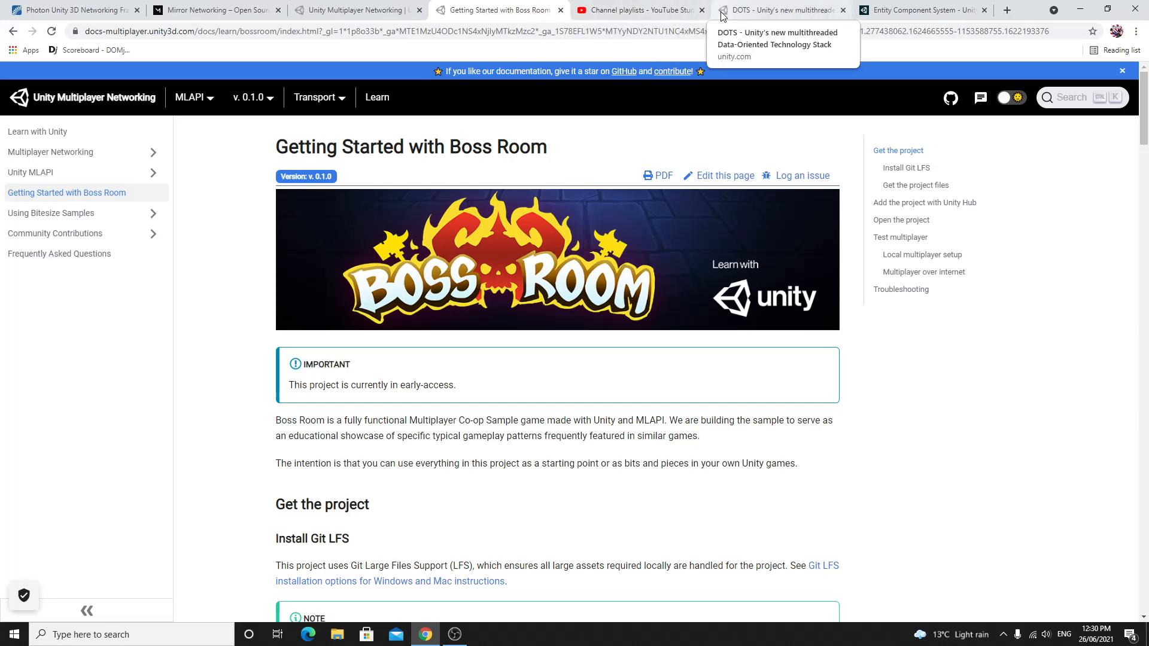
mouse_move(748, 13)
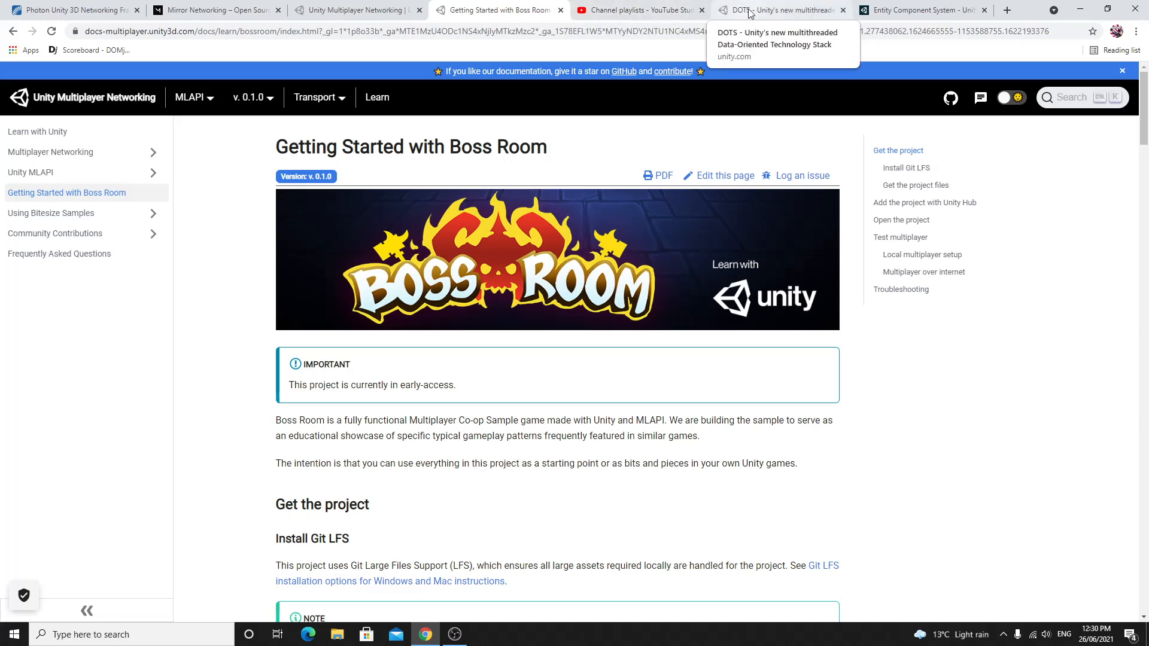
Step: Skim the DOTS overview page, then switch to the Entity Component System tutorial and view its steps
click(780, 10)
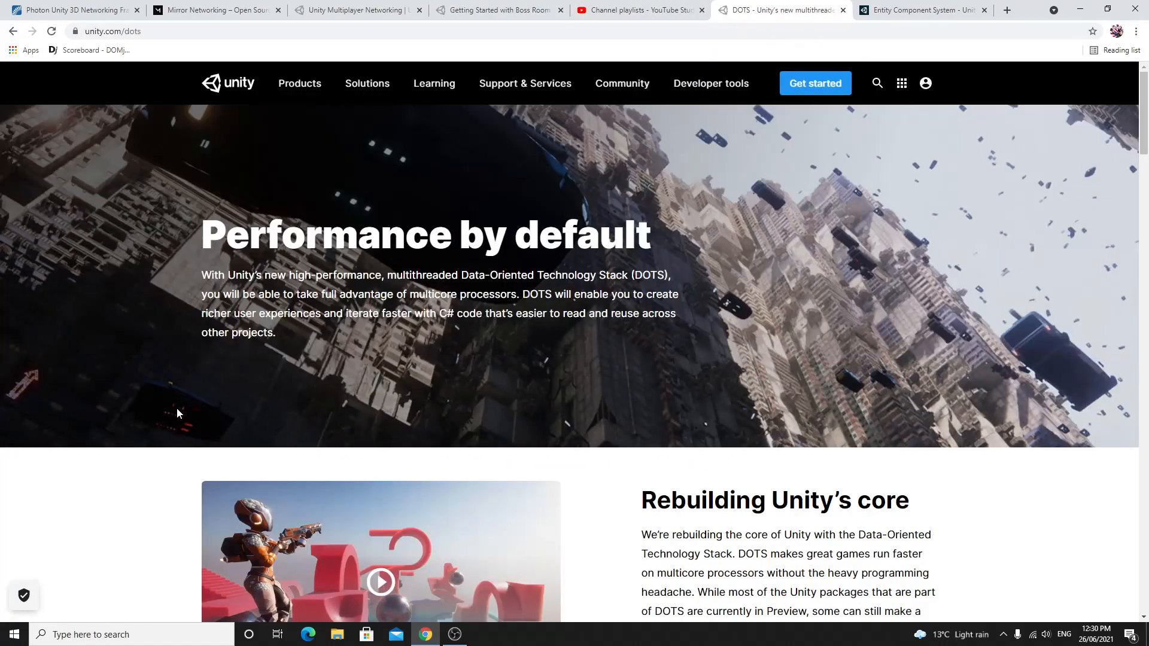
scroll(down, 3)
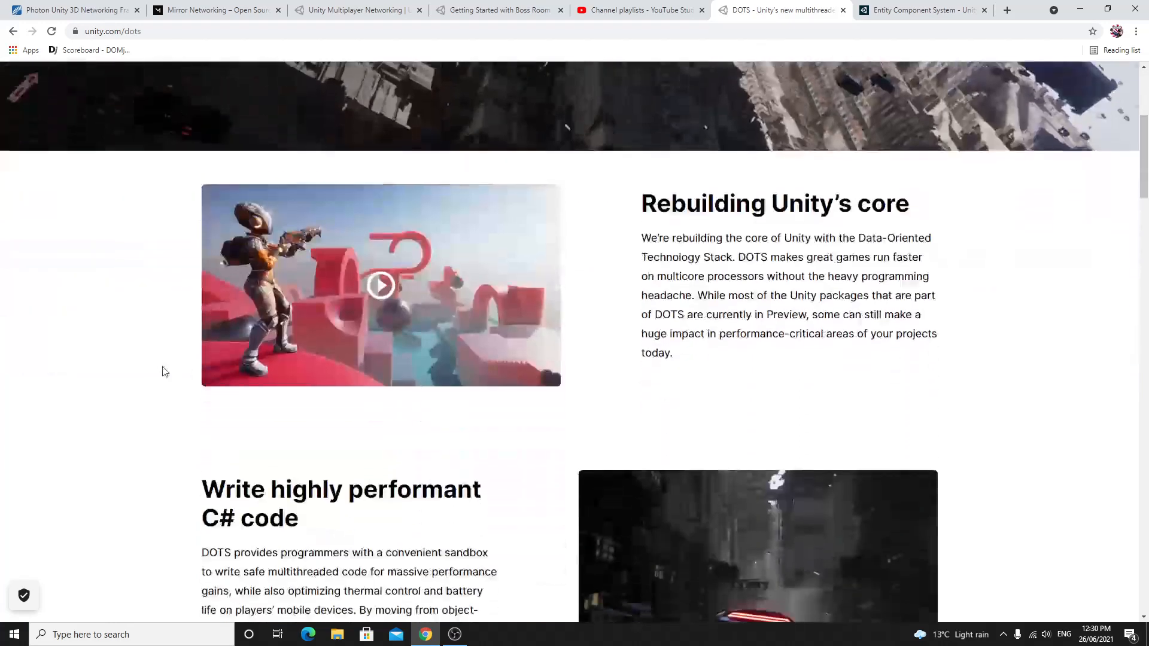
scroll(down, 3)
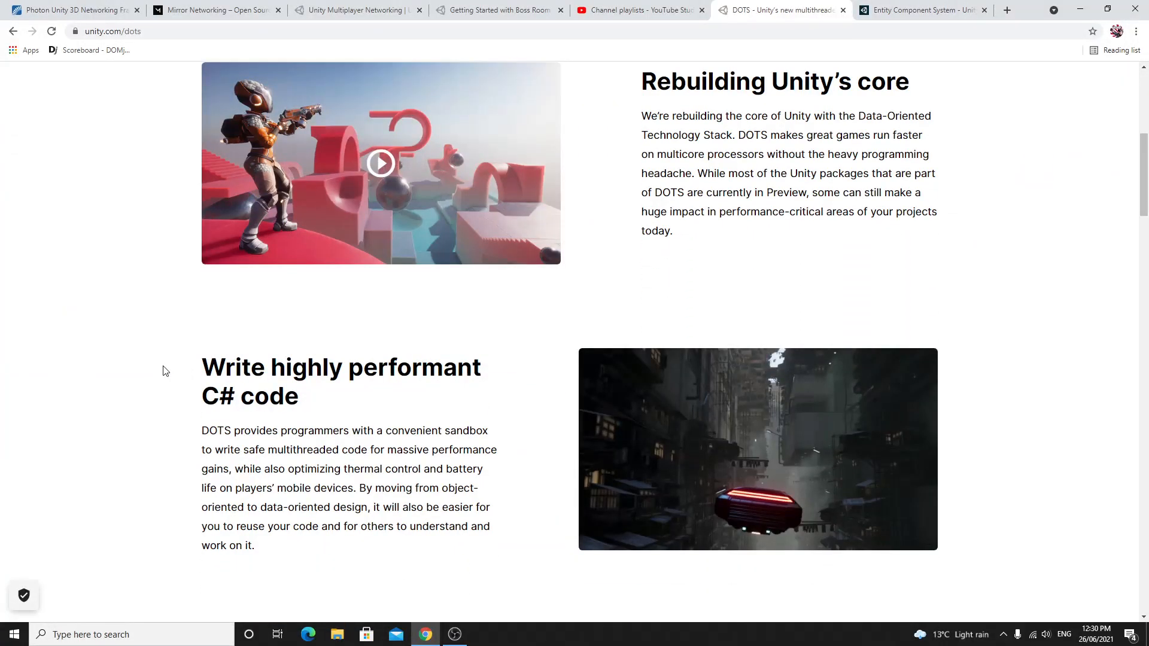
click(920, 10)
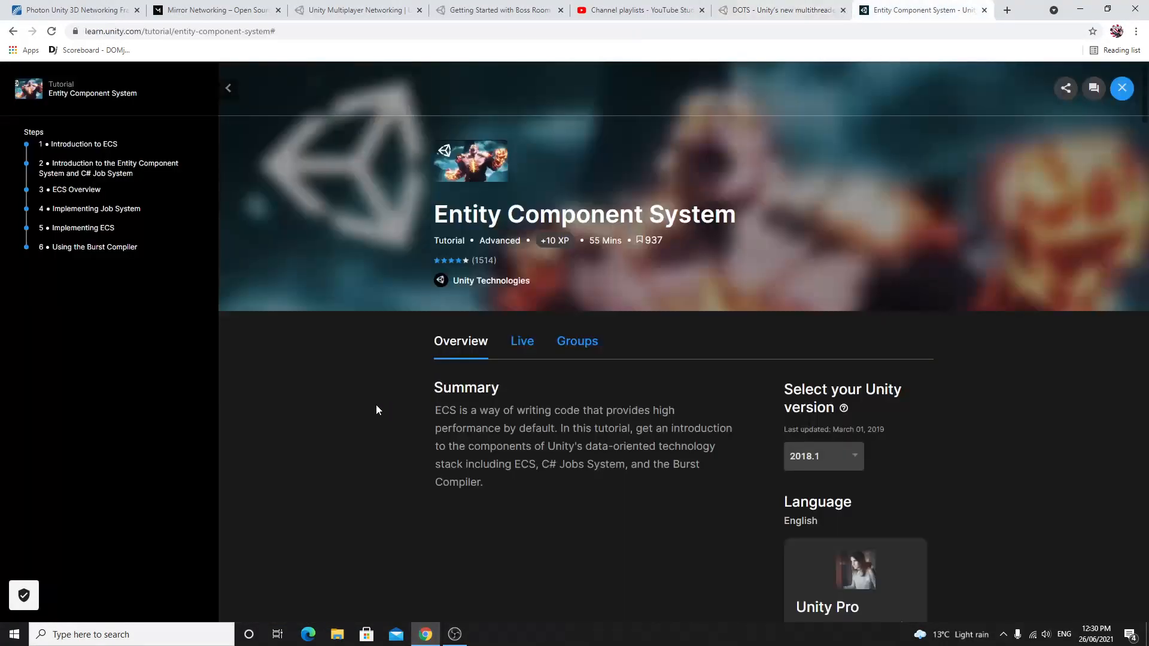
mouse_move(388, 407)
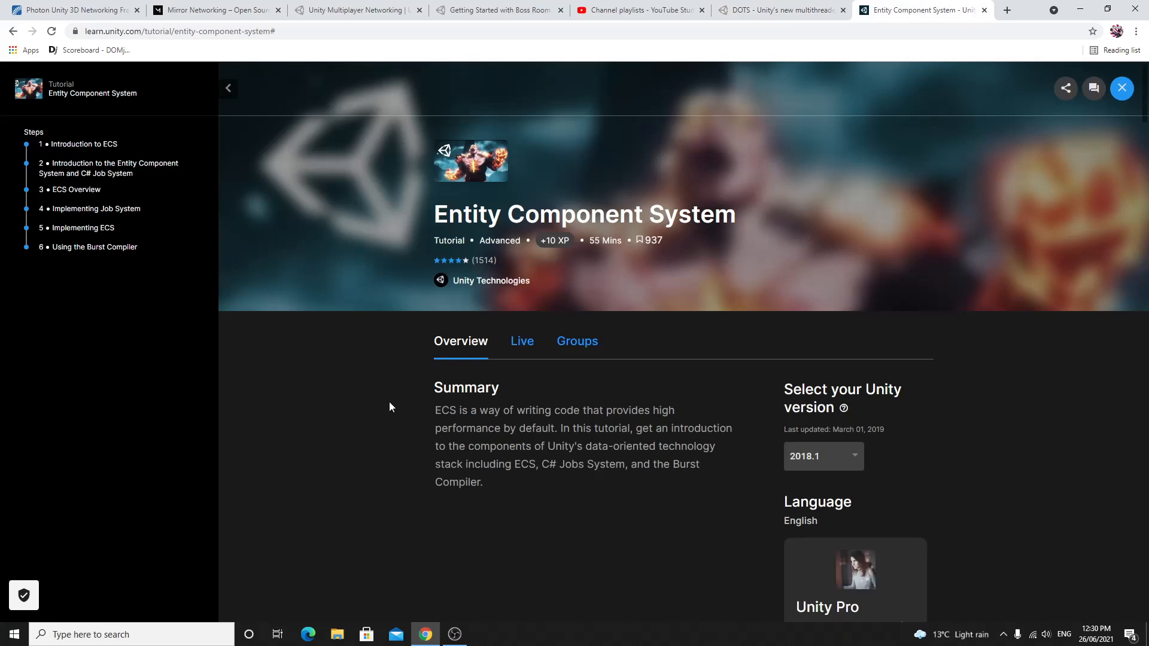
scroll(down, 3)
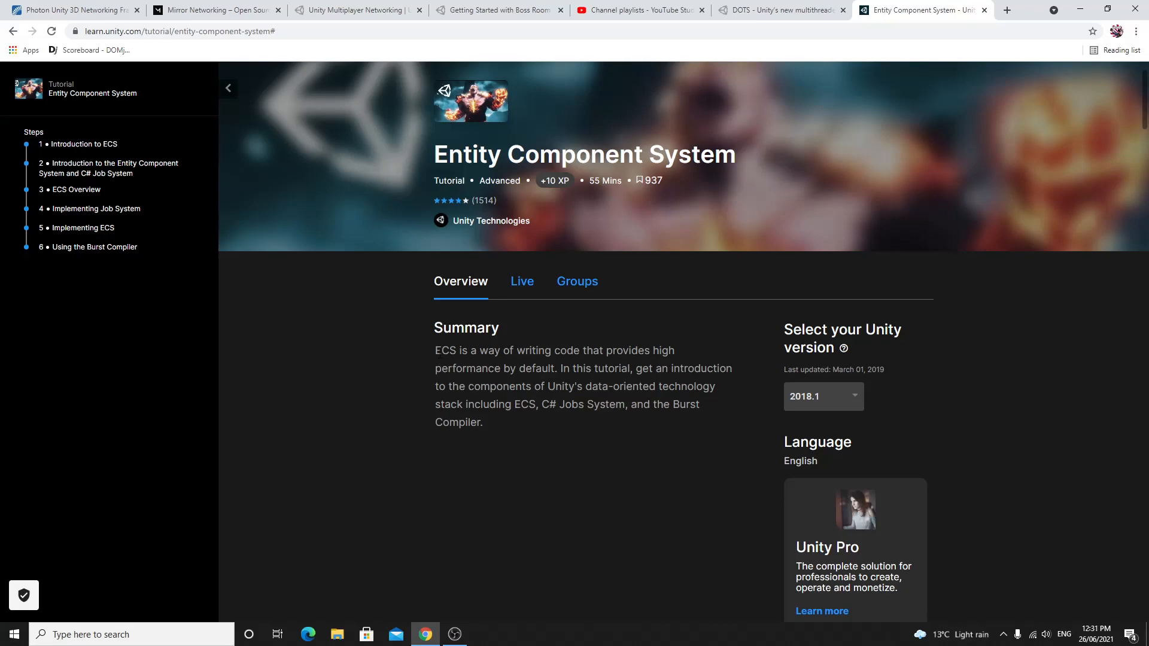
mouse_move(518, 343)
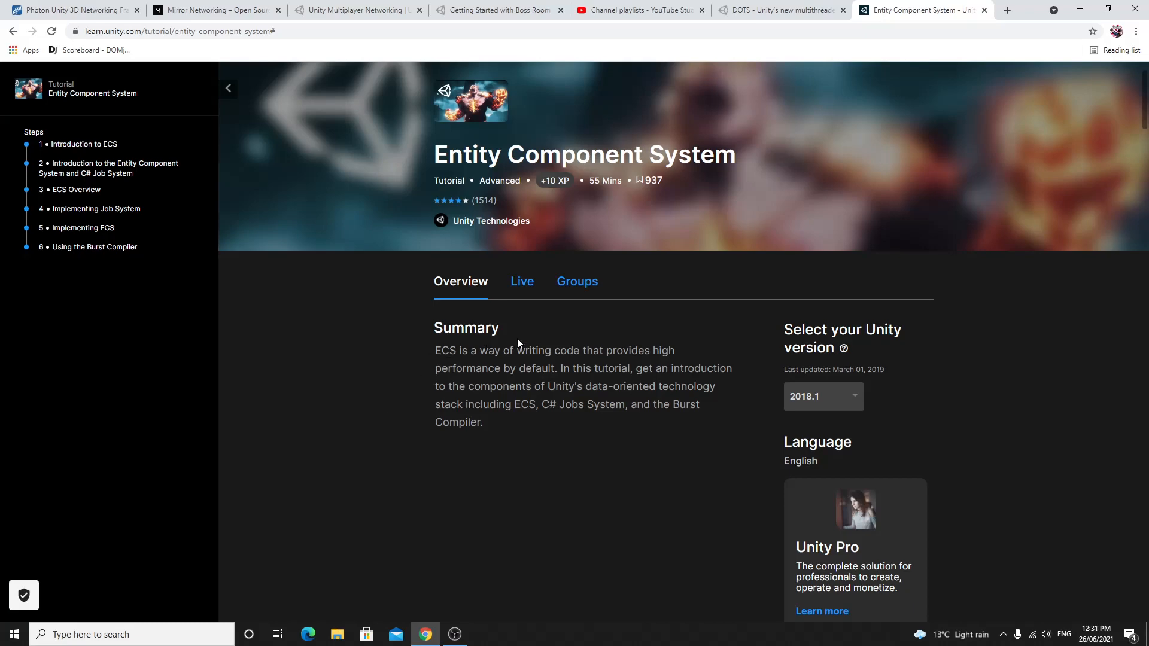
mouse_move(627, 77)
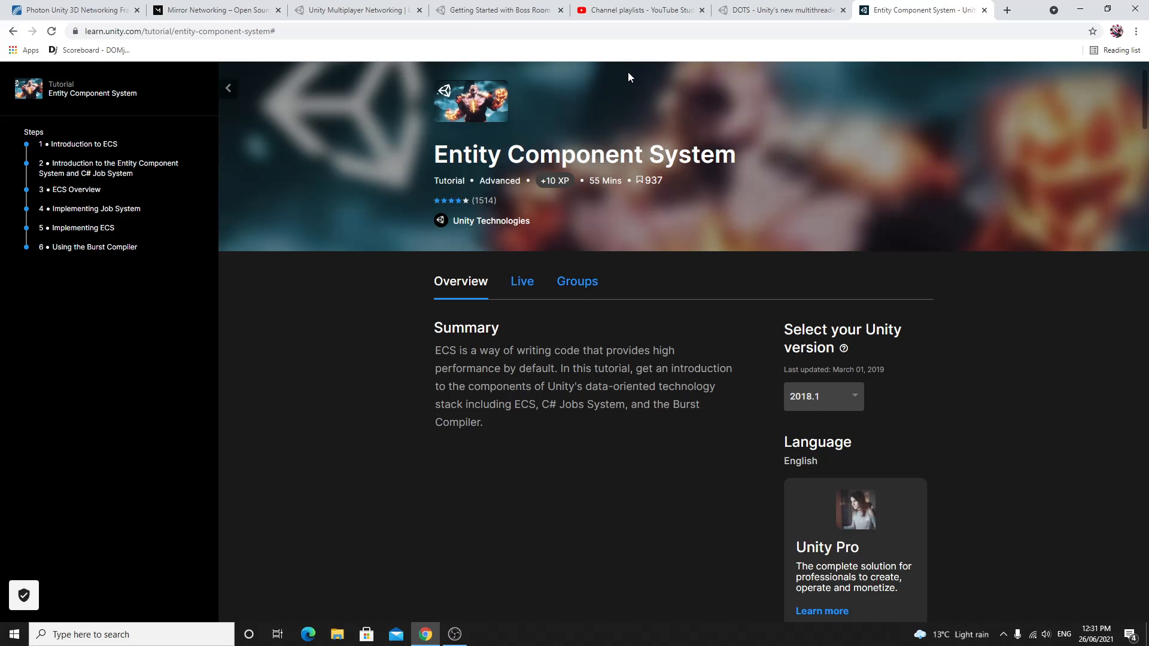
mouse_move(632, 76)
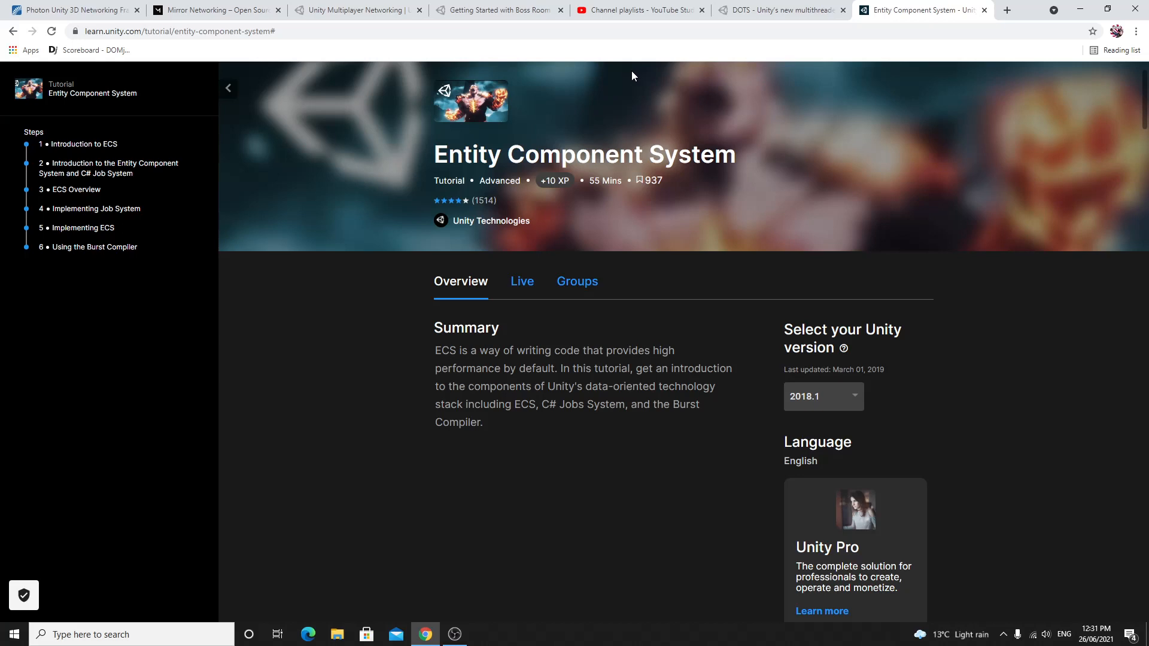
mouse_move(631, 52)
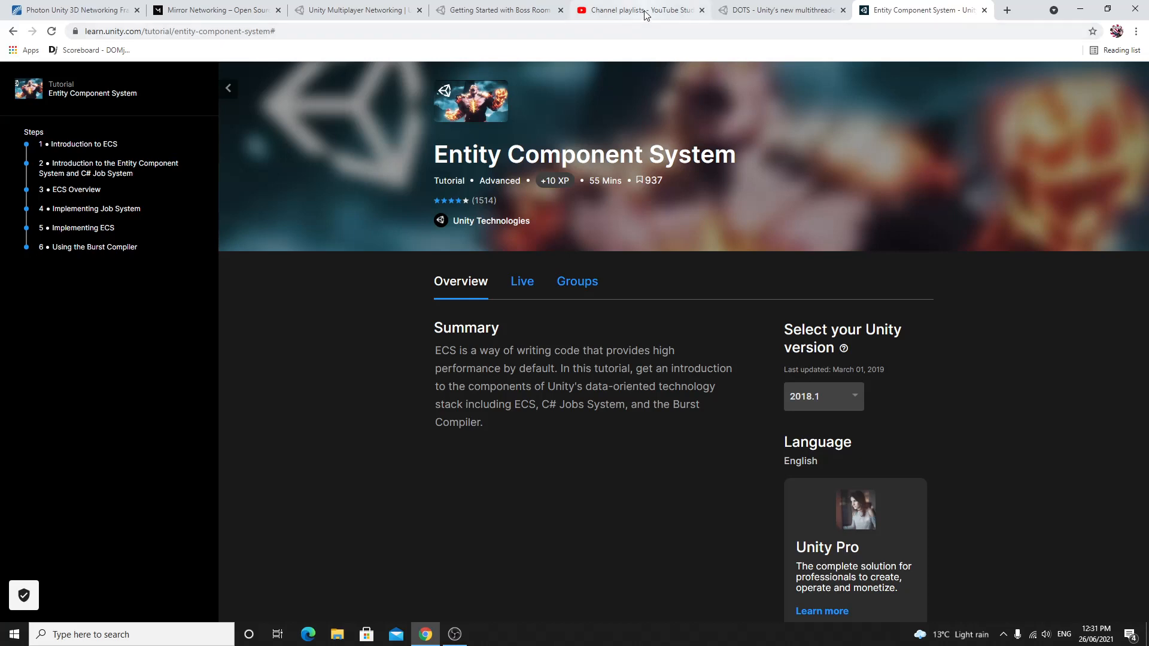
mouse_move(637, 10)
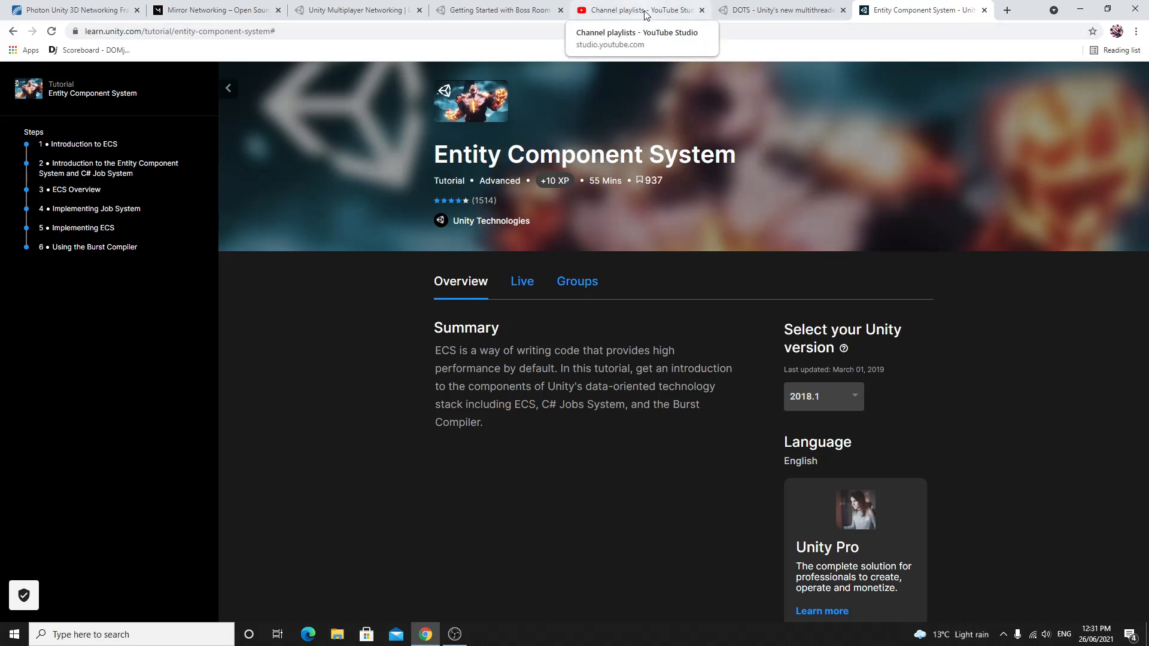
Step: Switch to the YouTube Studio Channel playlists page and scroll the playlist table
click(639, 9)
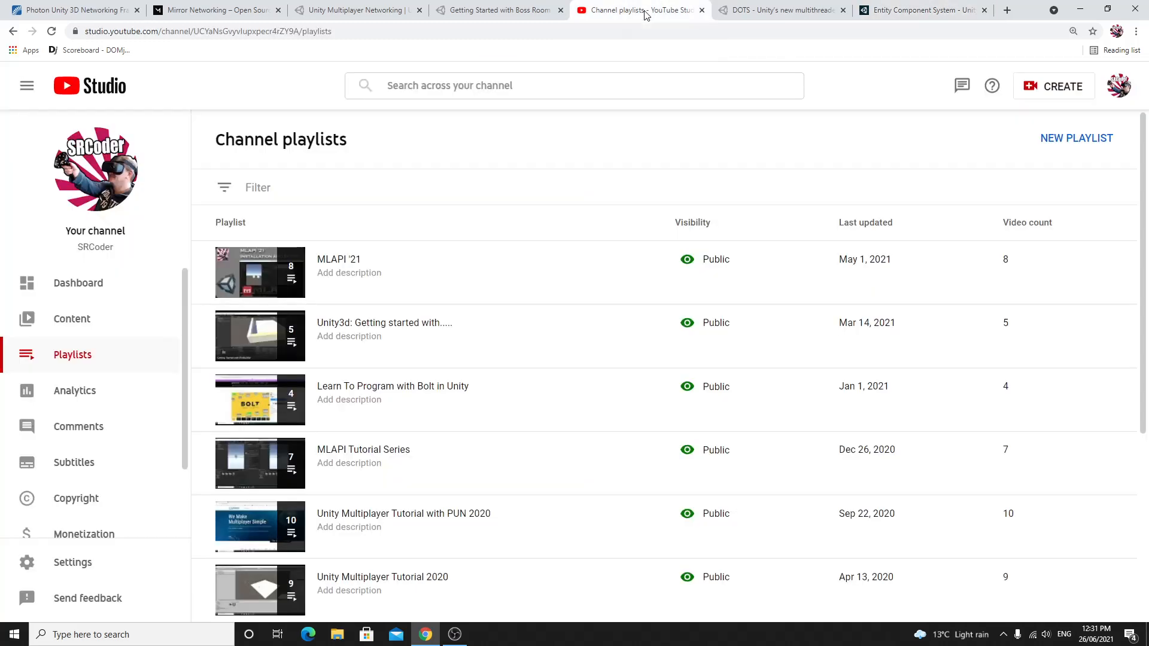
mouse_move(480, 150)
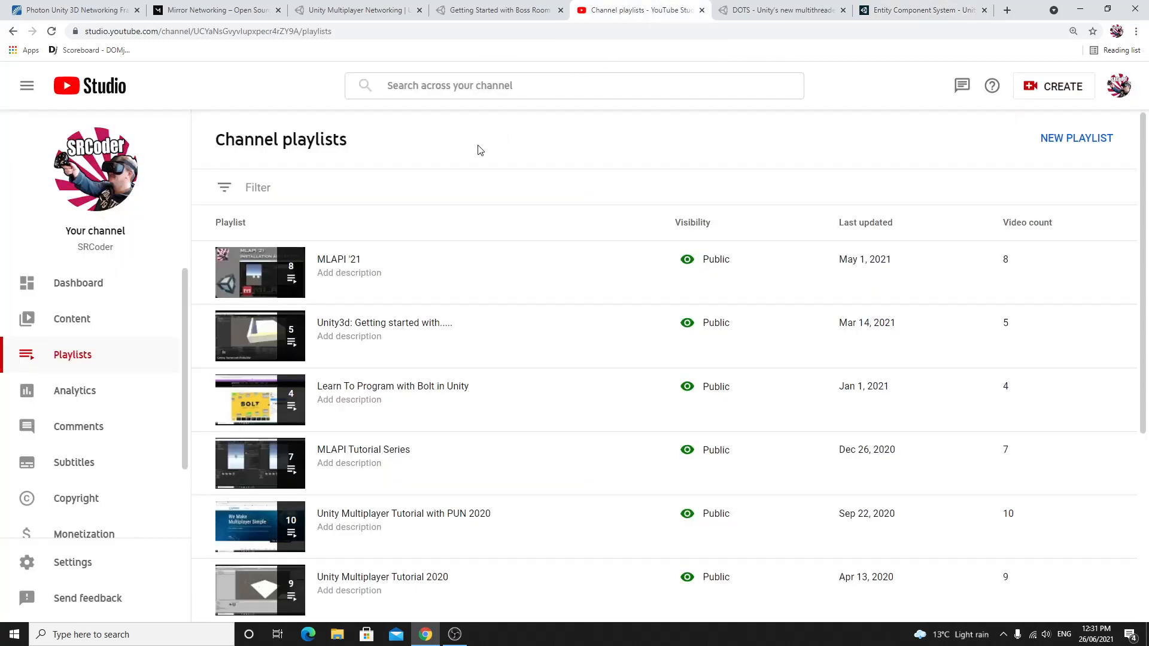
mouse_move(469, 141)
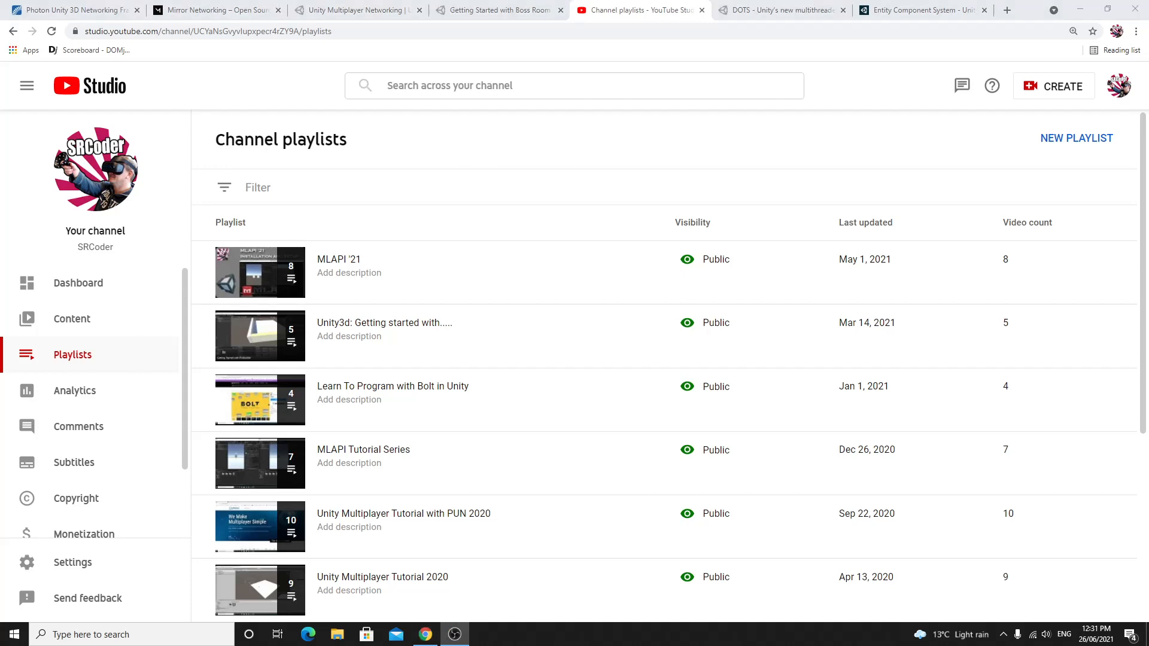
mouse_move(450, 354)
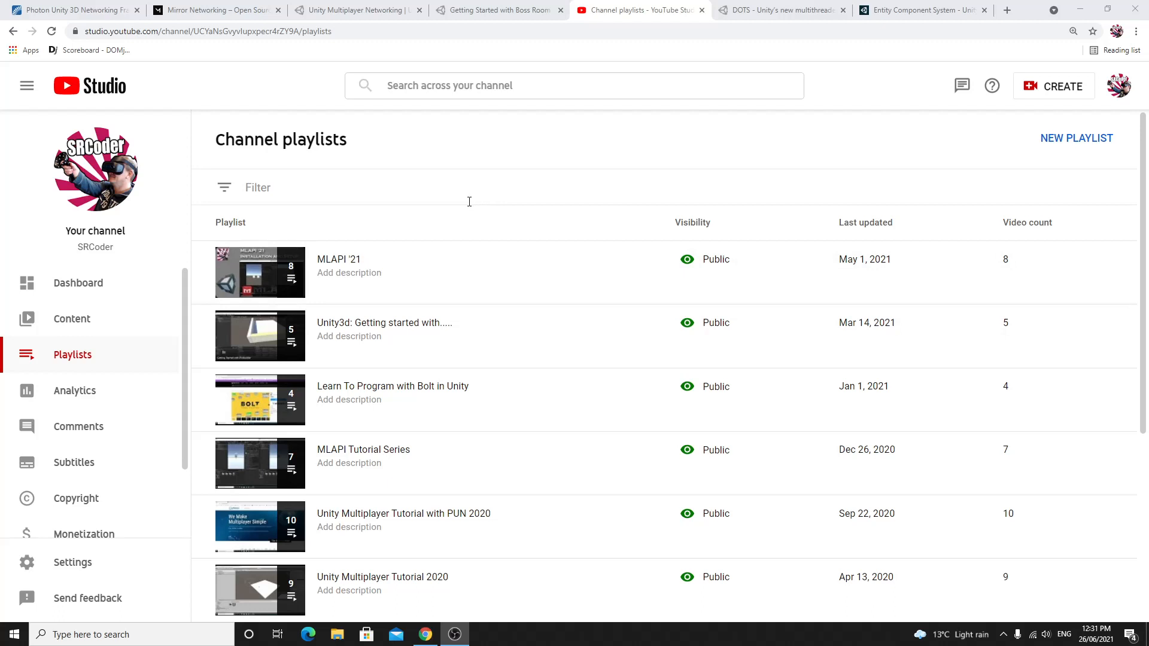
scroll(down, 3)
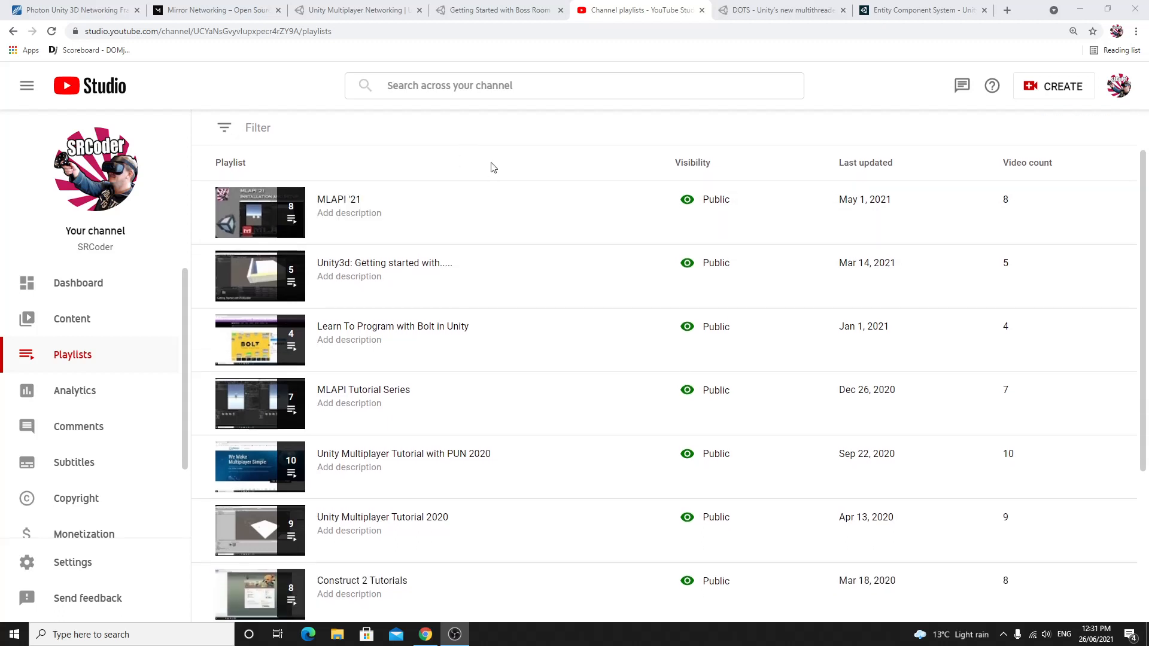
mouse_move(134, 294)
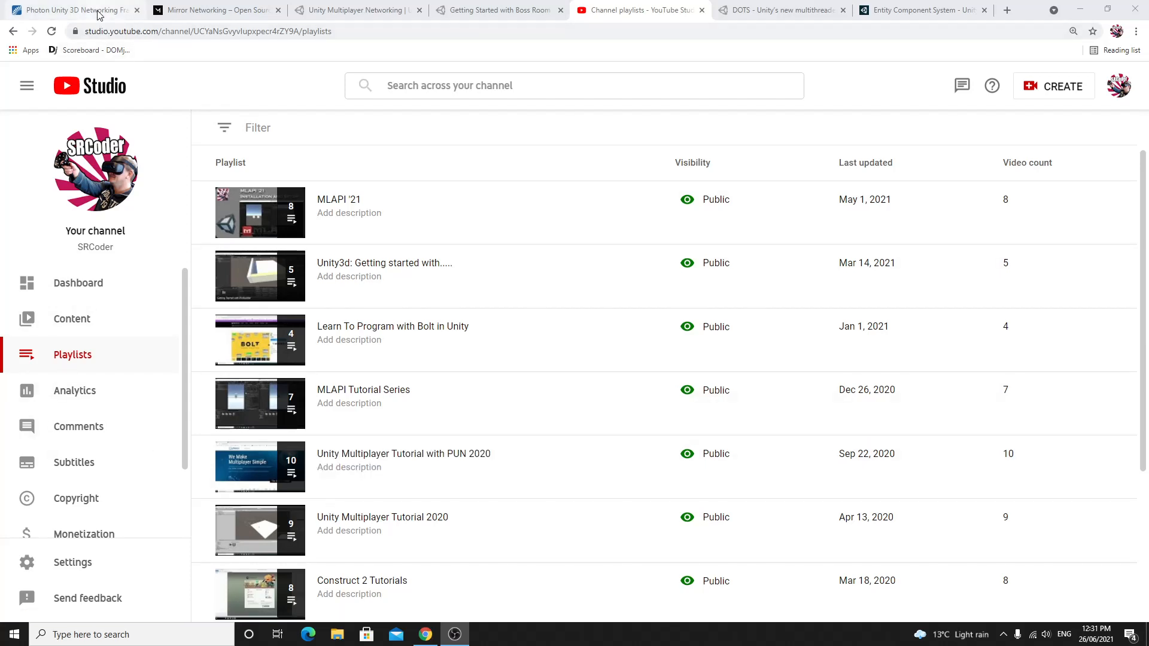
click(70, 10)
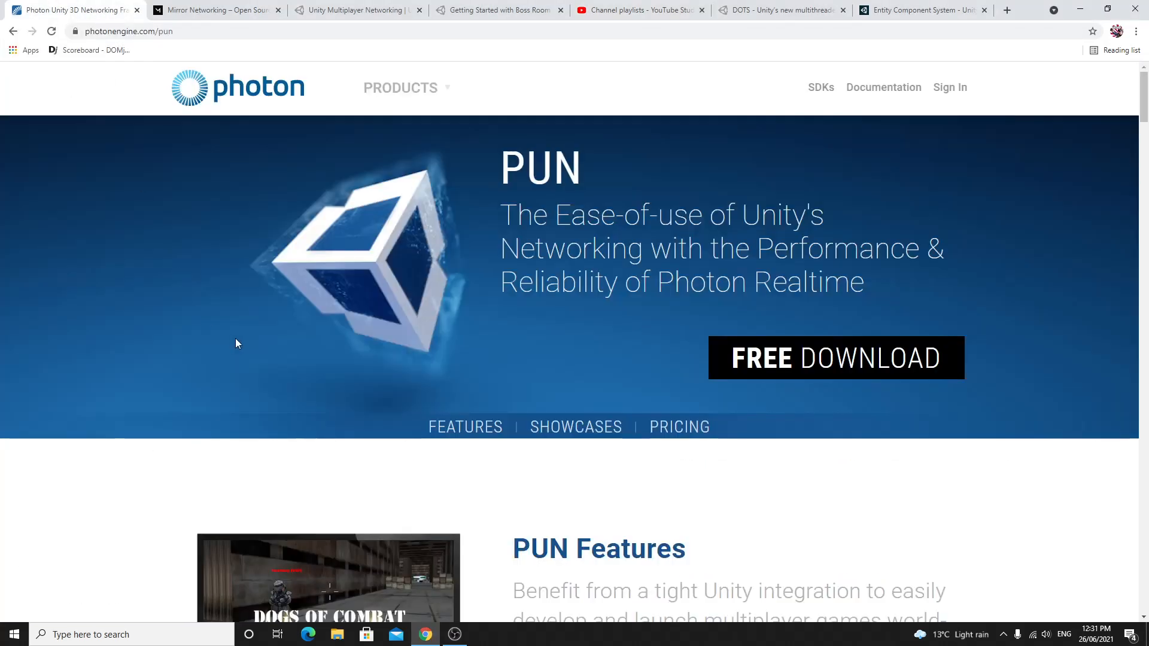
scroll(down, 3)
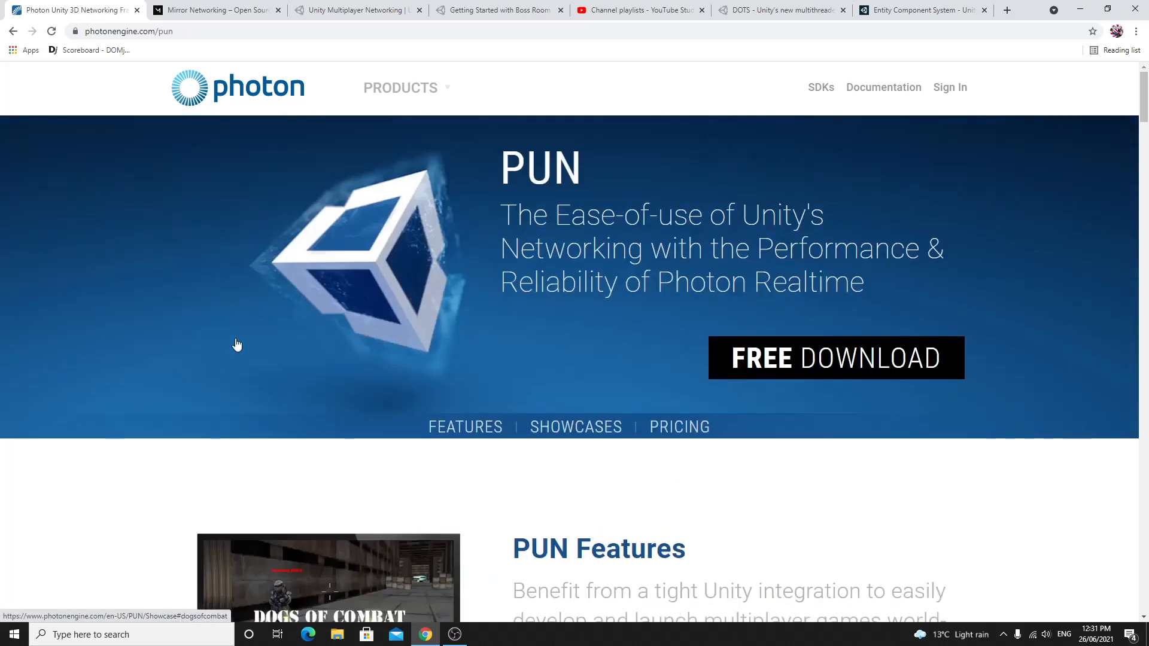
mouse_move(237, 183)
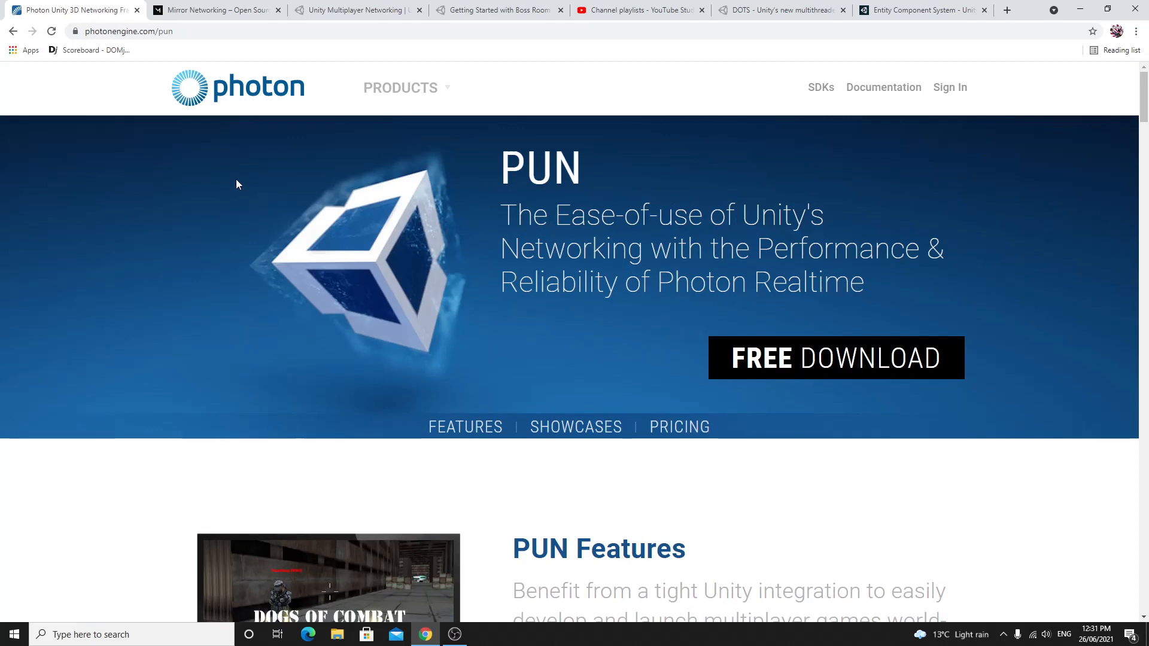
mouse_move(241, 171)
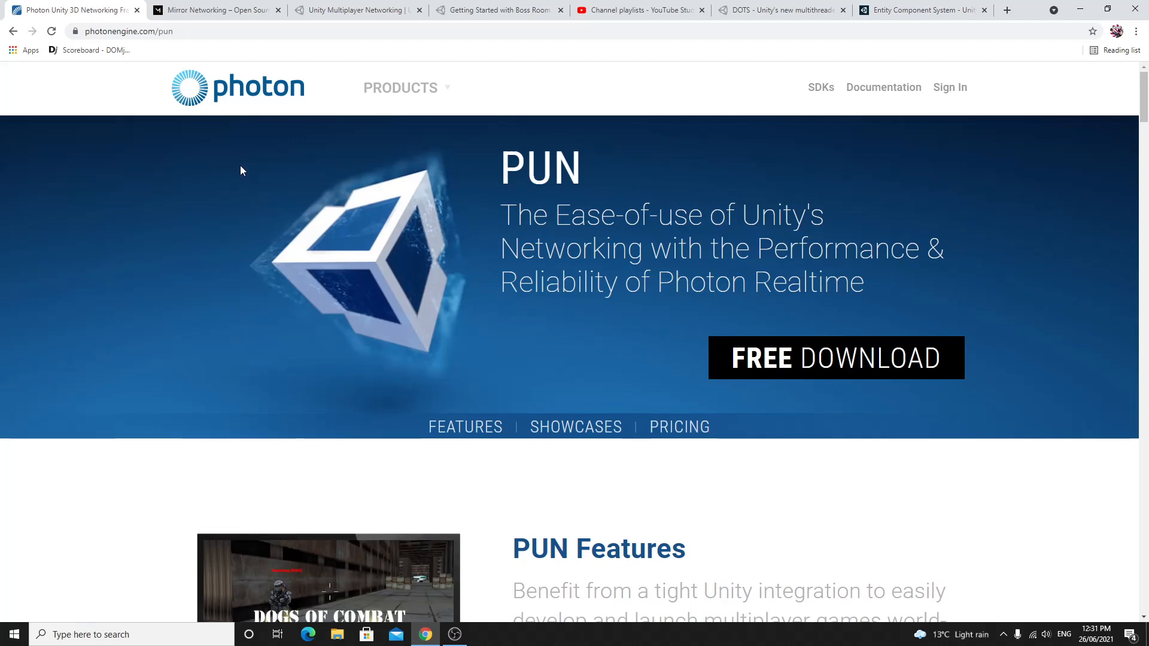
scroll(down, 3)
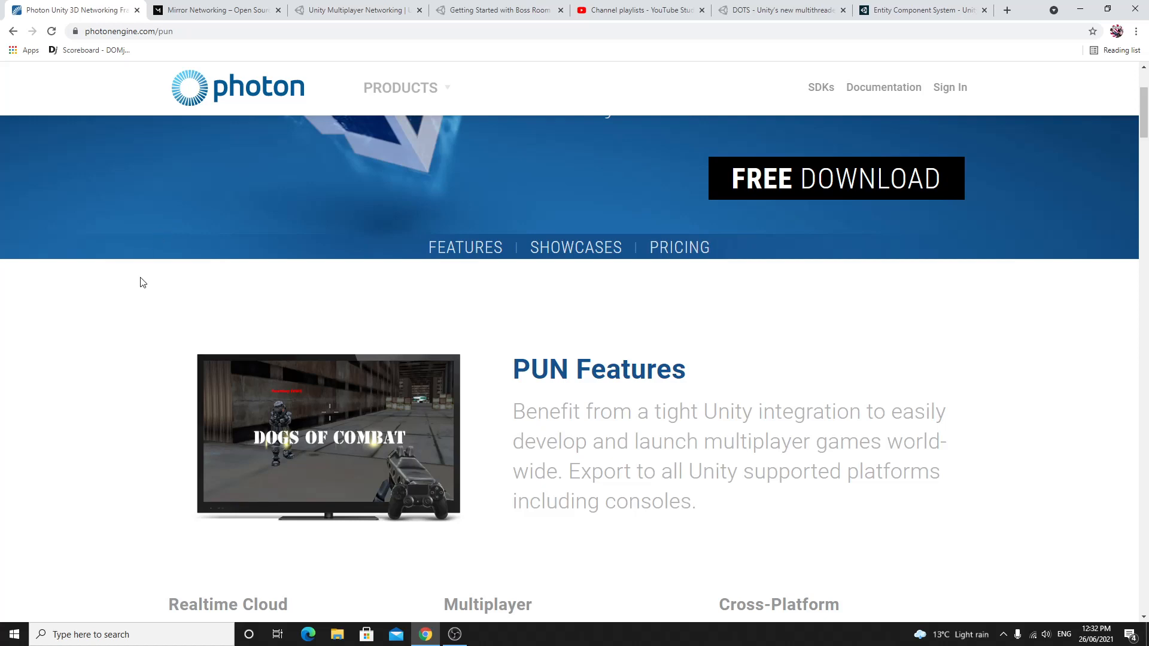
mouse_move(143, 322)
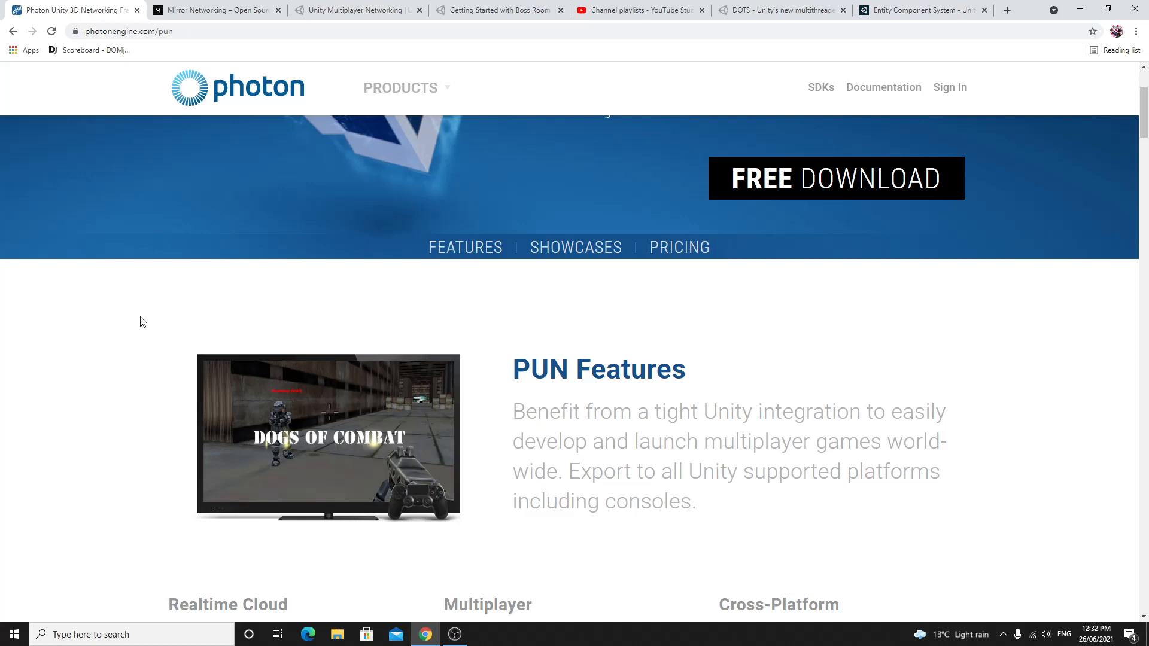
mouse_move(215, 10)
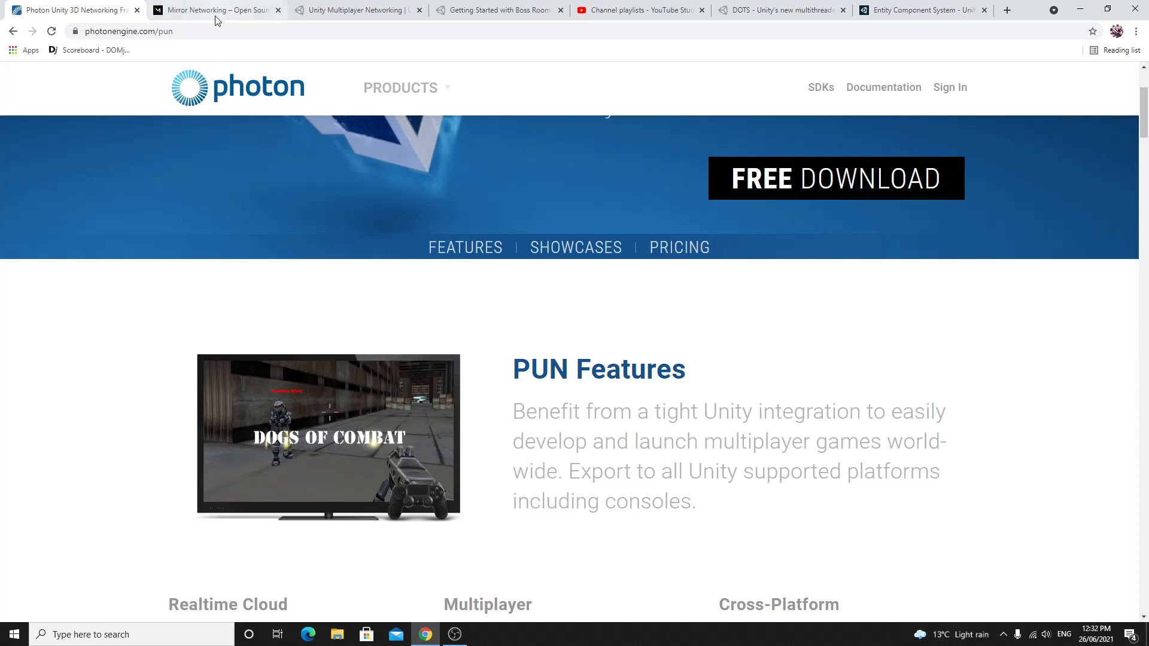
Step: Switch to the Channel playlists – YouTube Studio tab listing the tutorial series
click(637, 9)
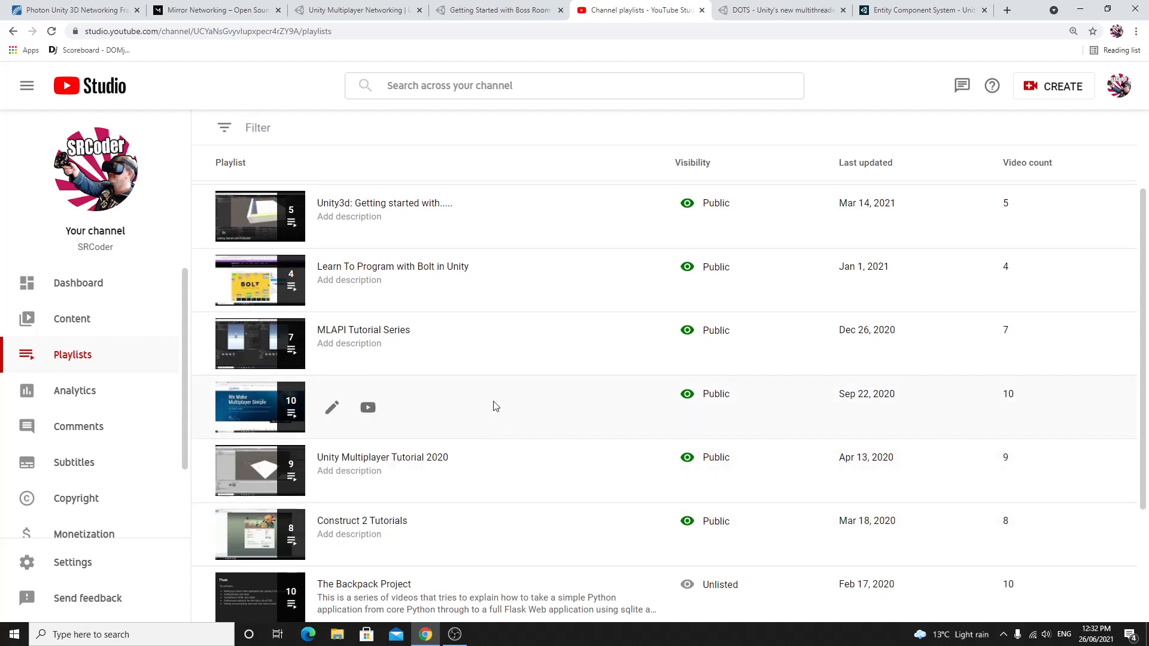
mouse_move(488, 407)
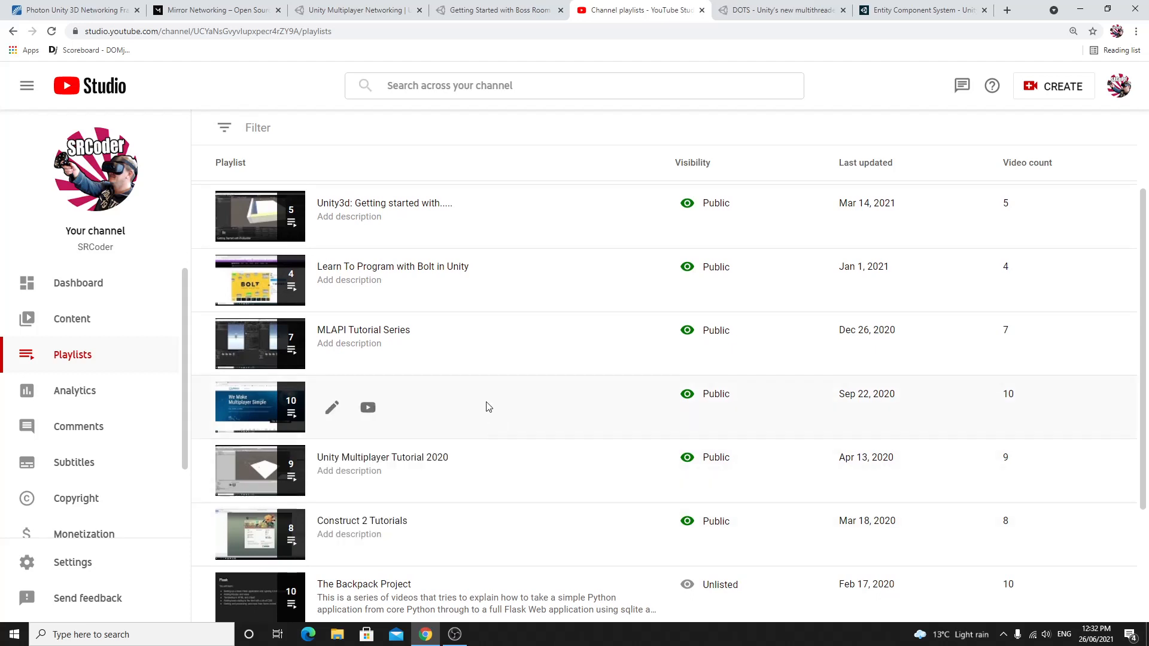
mouse_move(492, 405)
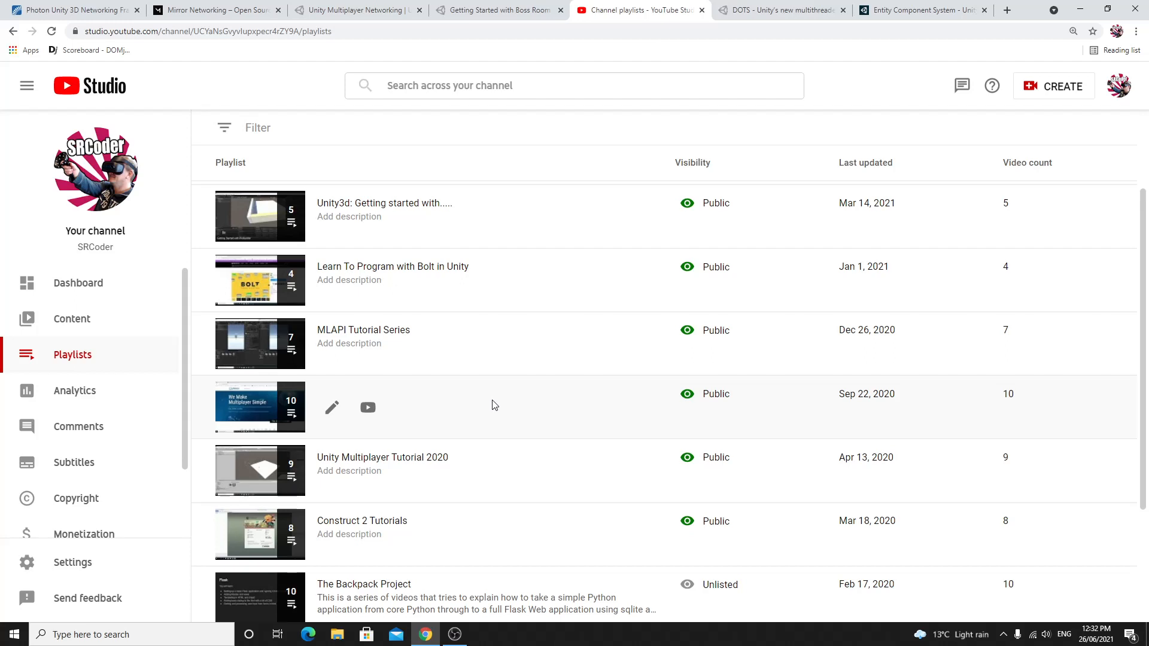
mouse_move(1095, 418)
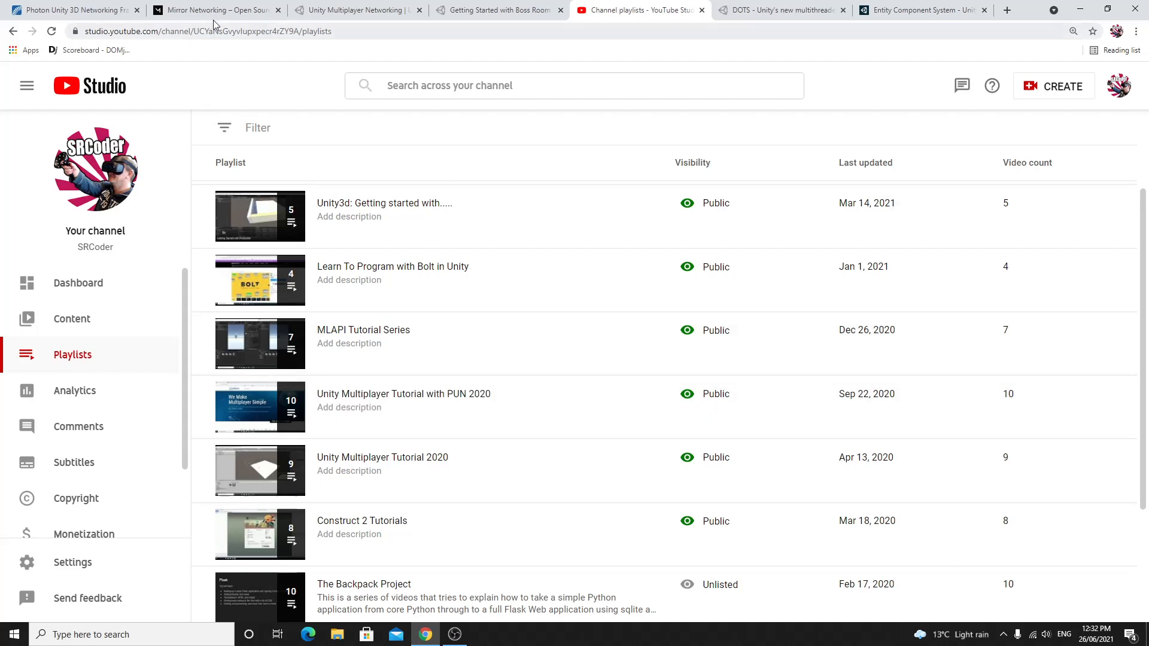
Step: Return to the PUN product page and scroll through its features, code samples and showcased titles
click(69, 9)
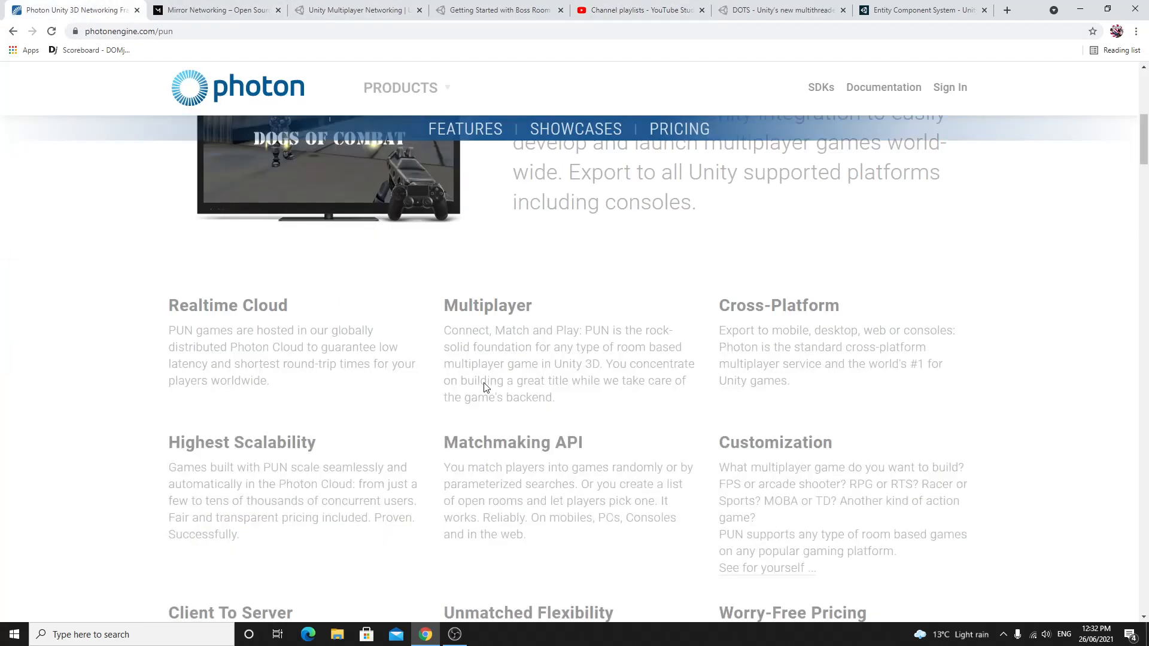
scroll(down, 3)
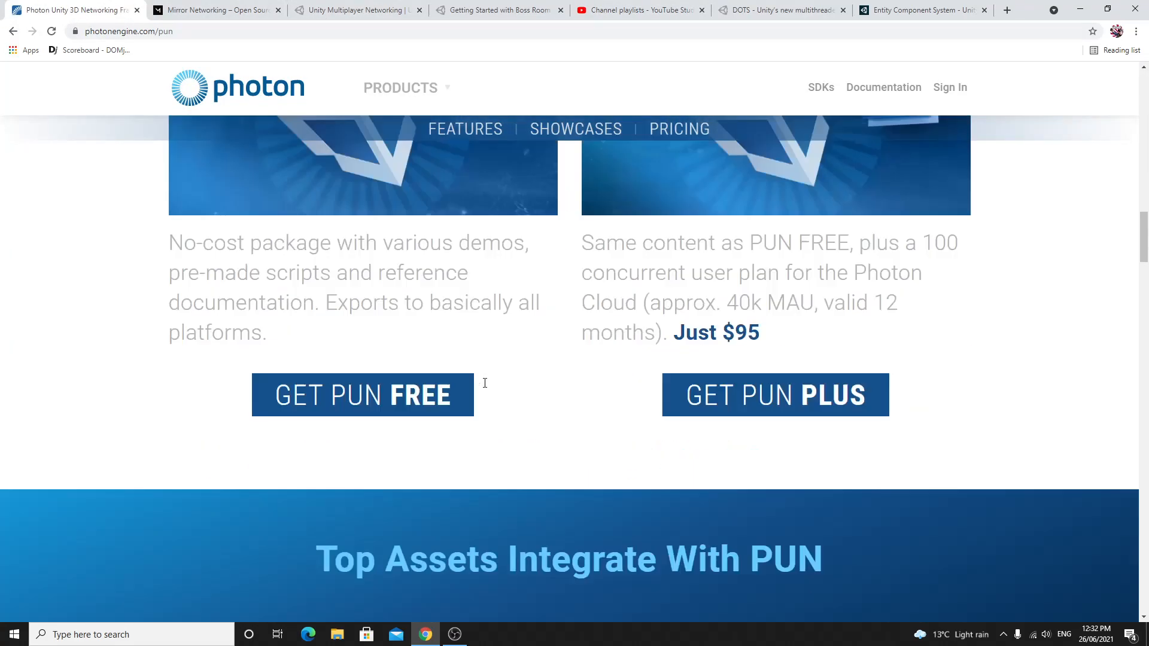
scroll(down, 3)
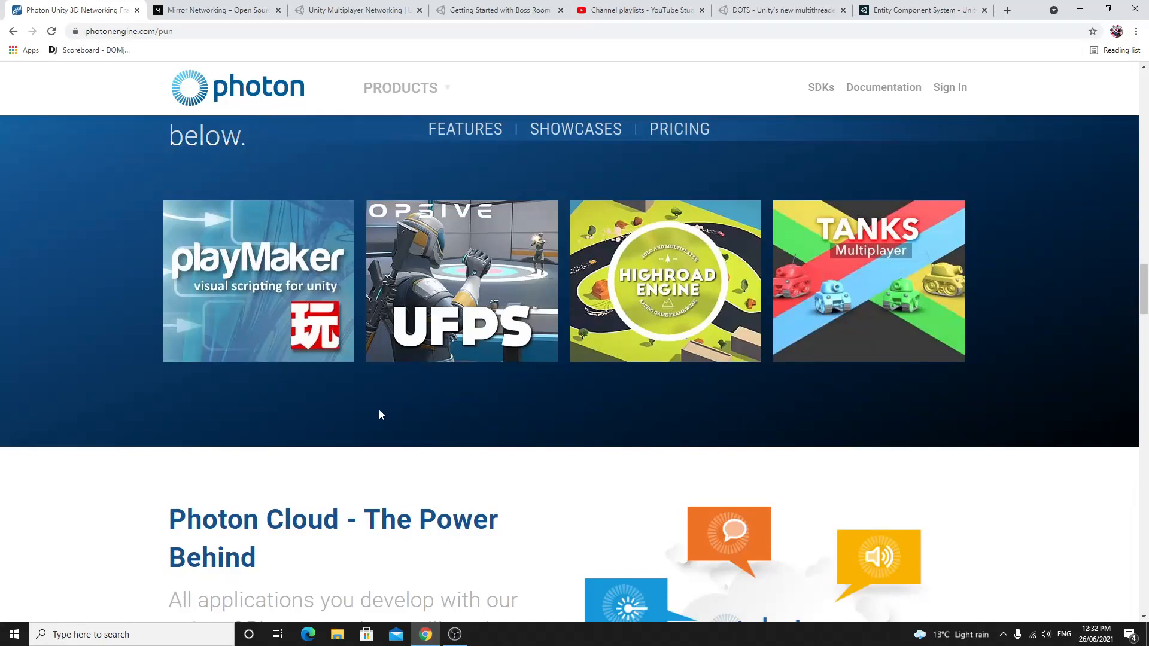
scroll(down, 3)
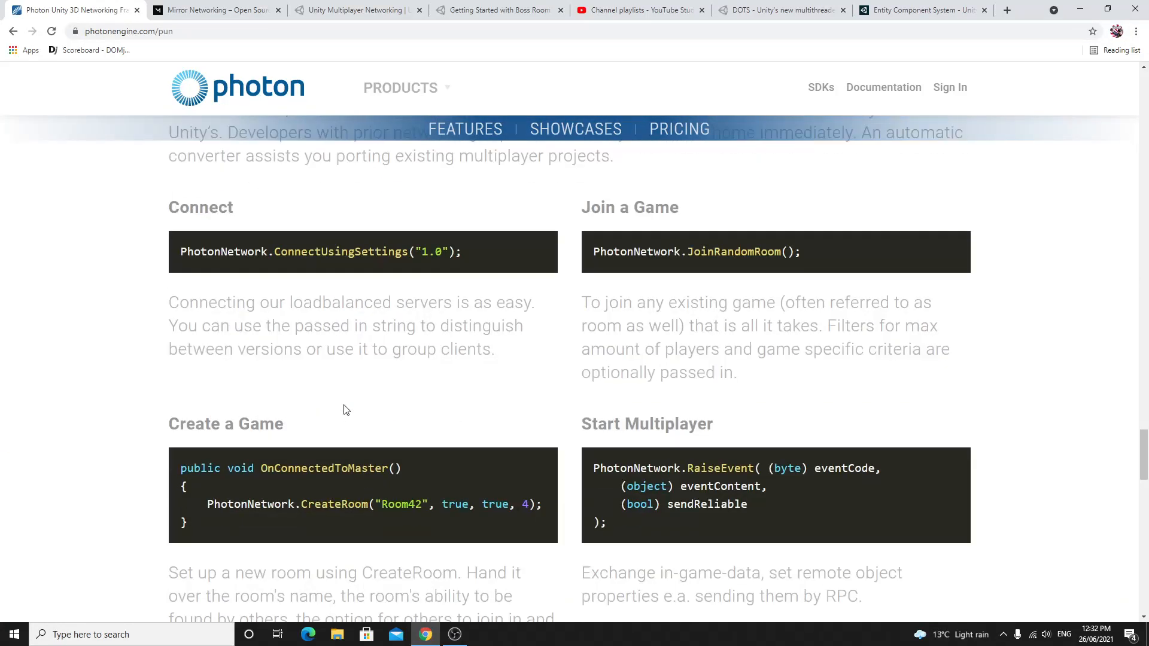
scroll(down, 3)
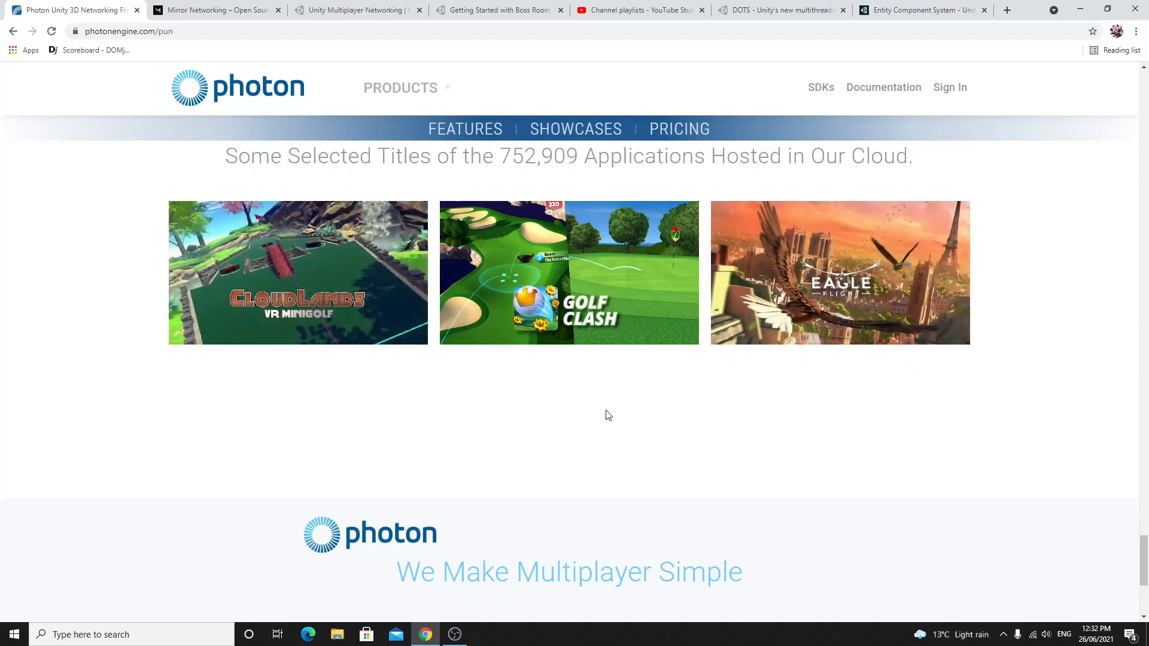
mouse_move(613, 413)
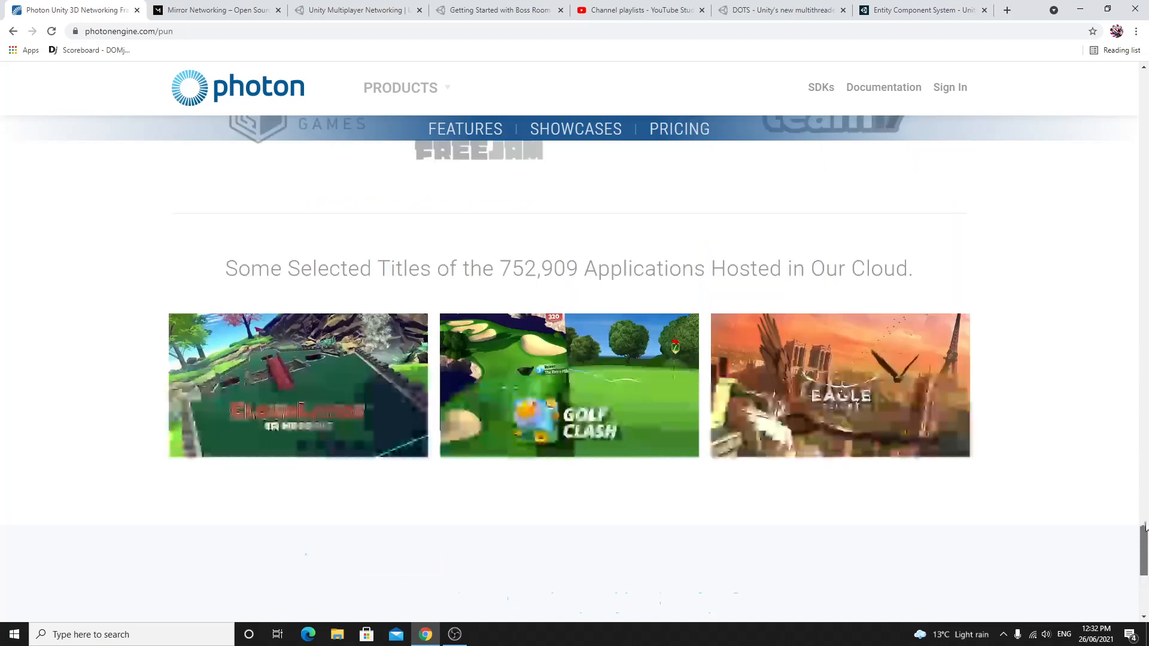
scroll(up, 3)
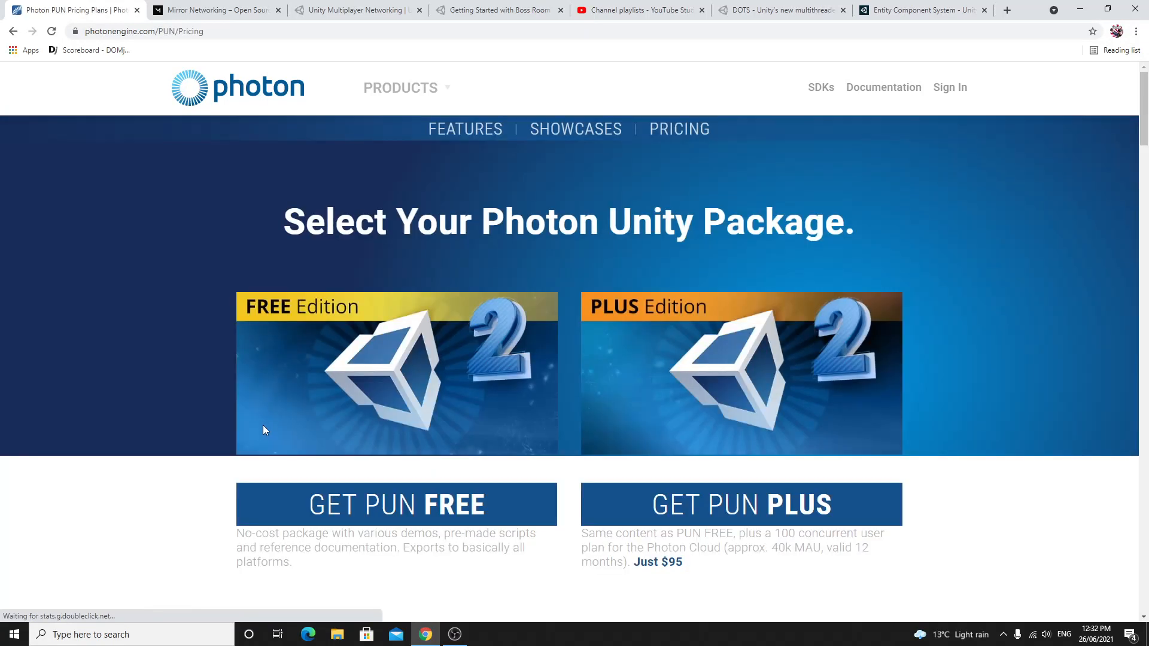
Step: Scroll the PUN Pricing page through the Public Cloud CCU tiers and Premium Cloud per-CCU rate
scroll(down, 3)
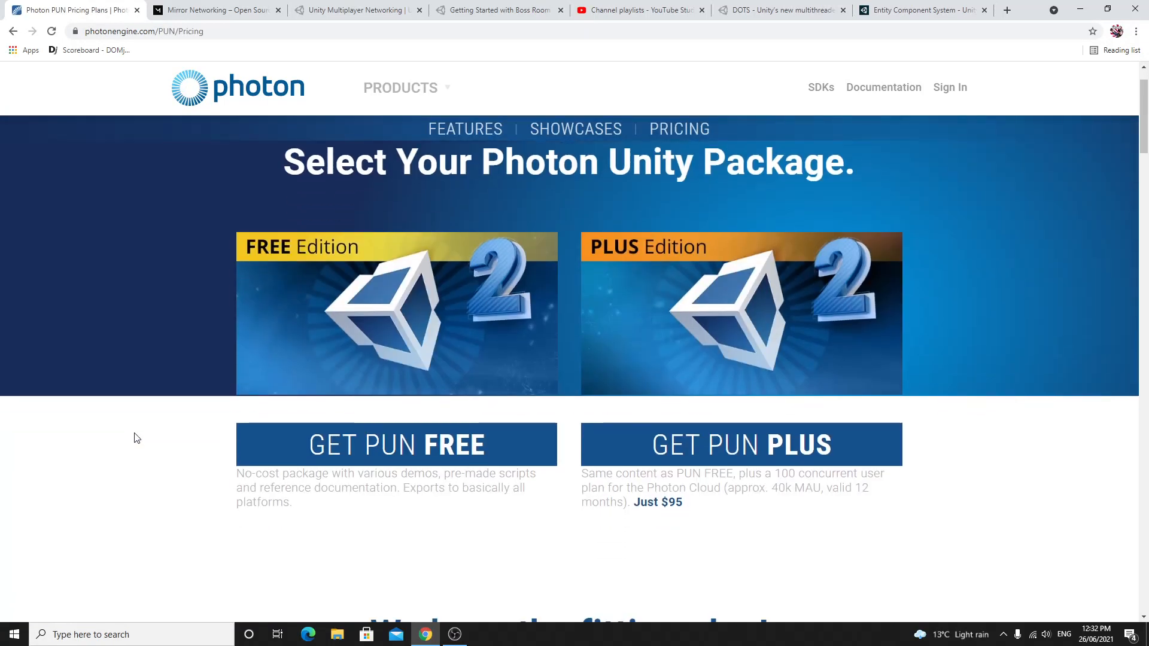
scroll(down, 3)
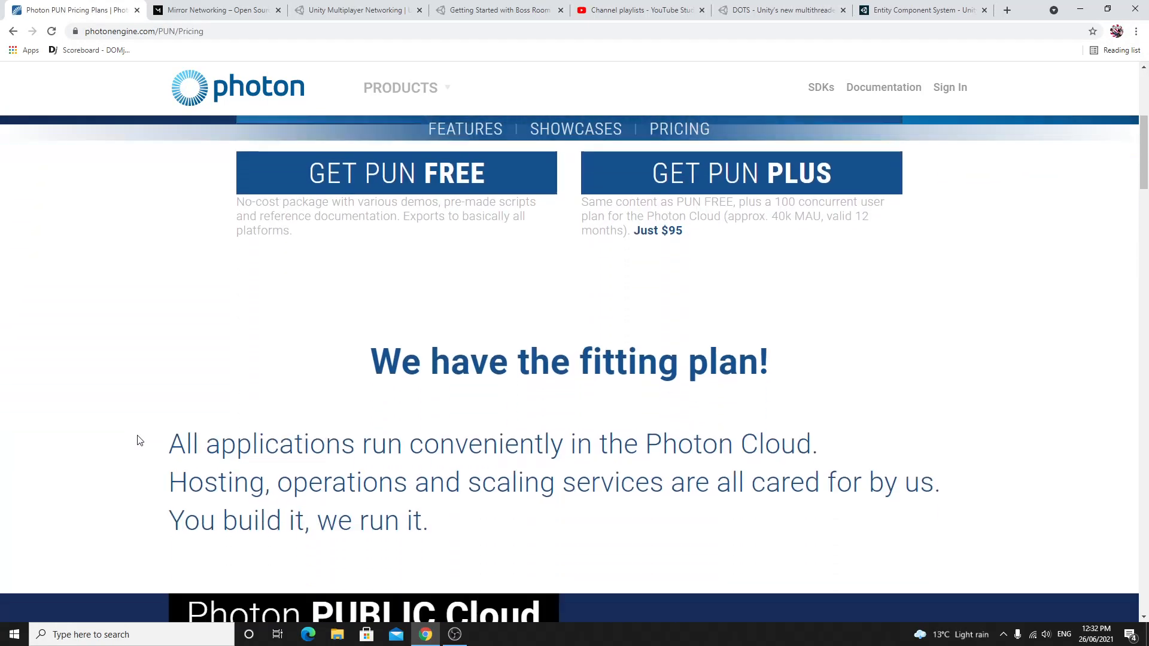
scroll(down, 3)
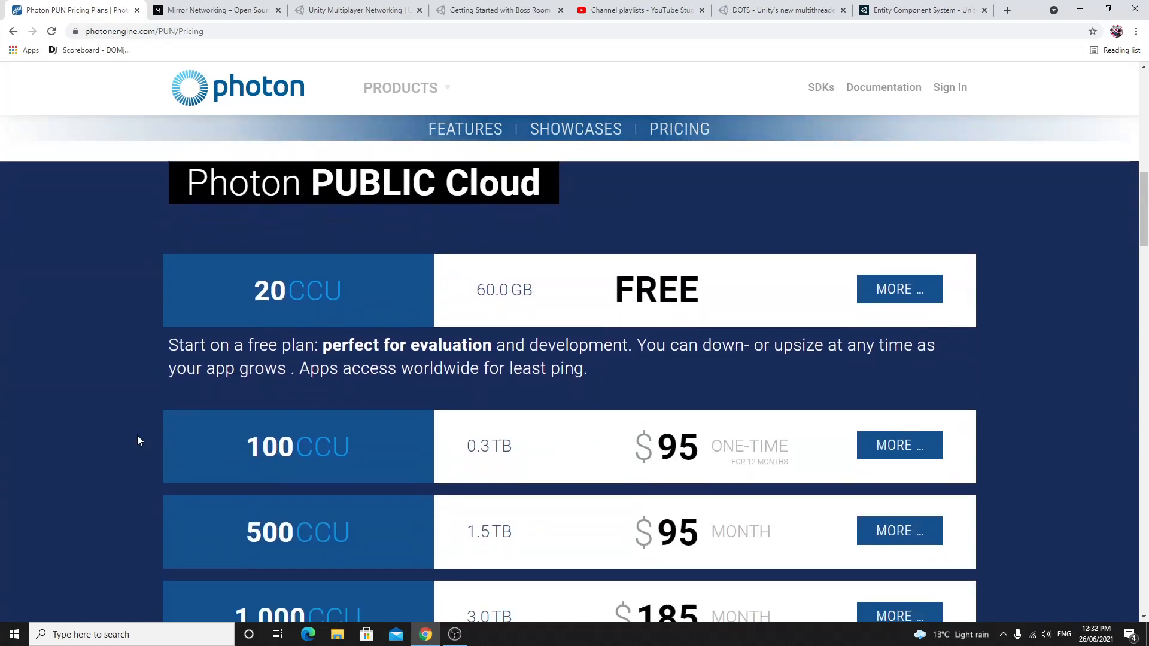
scroll(down, 3)
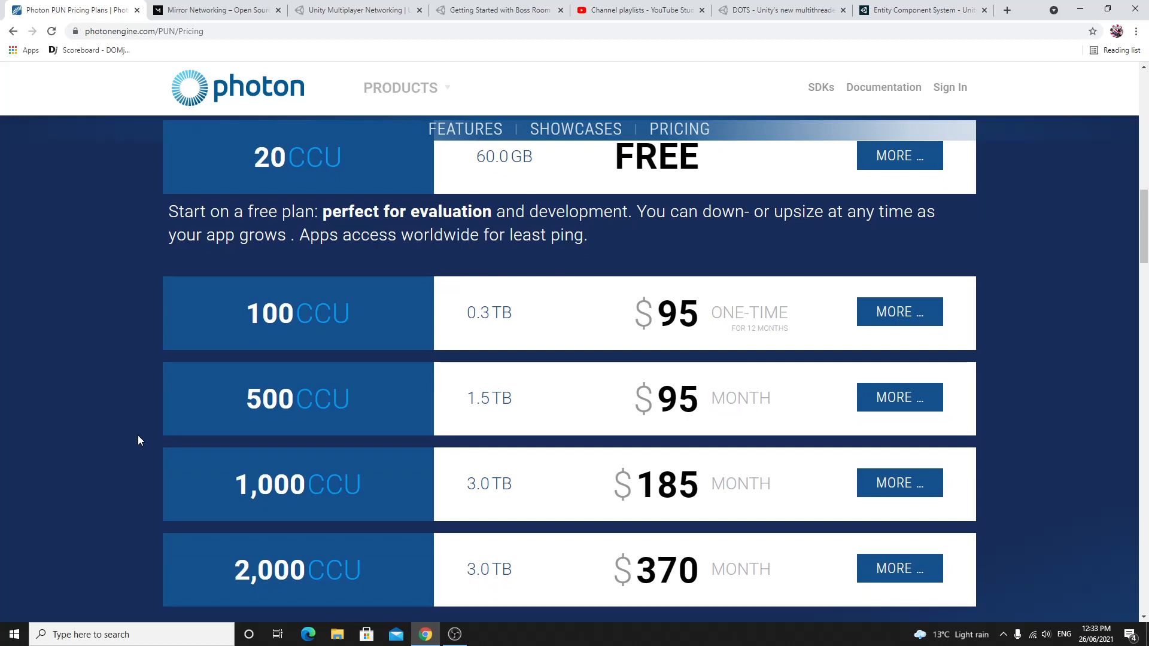
scroll(down, 3)
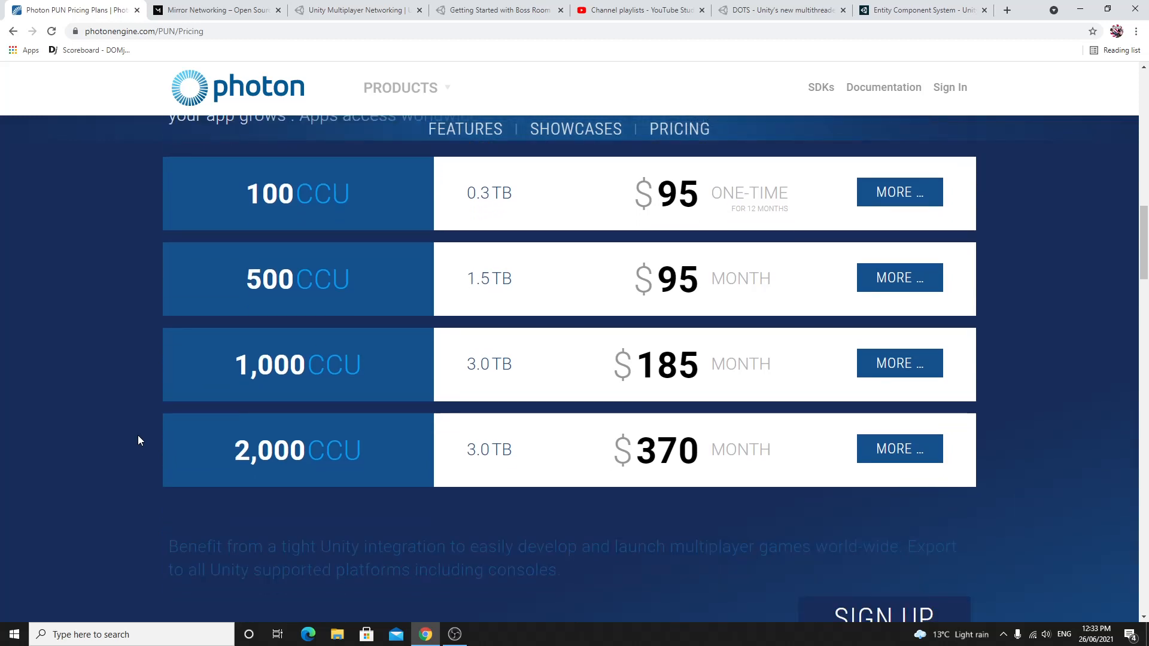
scroll(down, 3)
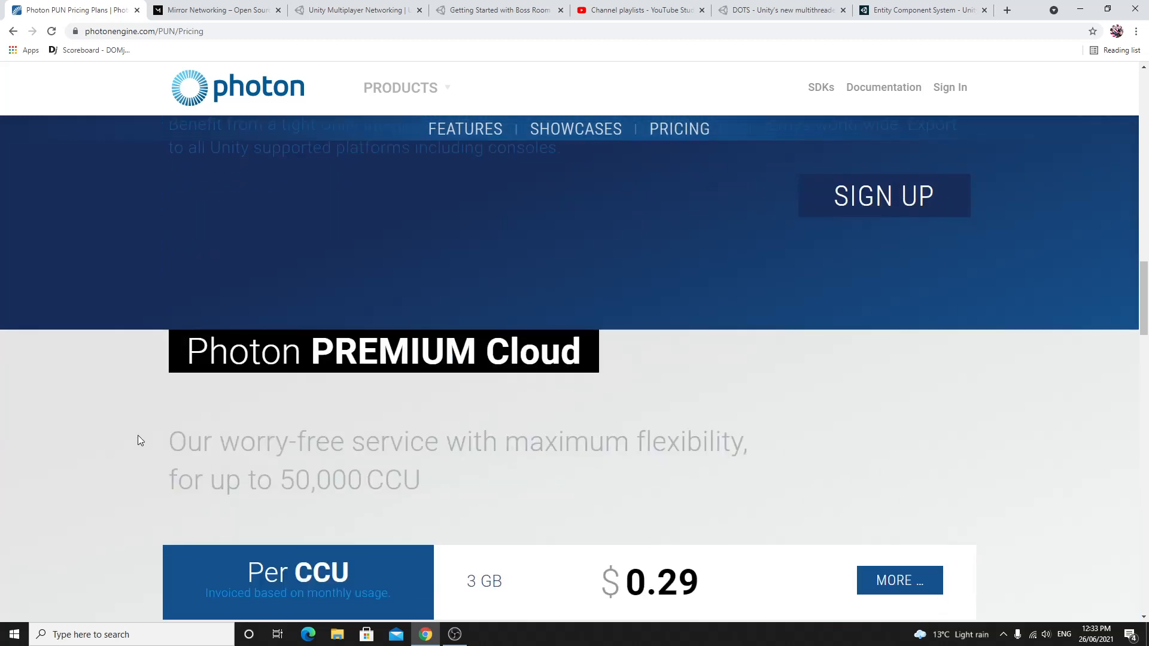
scroll(down, 3)
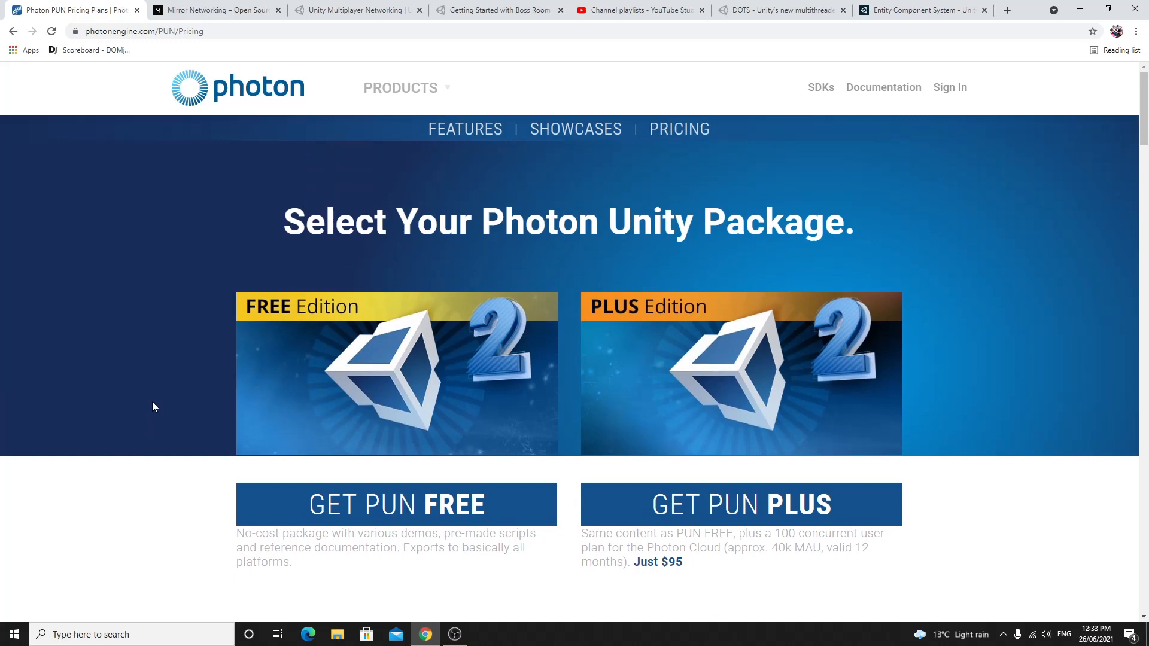
mouse_move(154, 366)
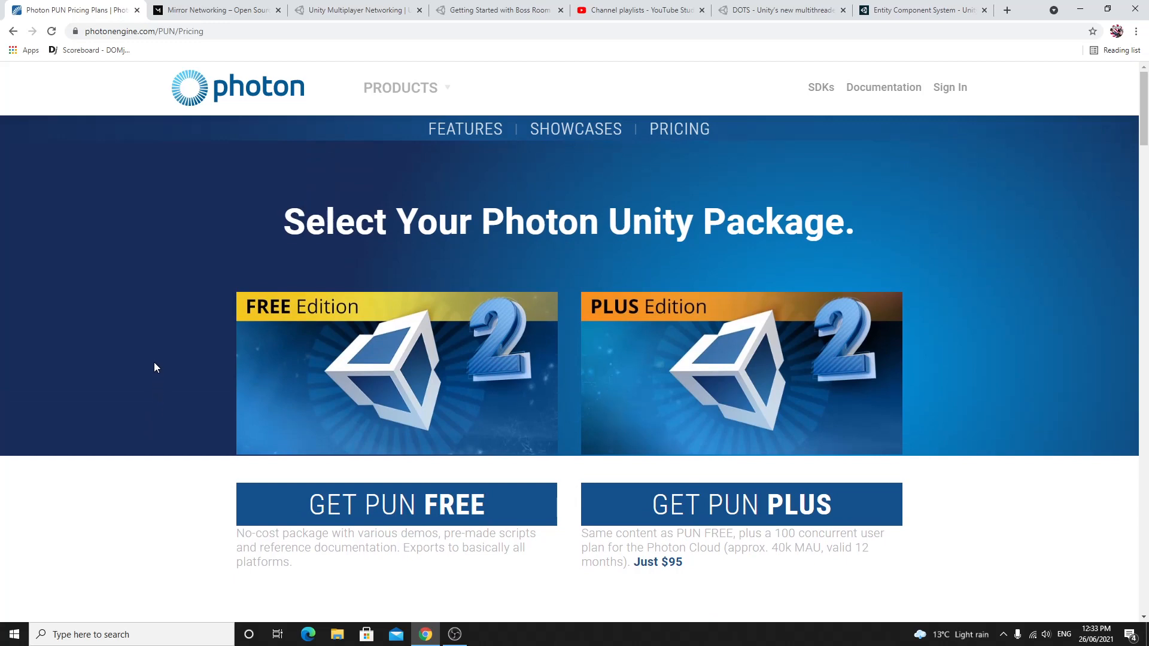
mouse_move(156, 367)
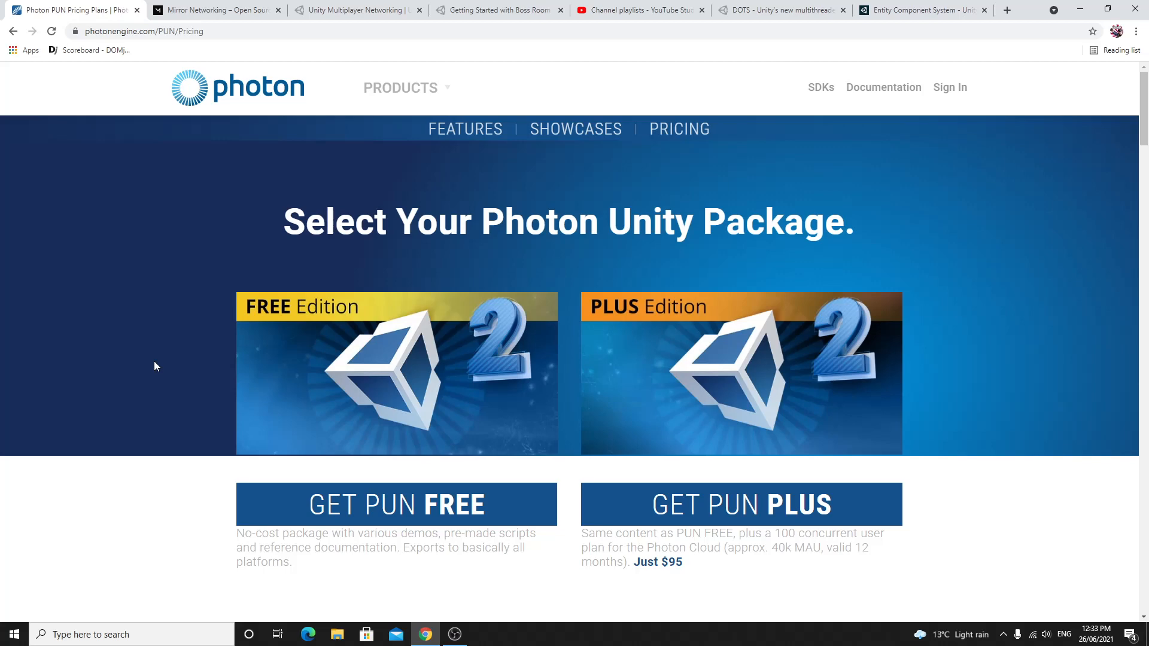
mouse_move(173, 372)
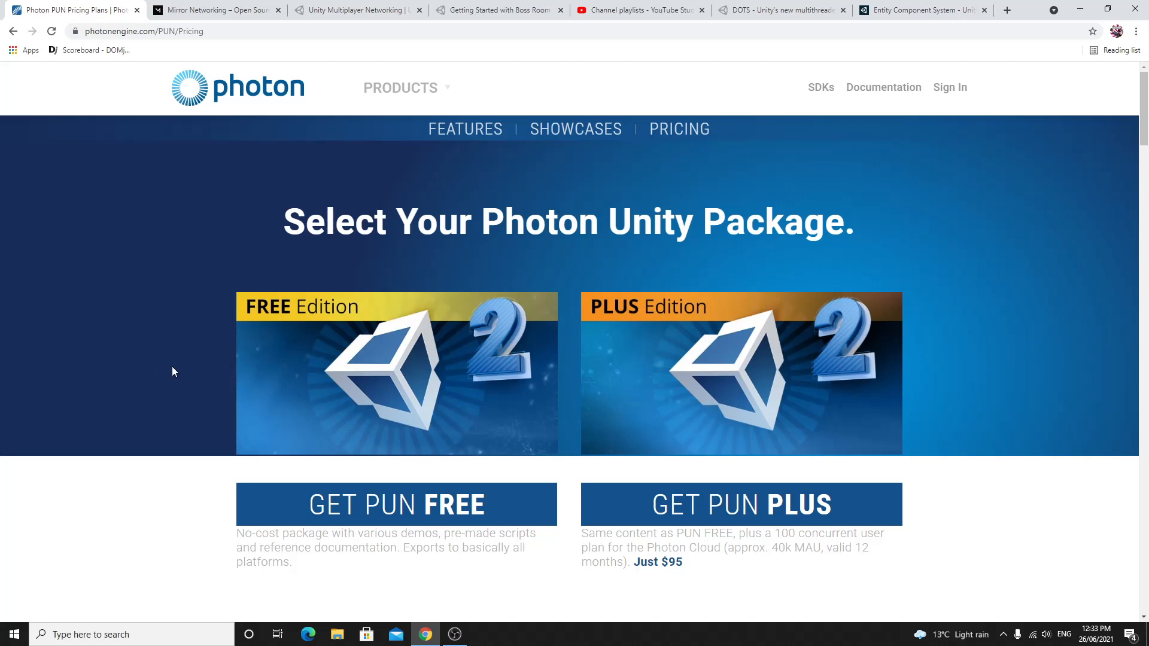
Step: Switch to the Boss Room guide and read down past Test multiplayer to Multiplayer over internet
click(498, 10)
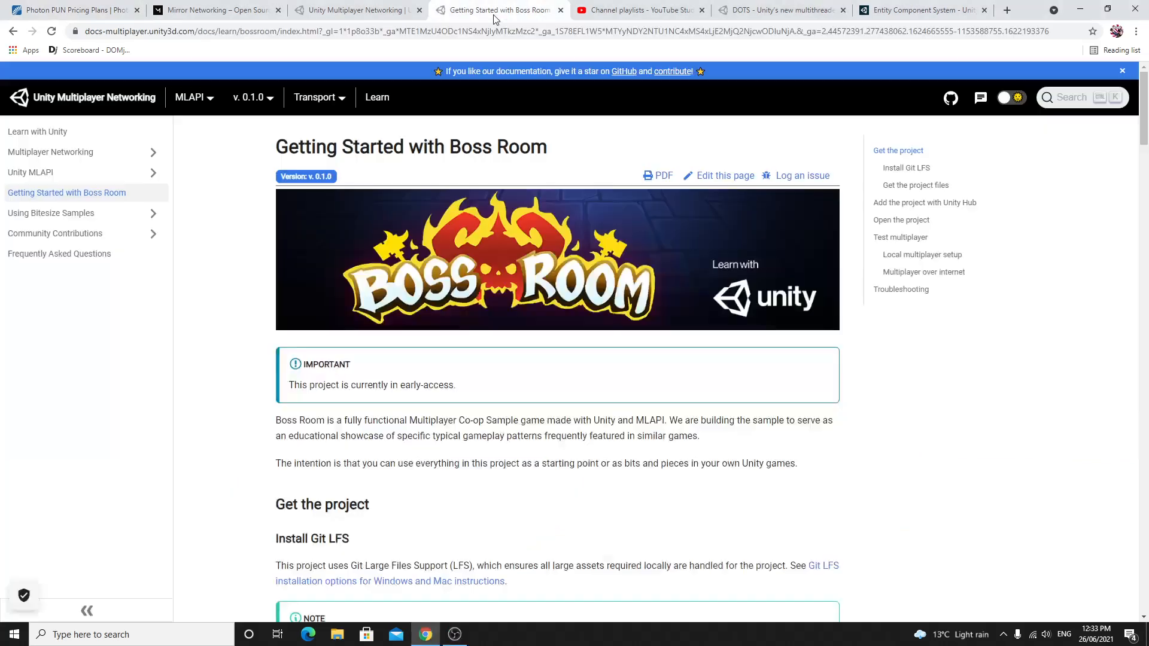
scroll(down, 3)
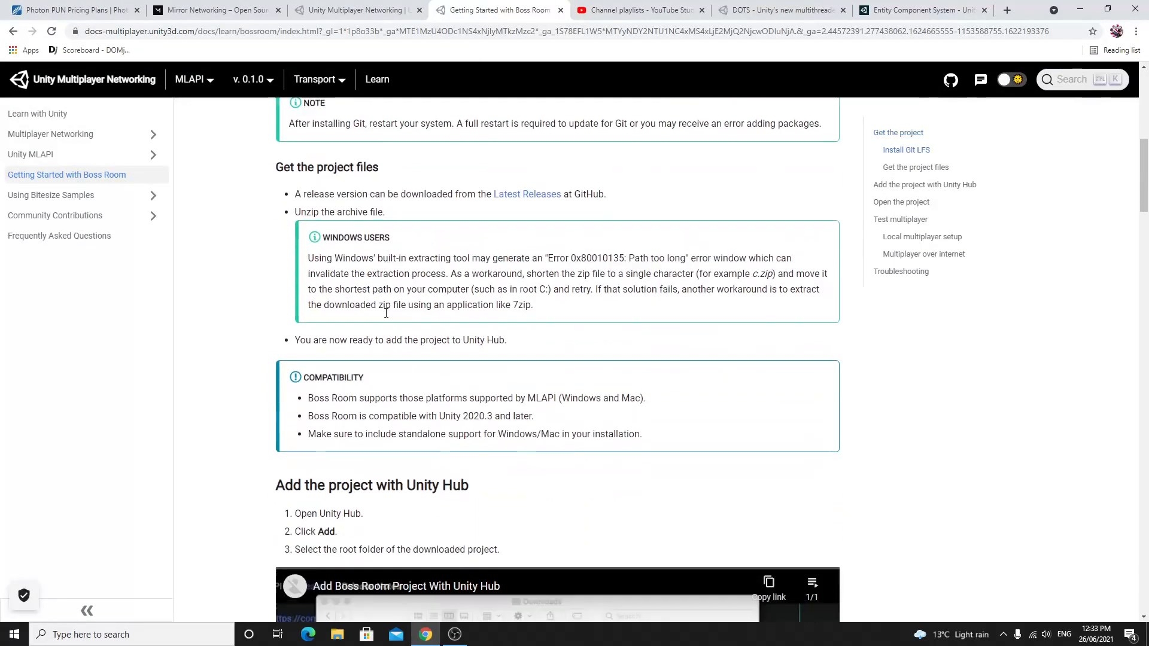
scroll(down, 3)
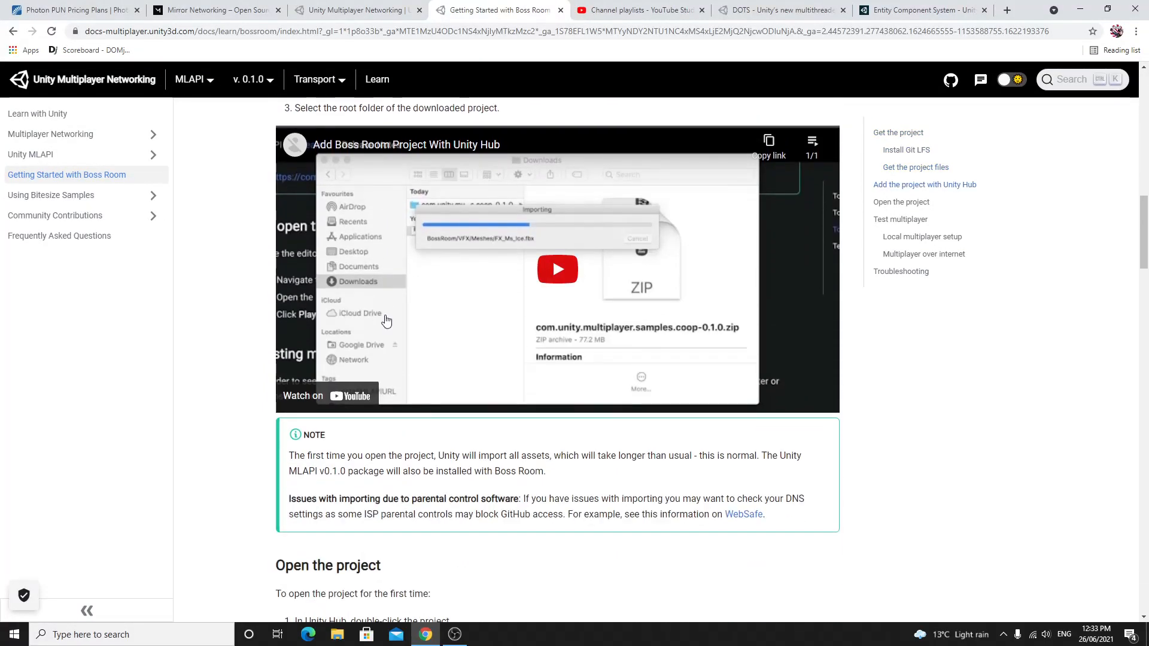
scroll(down, 3)
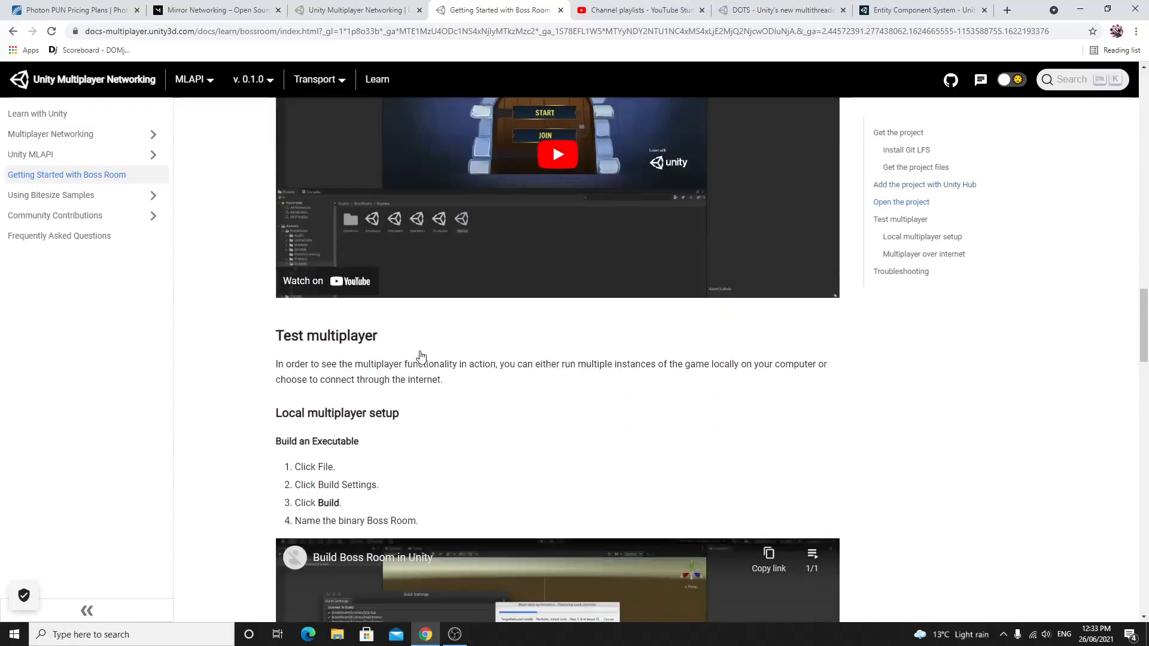
scroll(down, 3)
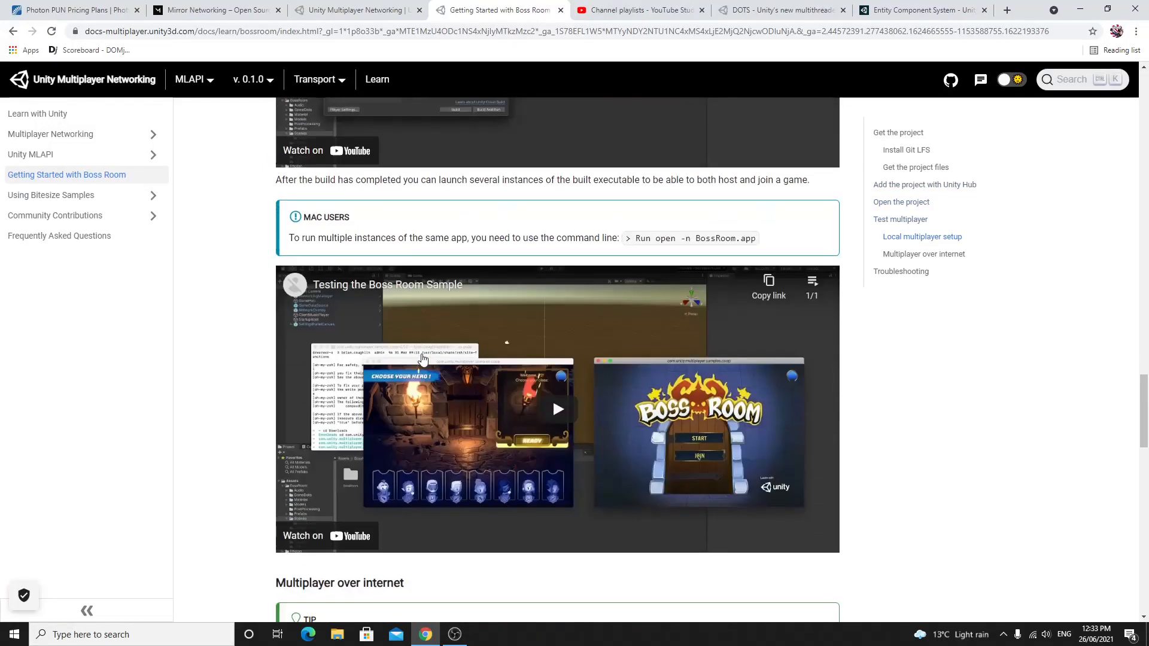
scroll(down, 3)
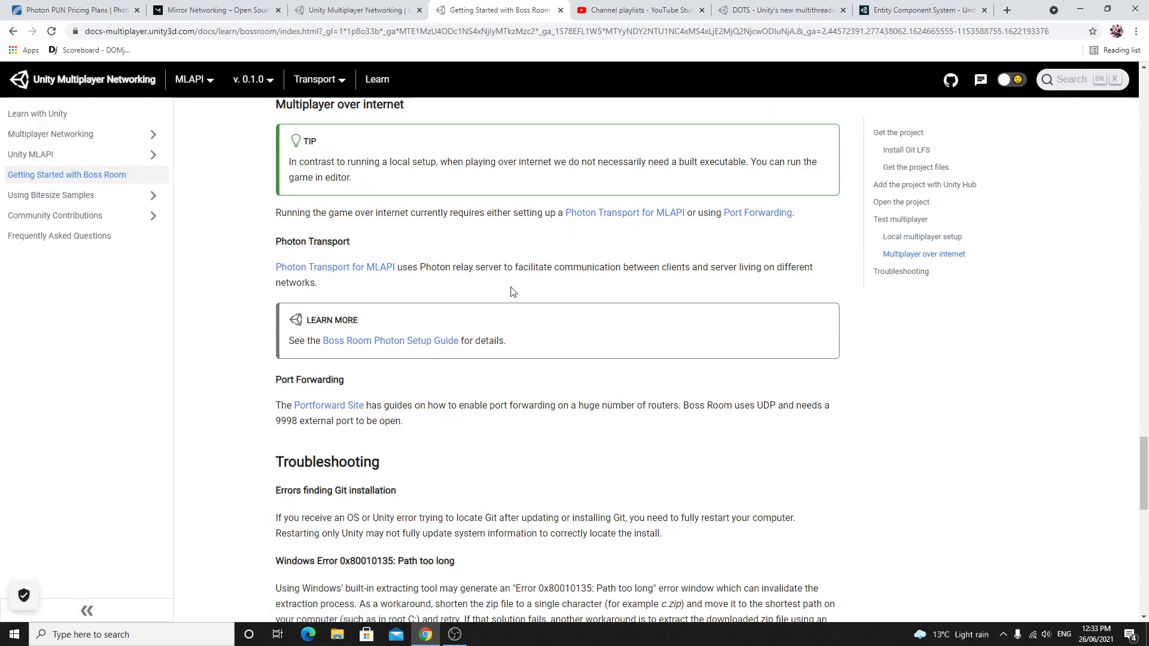
mouse_move(335, 267)
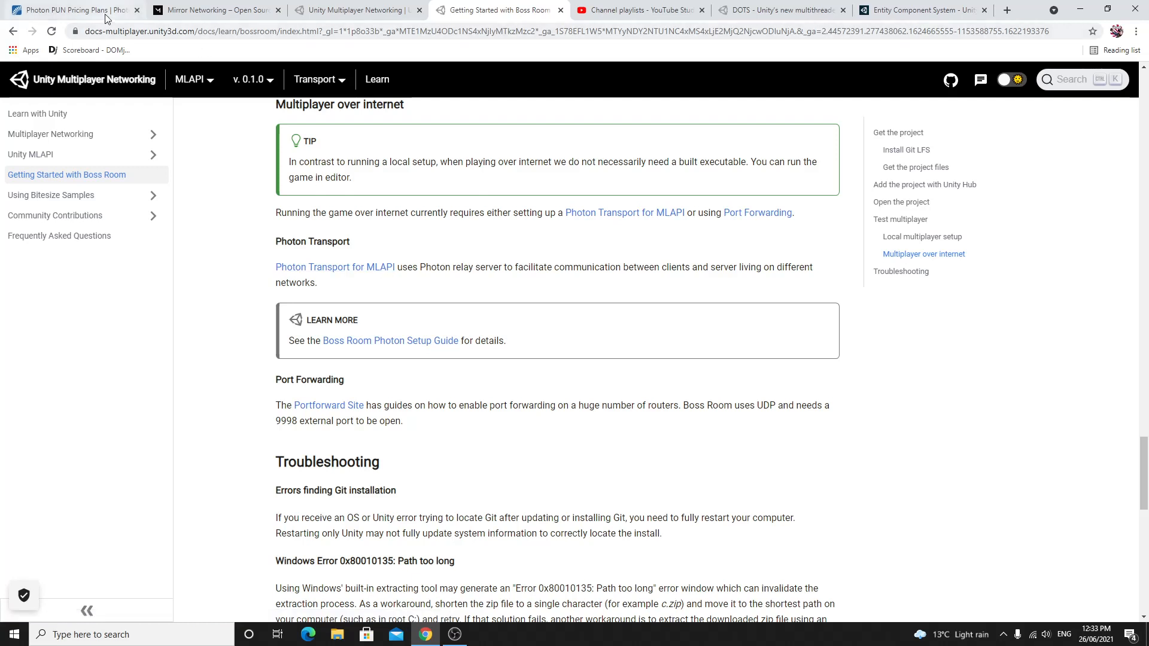
mouse_move(73, 10)
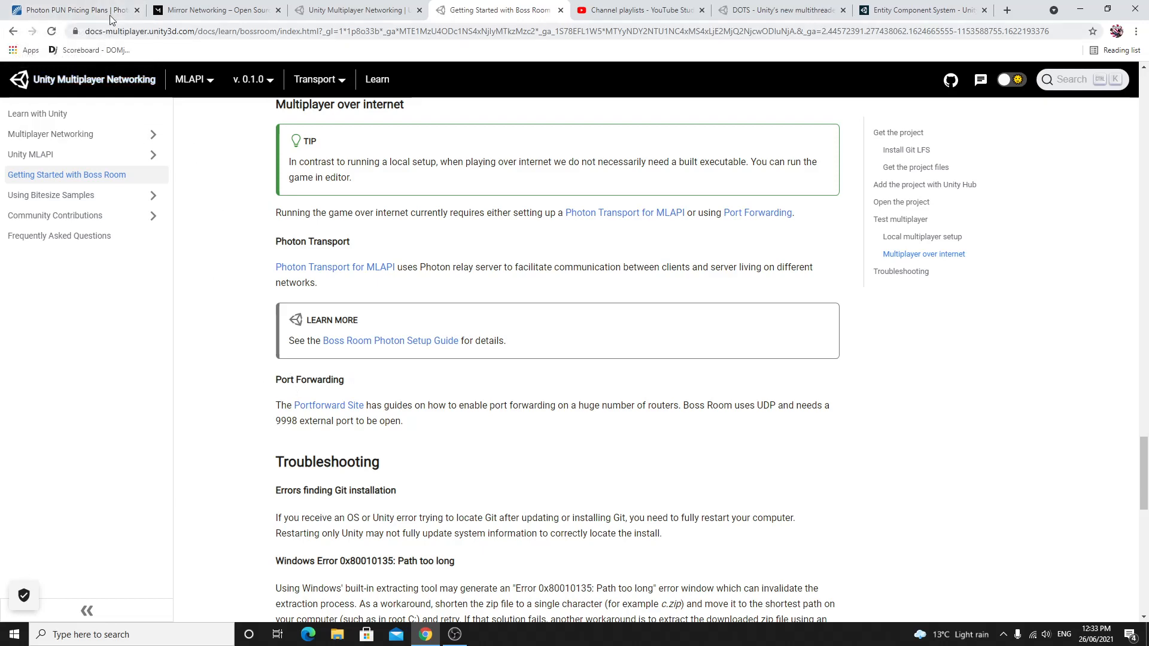
Step: Switch back to the Photon PUN pricing tab and scroll the package editions
click(69, 10)
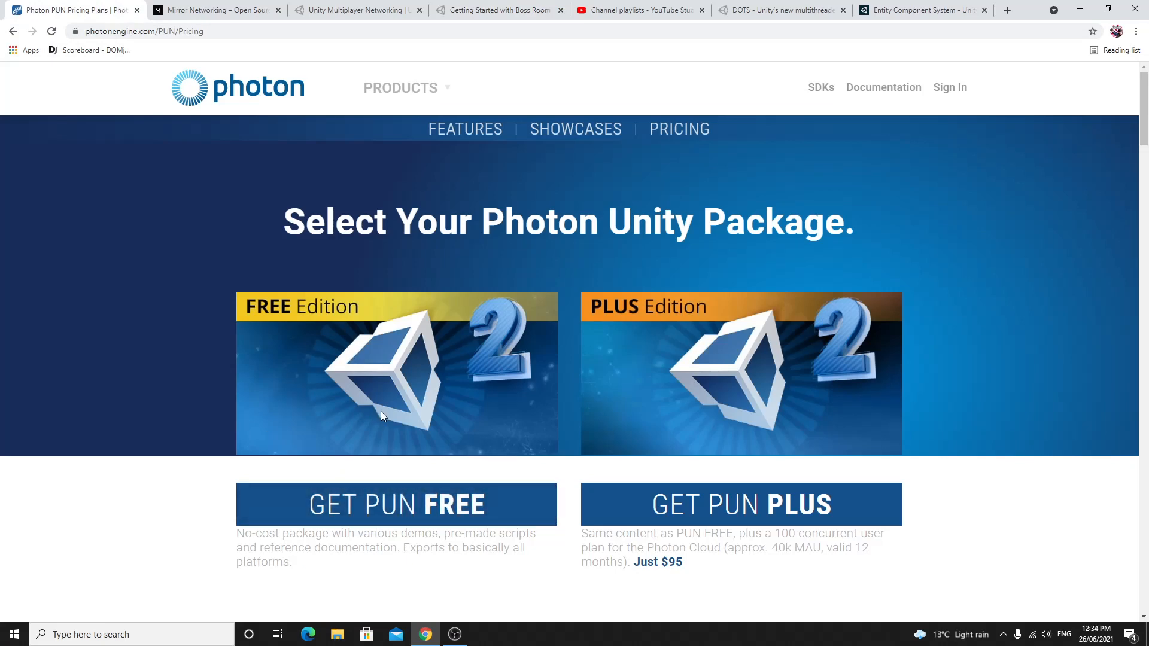
mouse_move(202, 368)
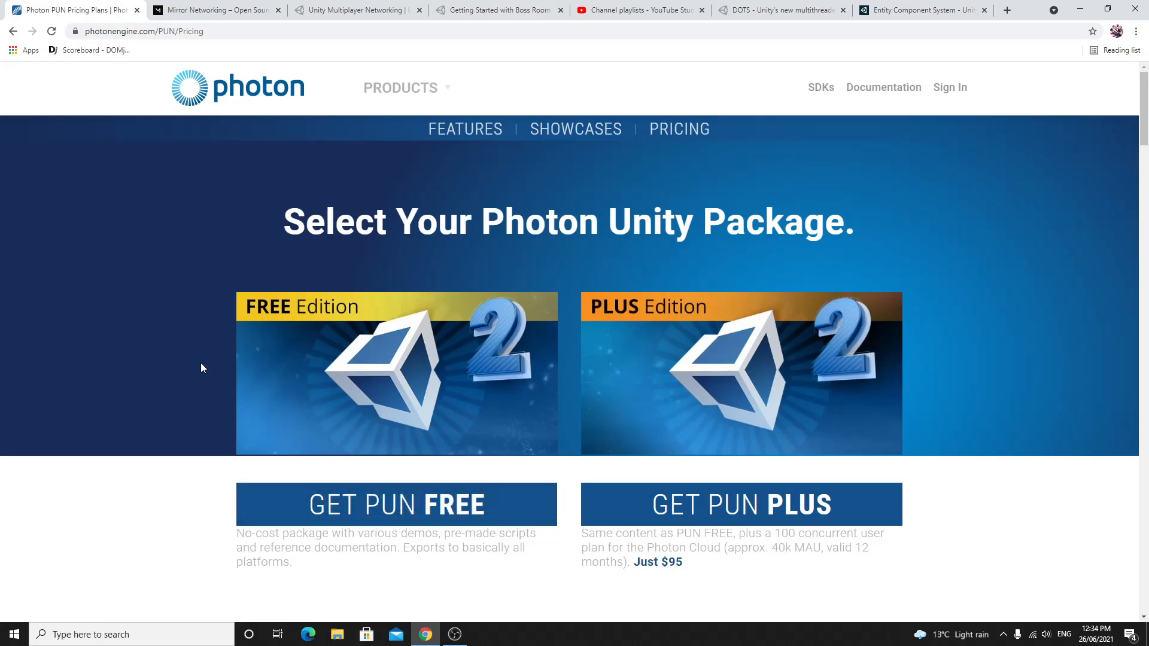
scroll(down, 3)
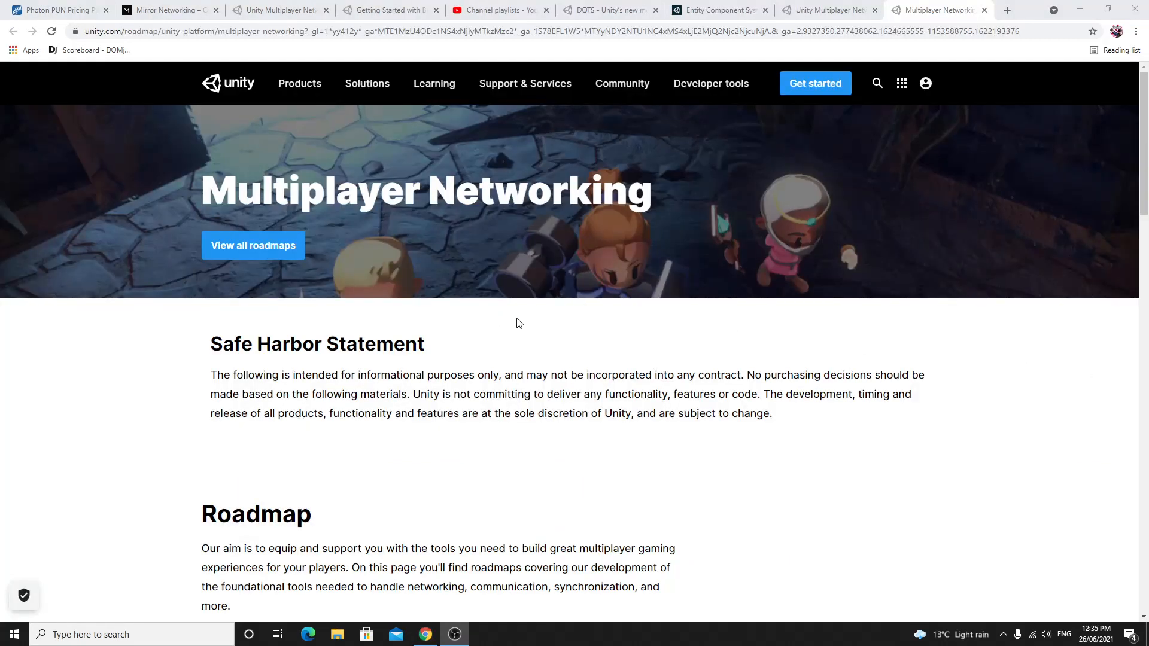
Step: Scroll the Unity Multiplayer Networking roadmap through the MLAPI In Progress cards
scroll(down, 3)
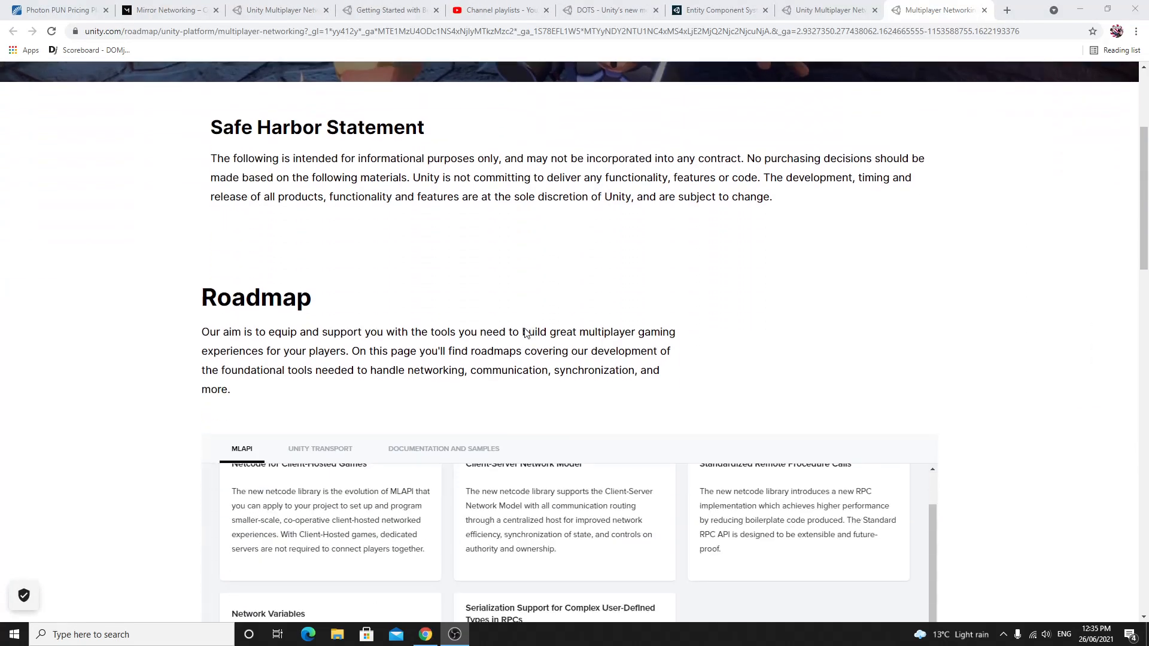
scroll(down, 3)
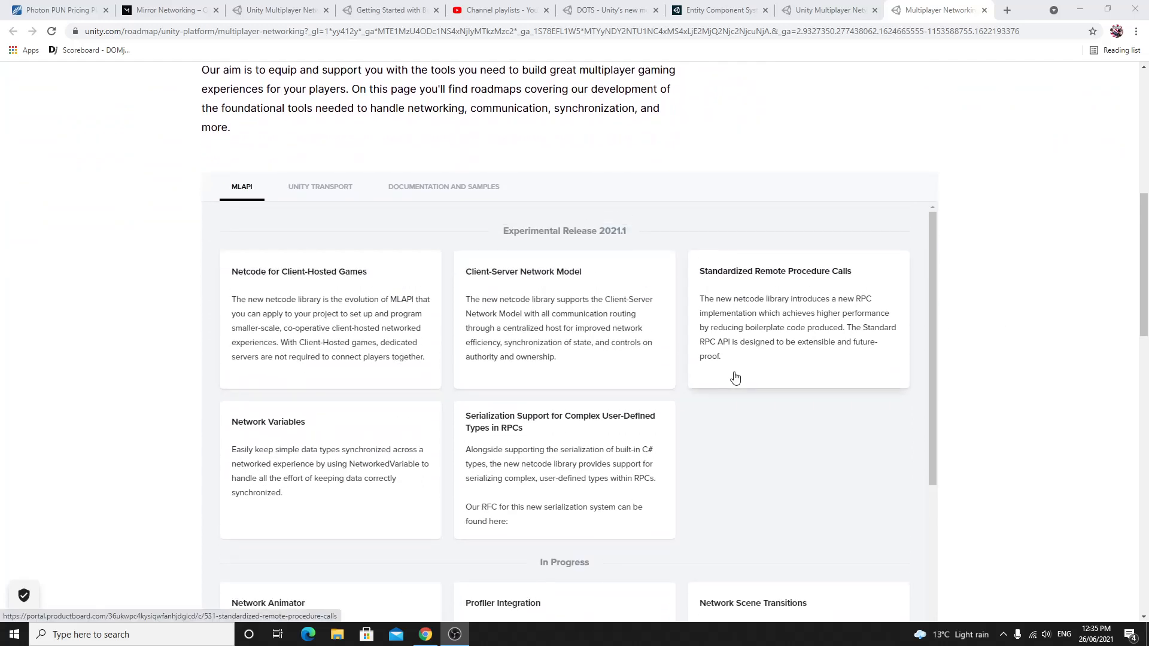
scroll(down, 3)
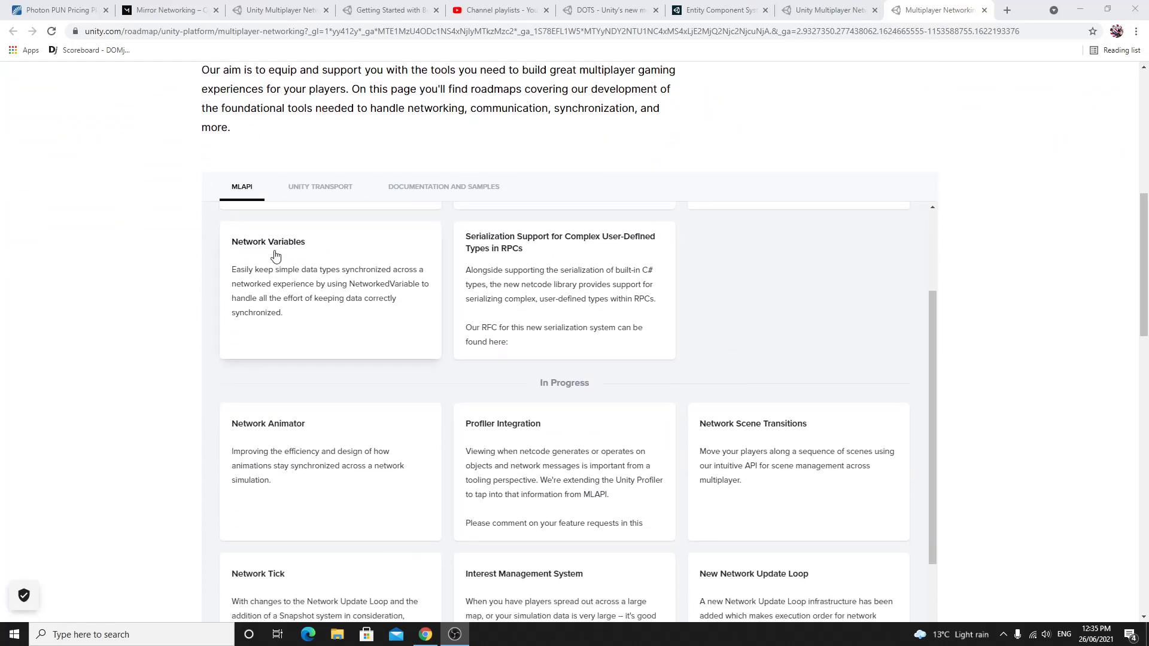
scroll(down, 3)
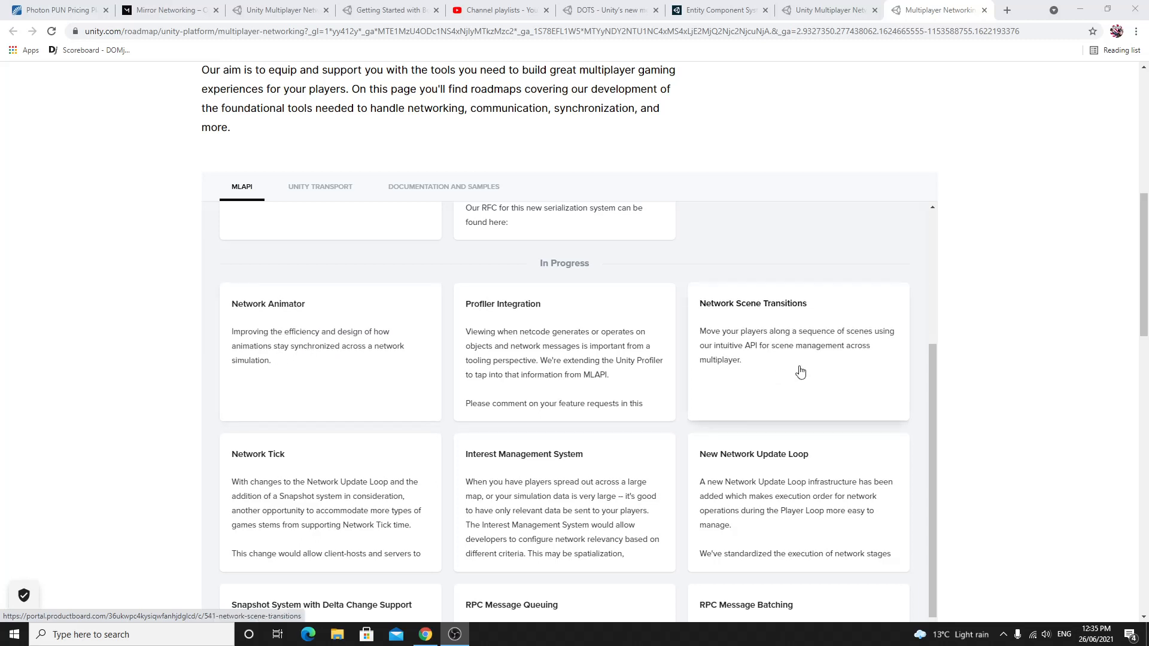
mouse_move(984, 369)
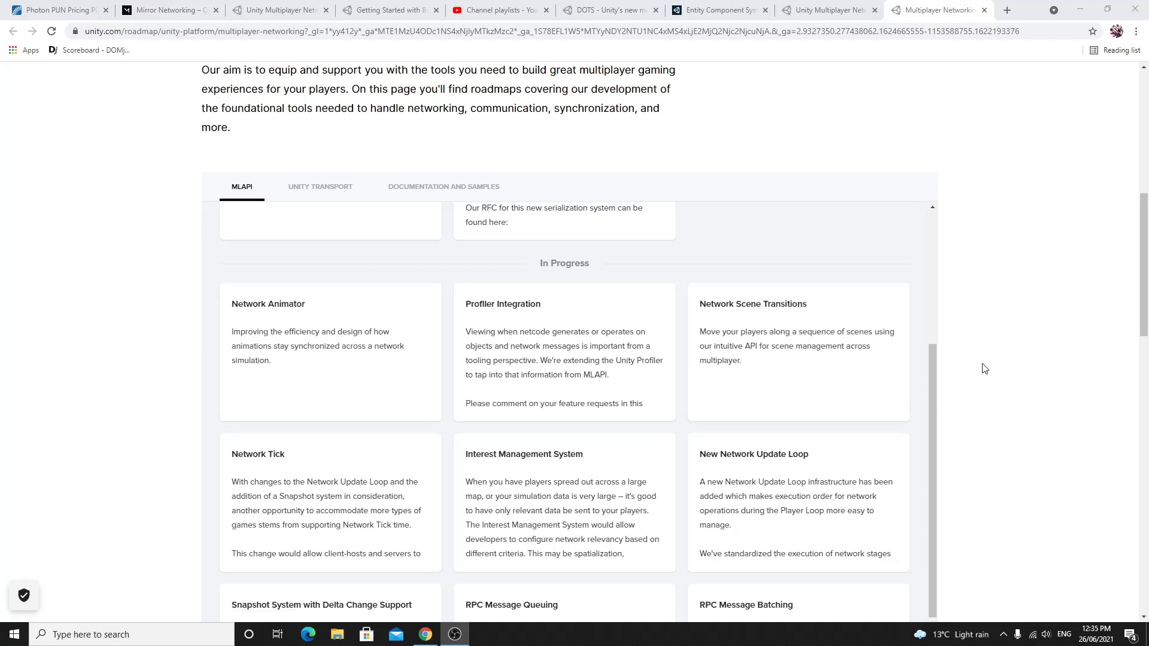
mouse_move(167, 23)
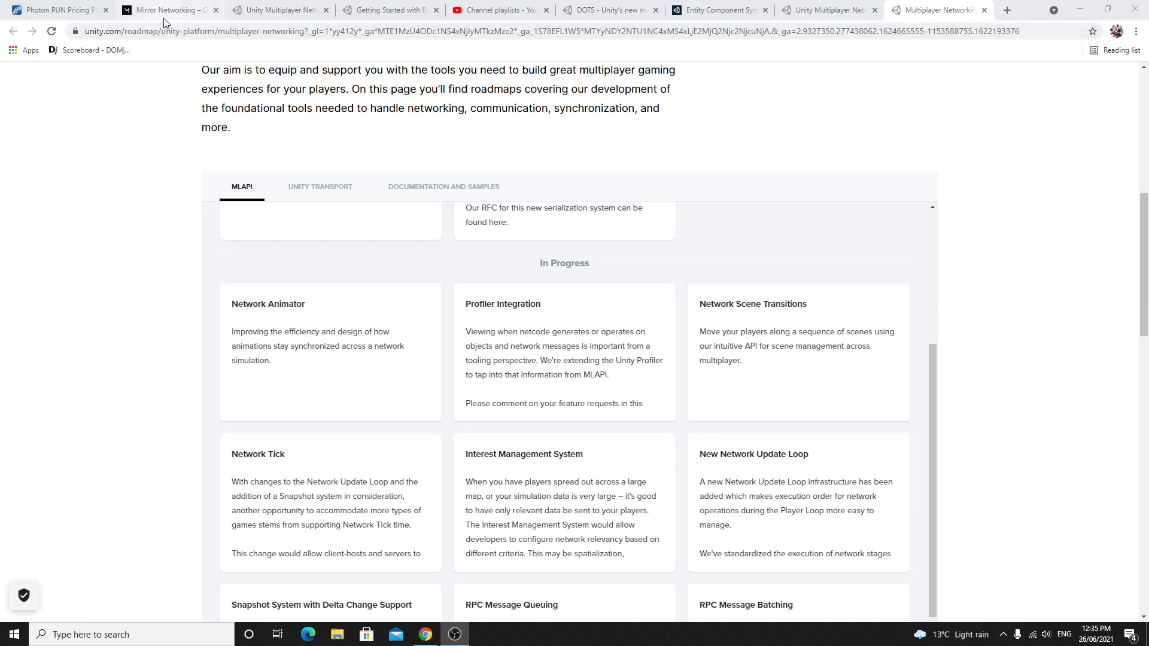
mouse_move(1050, 391)
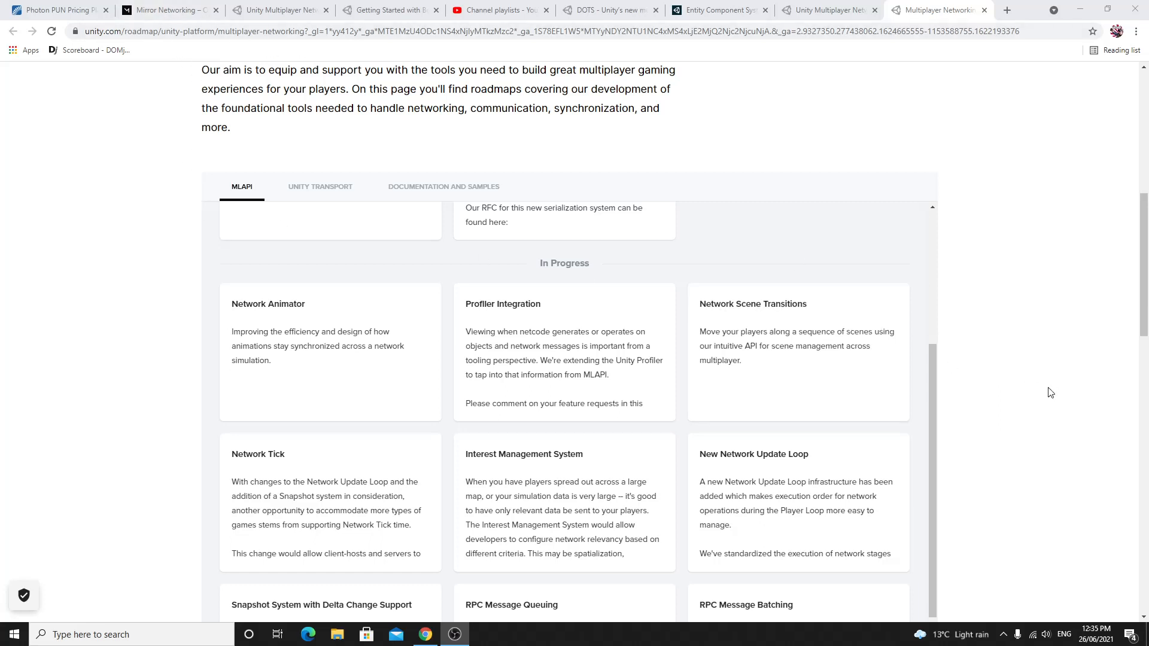
Step: Continue through the Planned and Under Consideration items, then return toward the page top
scroll(down, 3)
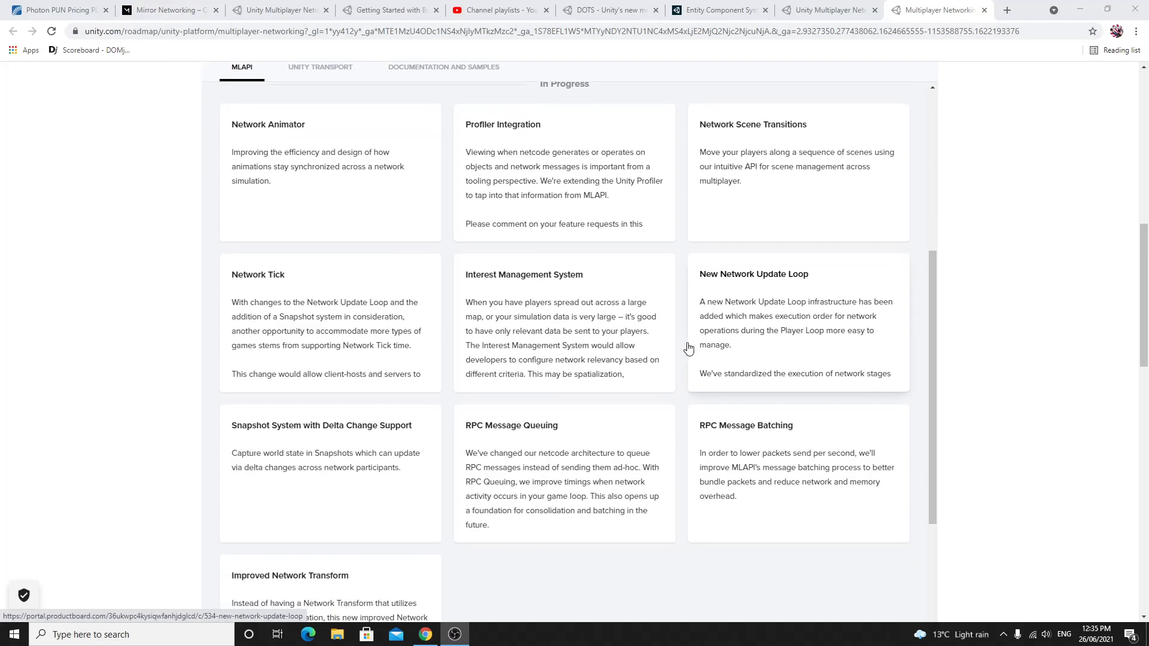
scroll(down, 3)
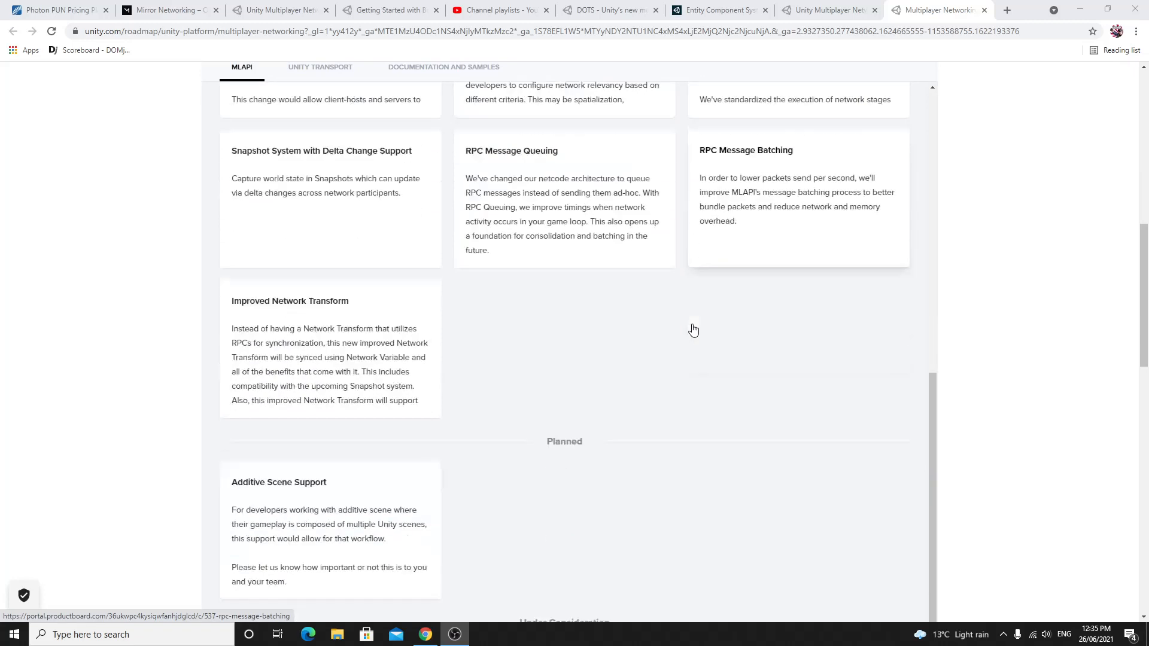
scroll(down, 3)
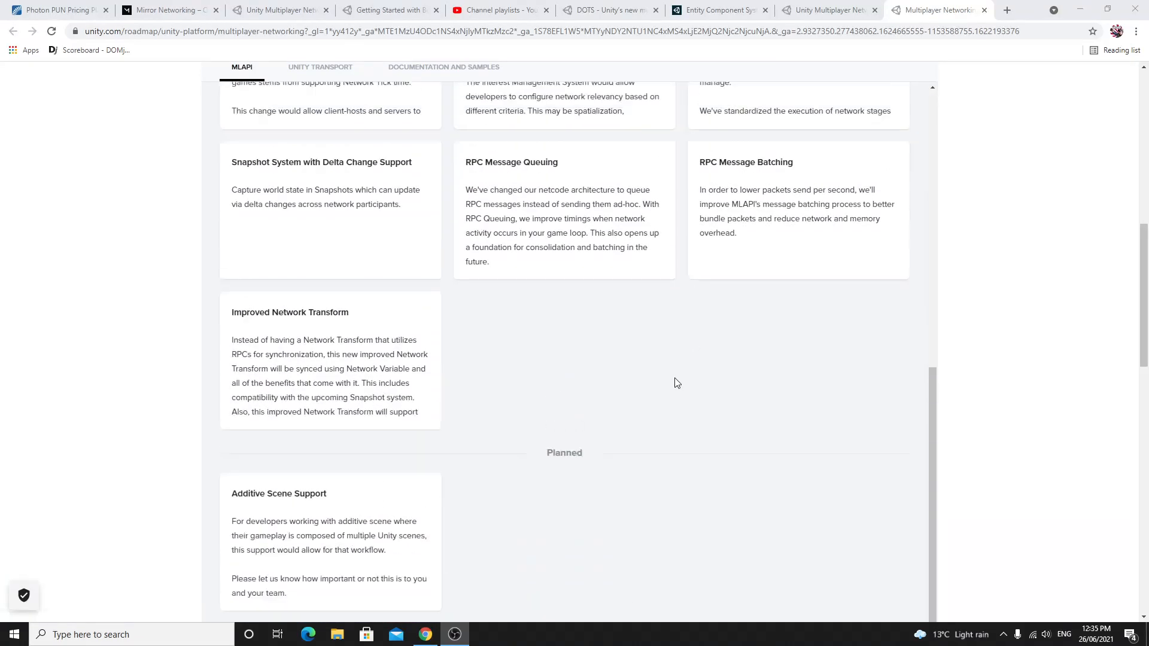
scroll(down, 3)
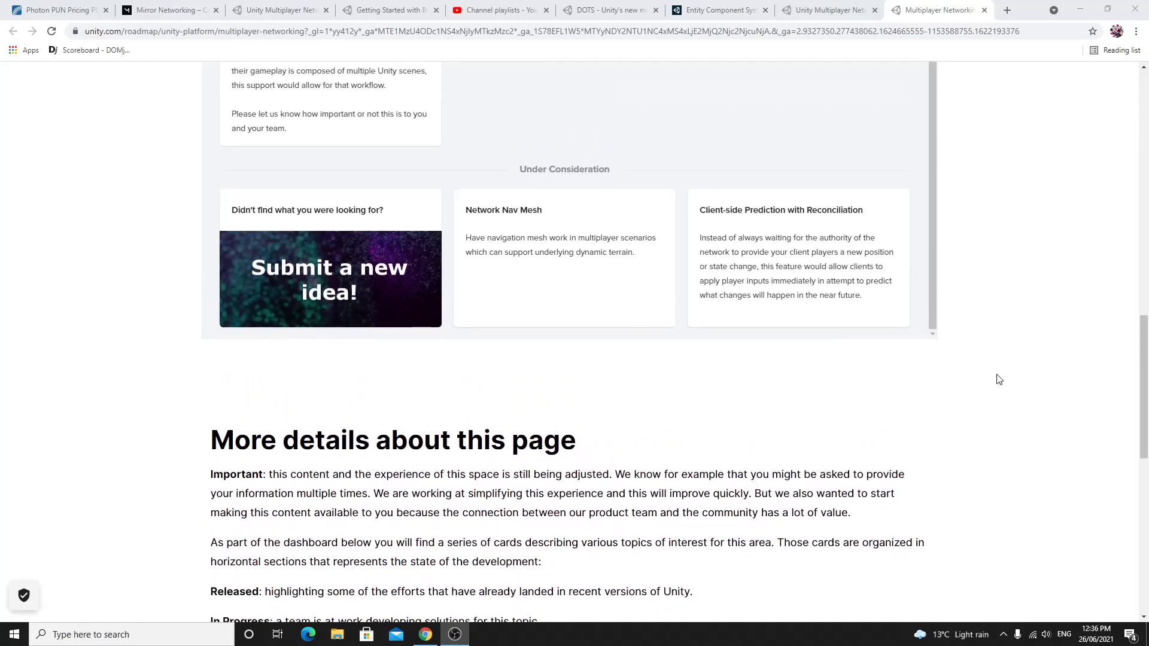
mouse_move(536, 252)
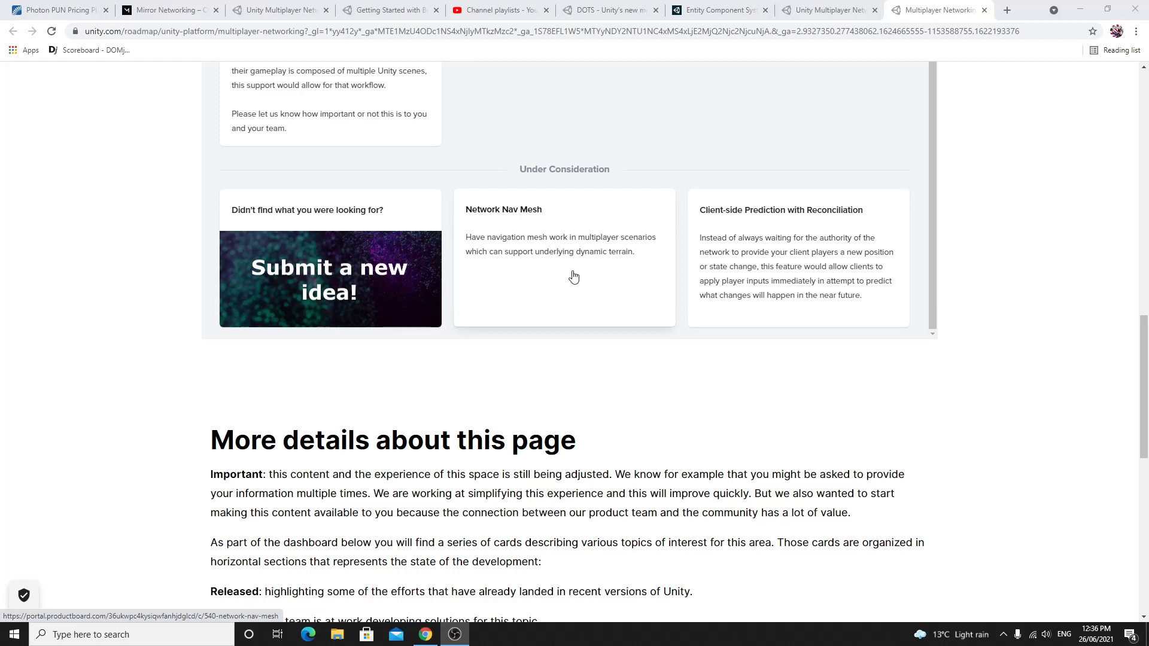
scroll(up, 3)
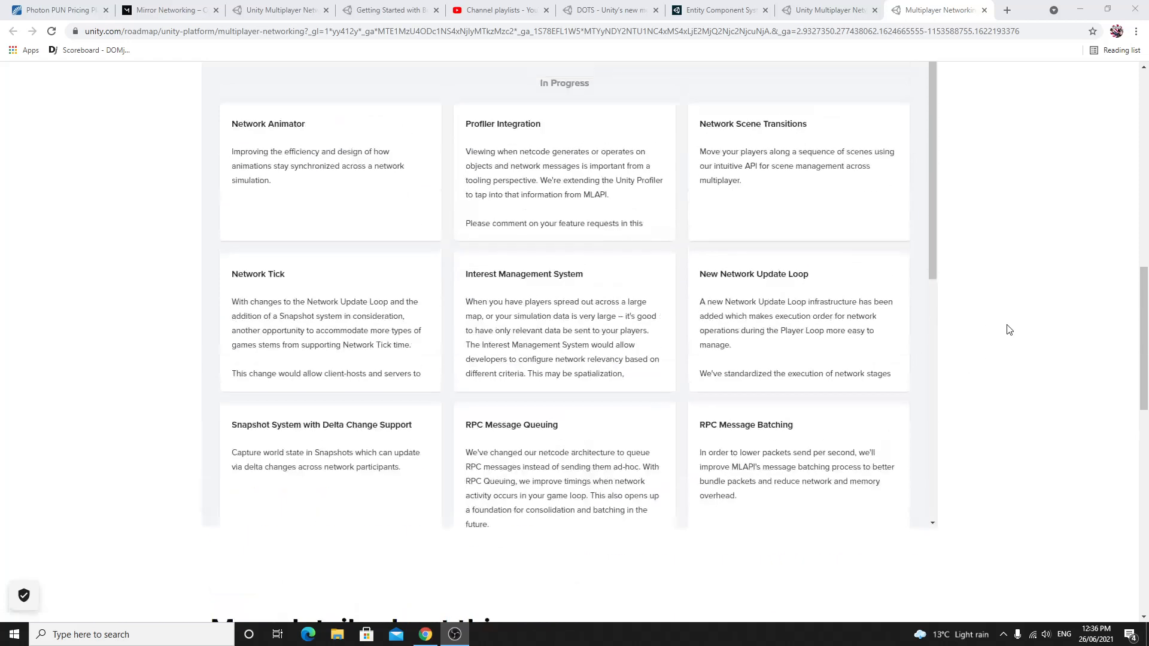
scroll(up, 3)
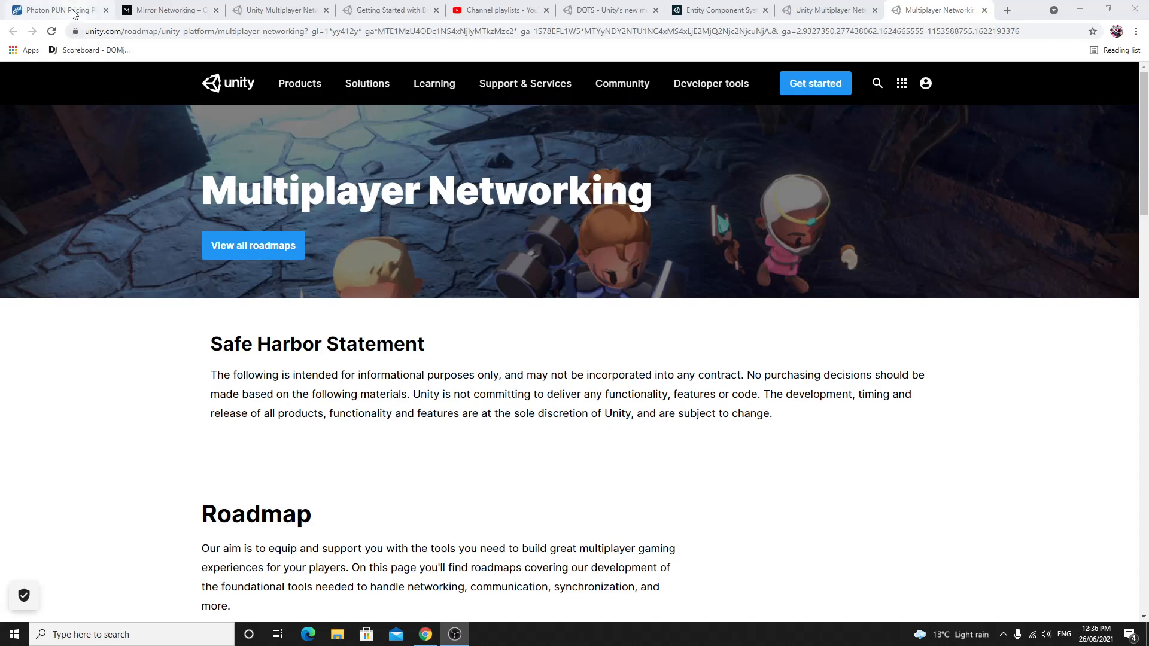
mouse_move(169, 9)
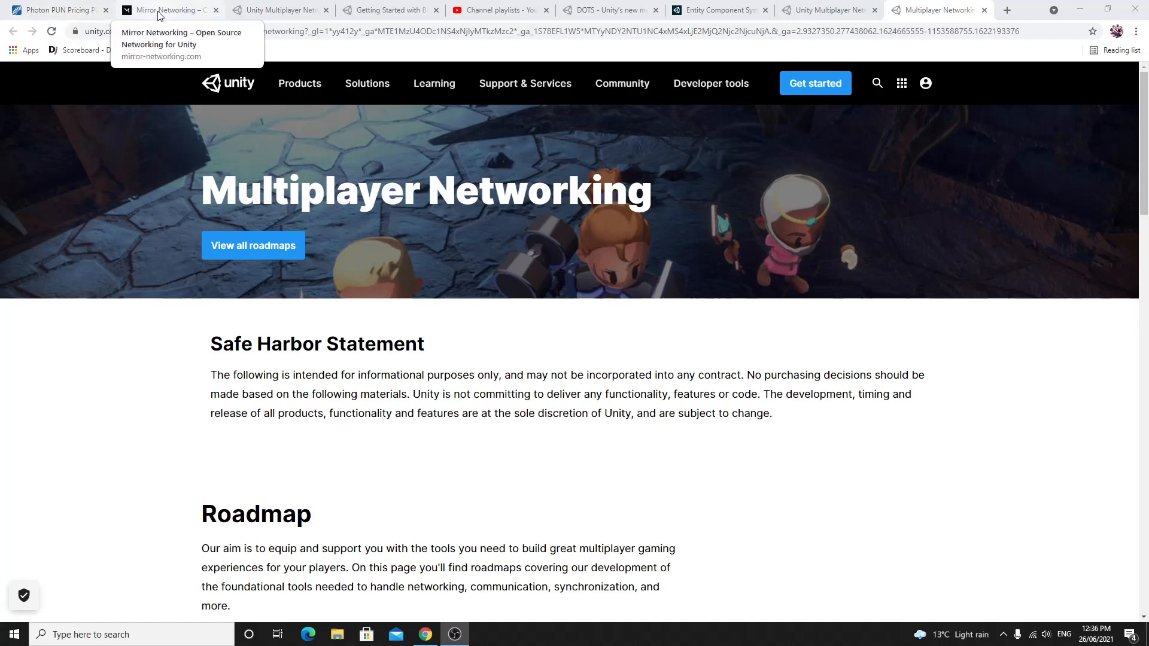
mouse_move(171, 21)
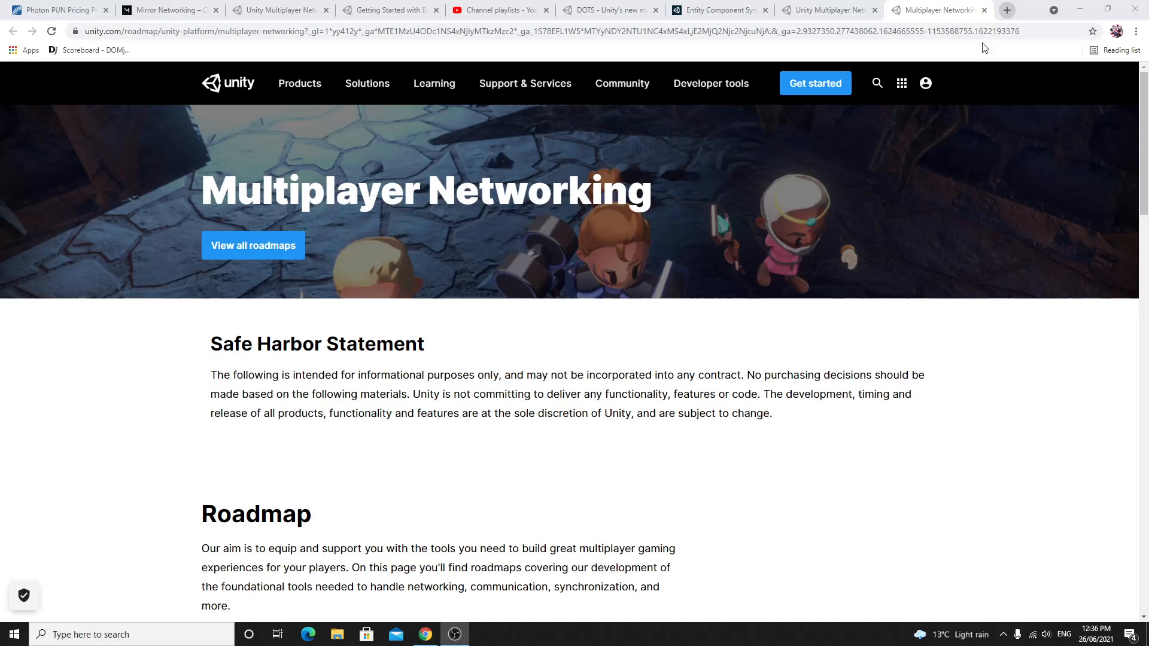
mouse_move(492, 326)
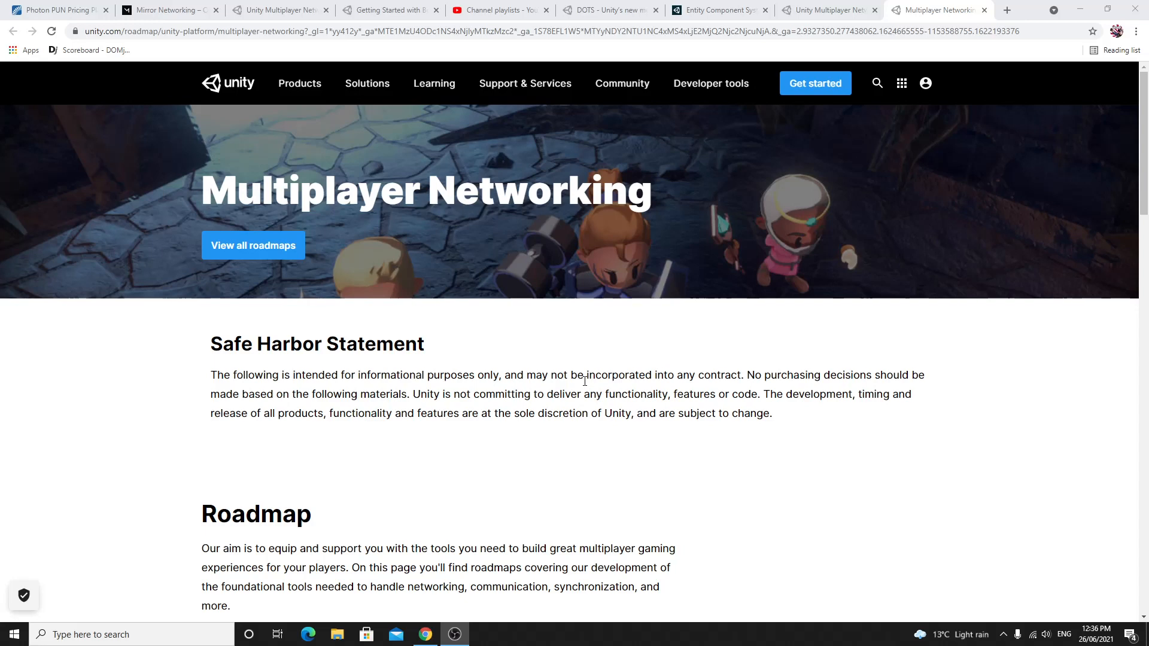
mouse_move(759, 416)
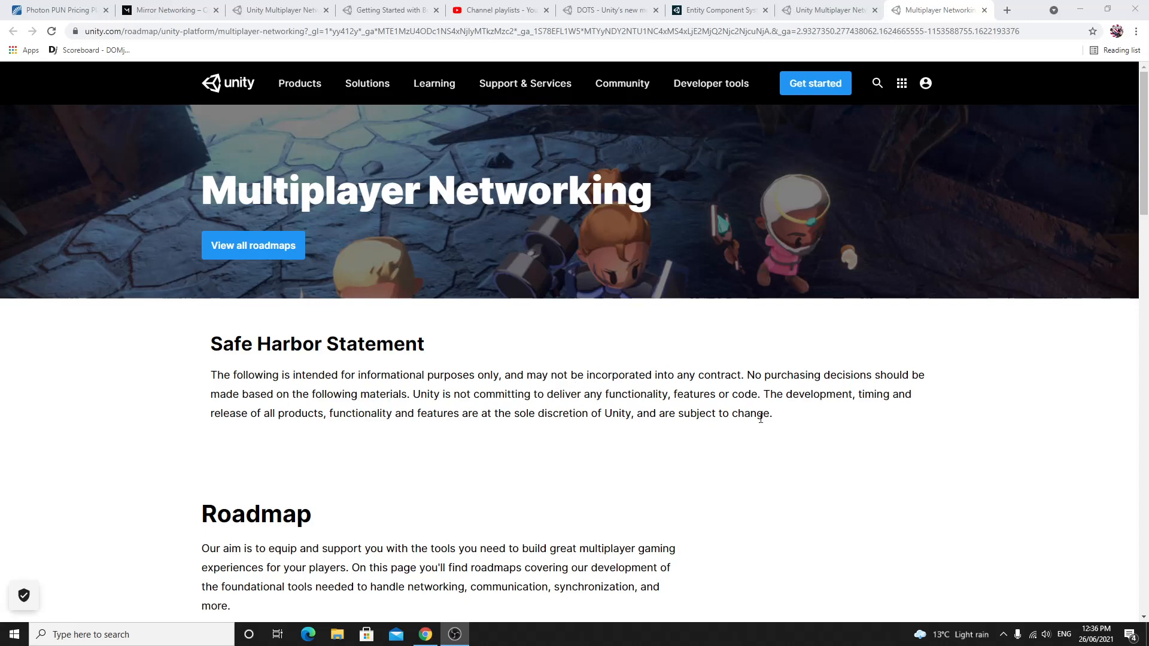
mouse_move(775, 423)
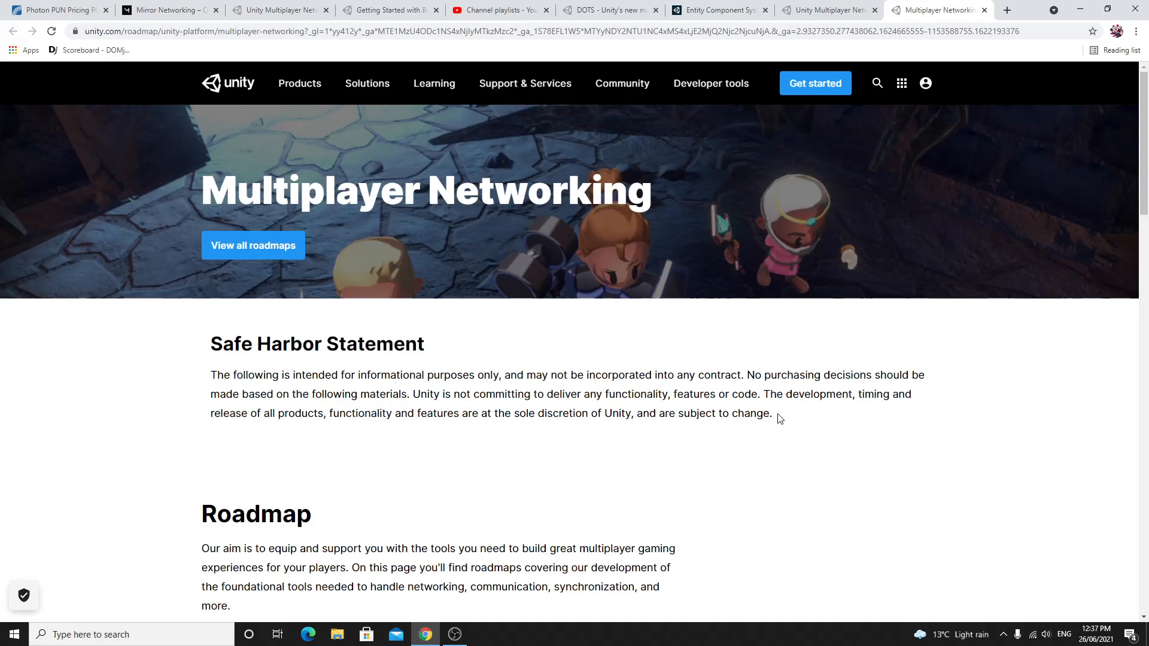
mouse_move(796, 423)
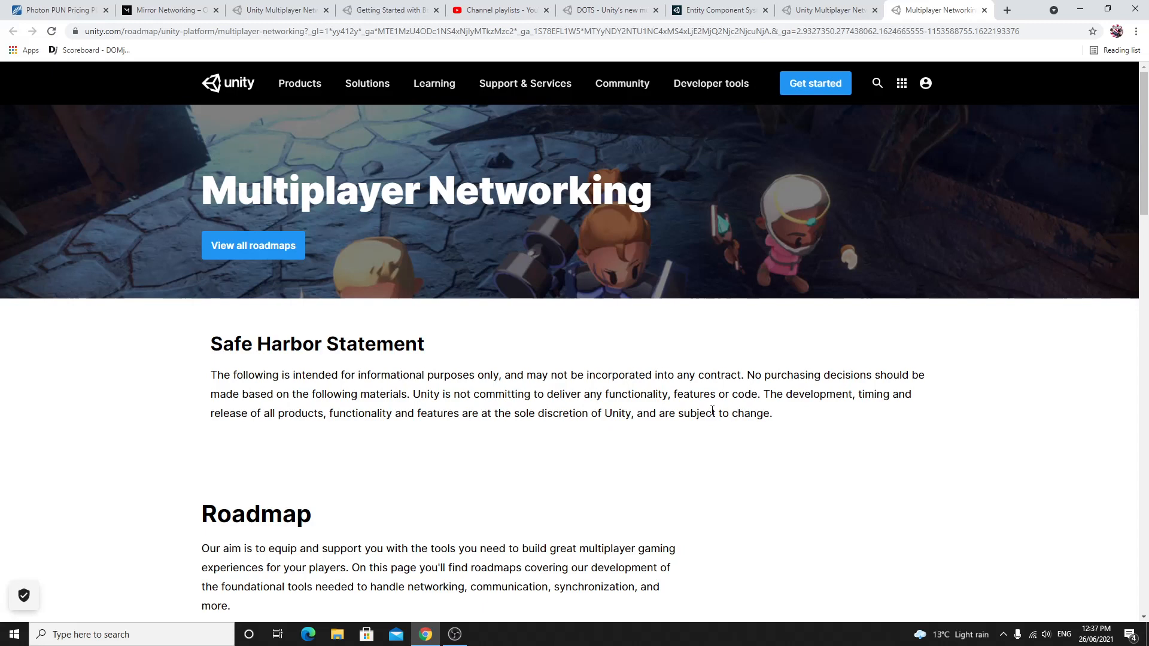
mouse_move(298, 232)
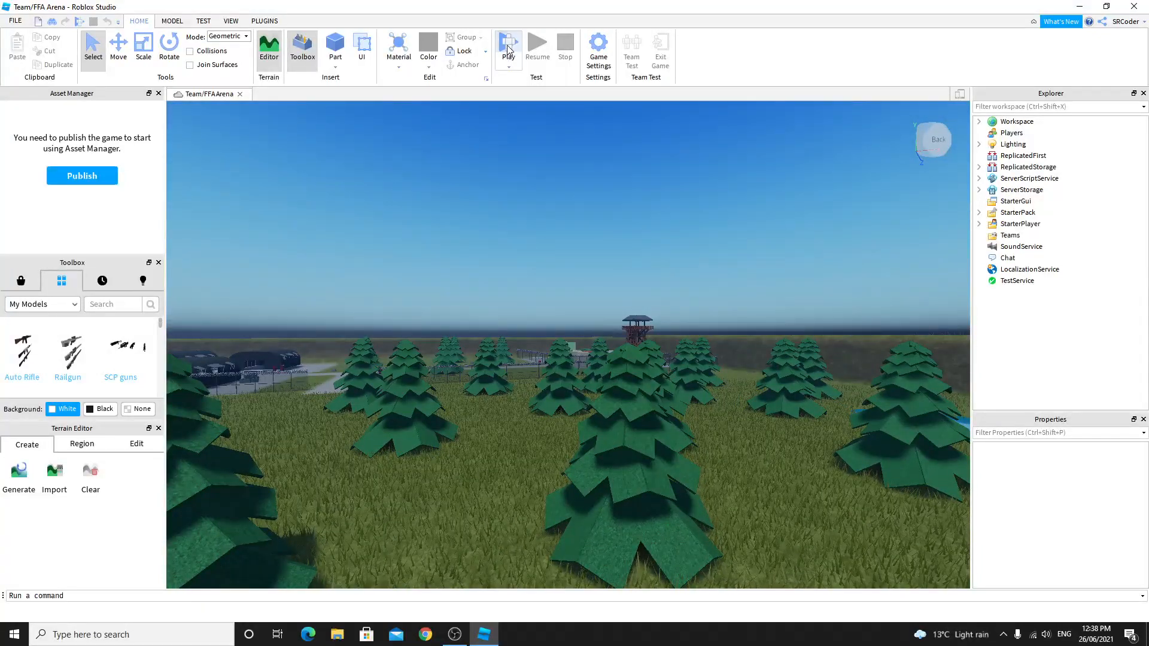
Step: Start a playtest of the FFA Arena map from the Home tab Play button
click(508, 42)
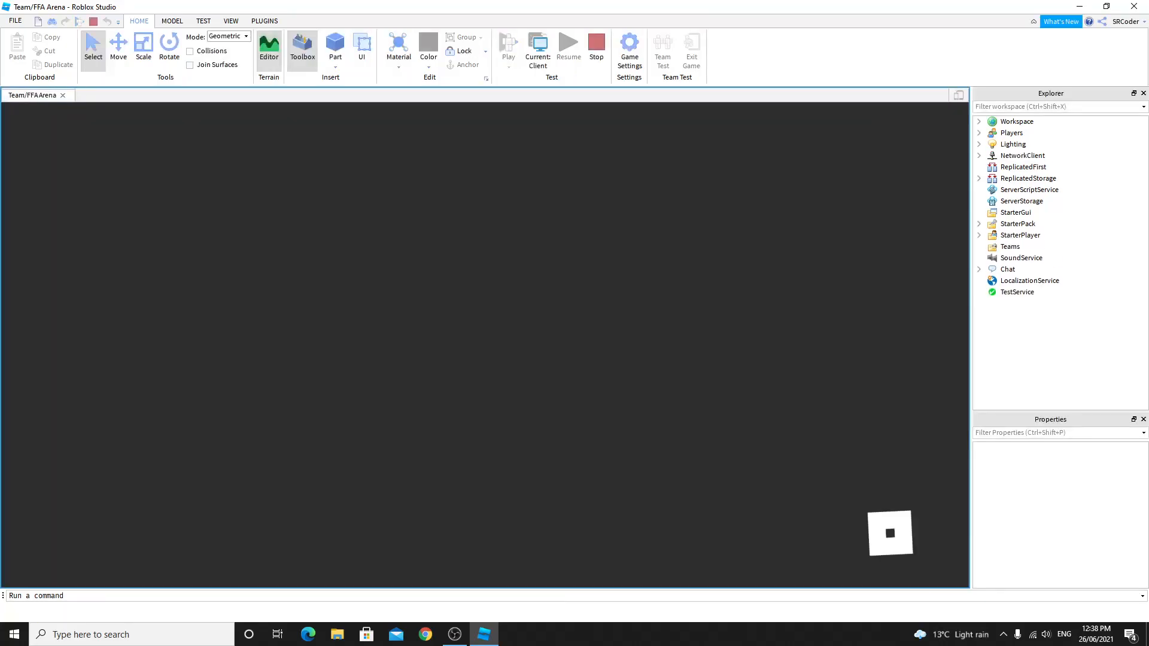
click(507, 45)
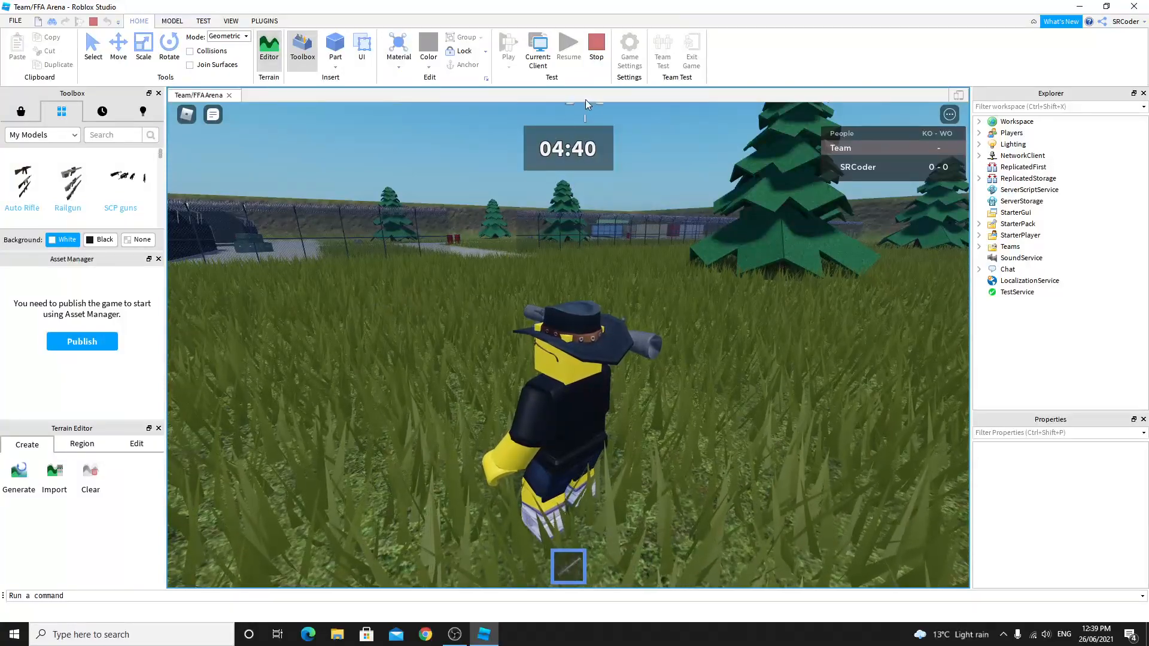
Step: Bring up the Weapons Kit documentation and go to the official Shotgun model's library page
click(424, 634)
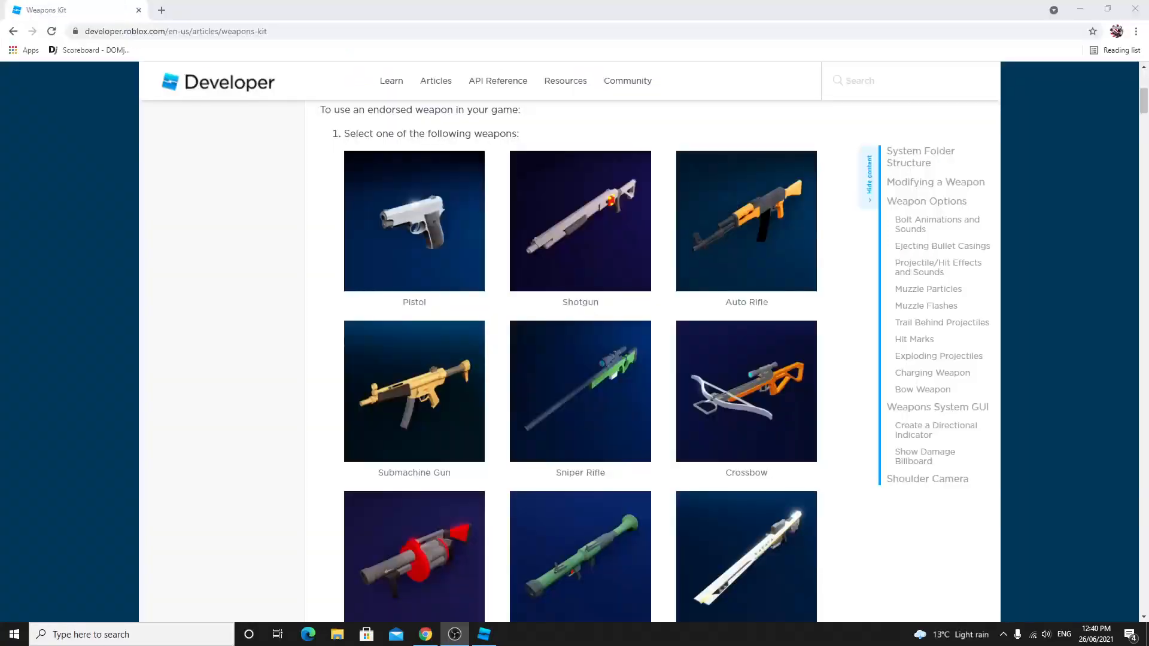
mouse_move(531, 387)
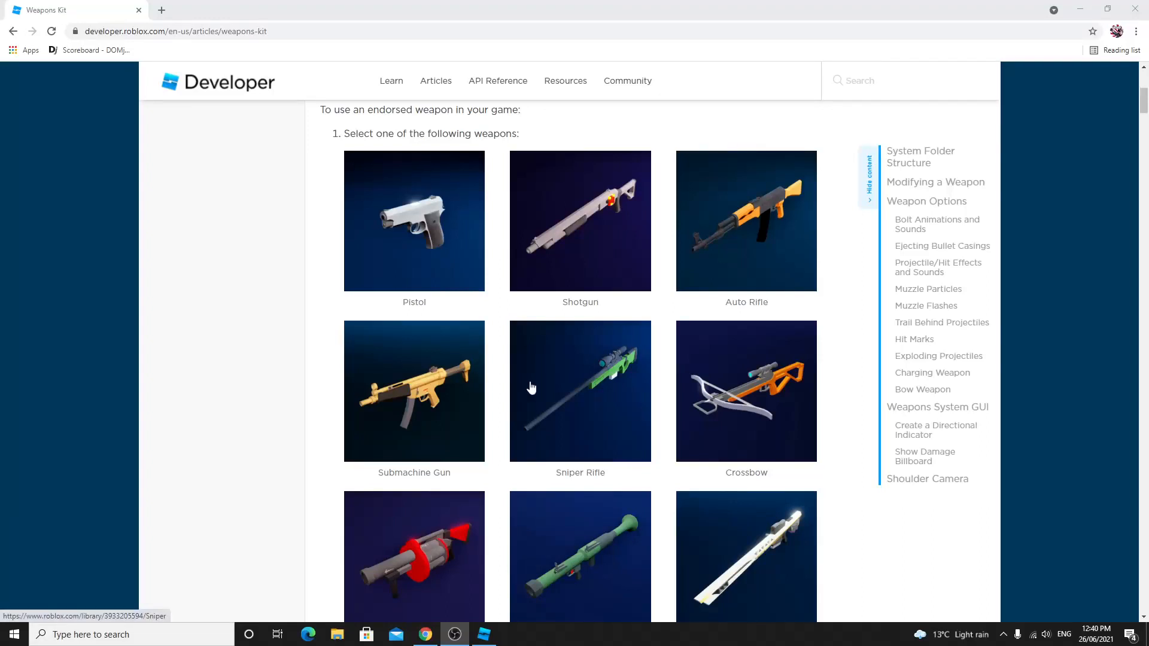
scroll(down, 3)
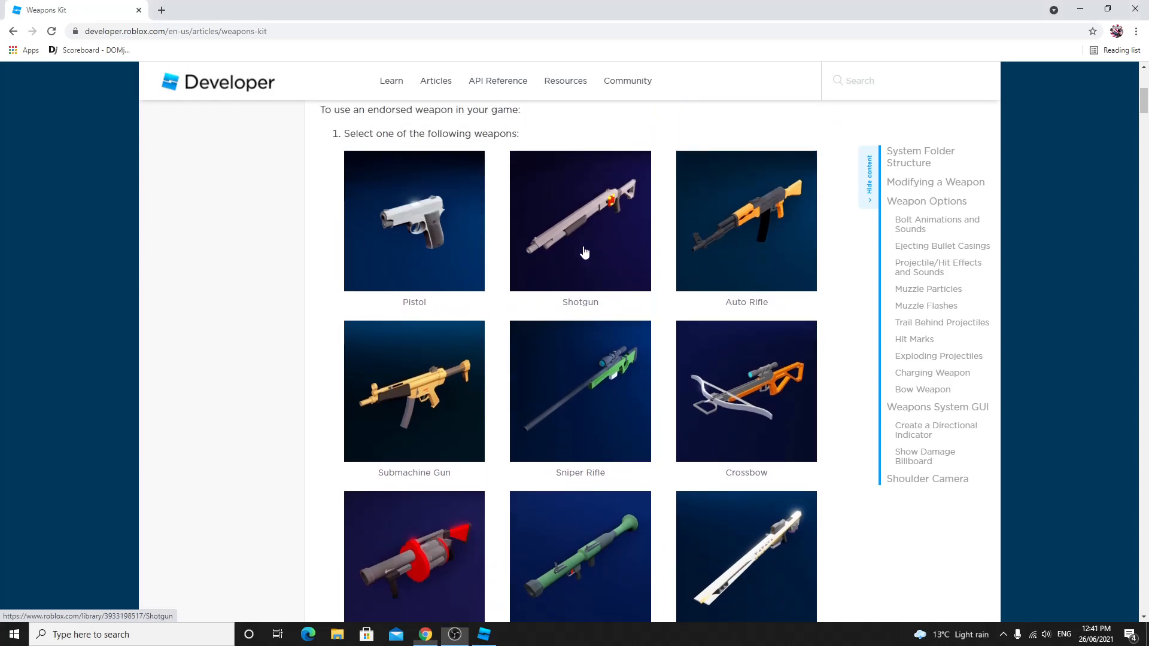
click(579, 221)
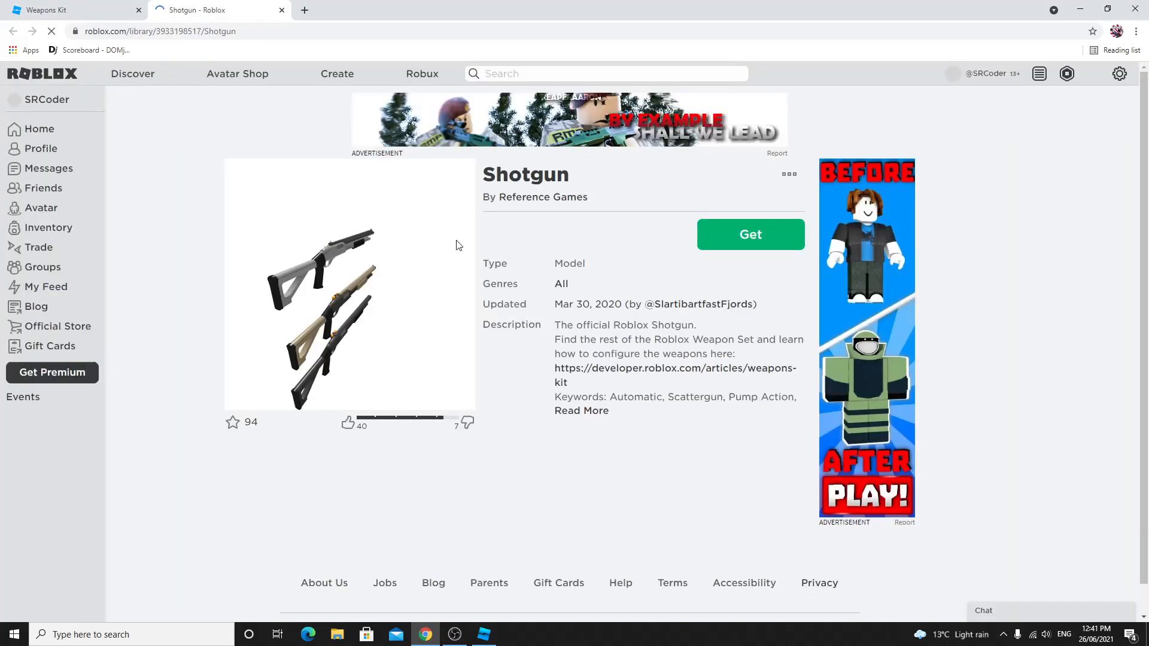
Step: Get the free Shotgun model via Get Now, then return to Roblox Studio
click(748, 234)
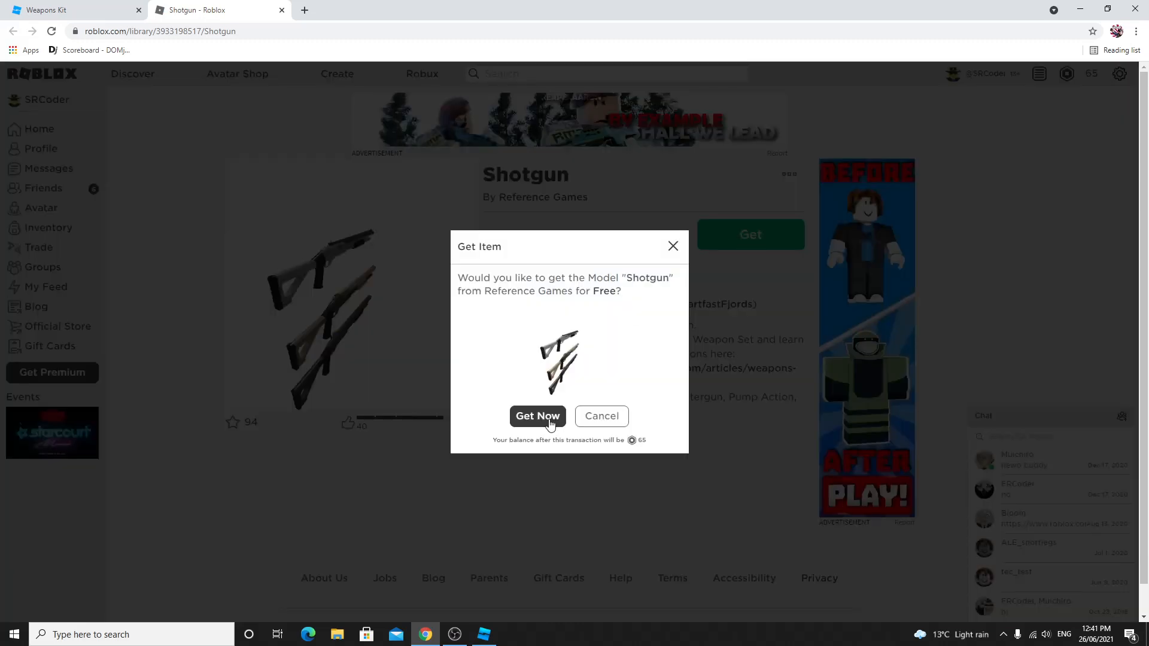
click(537, 416)
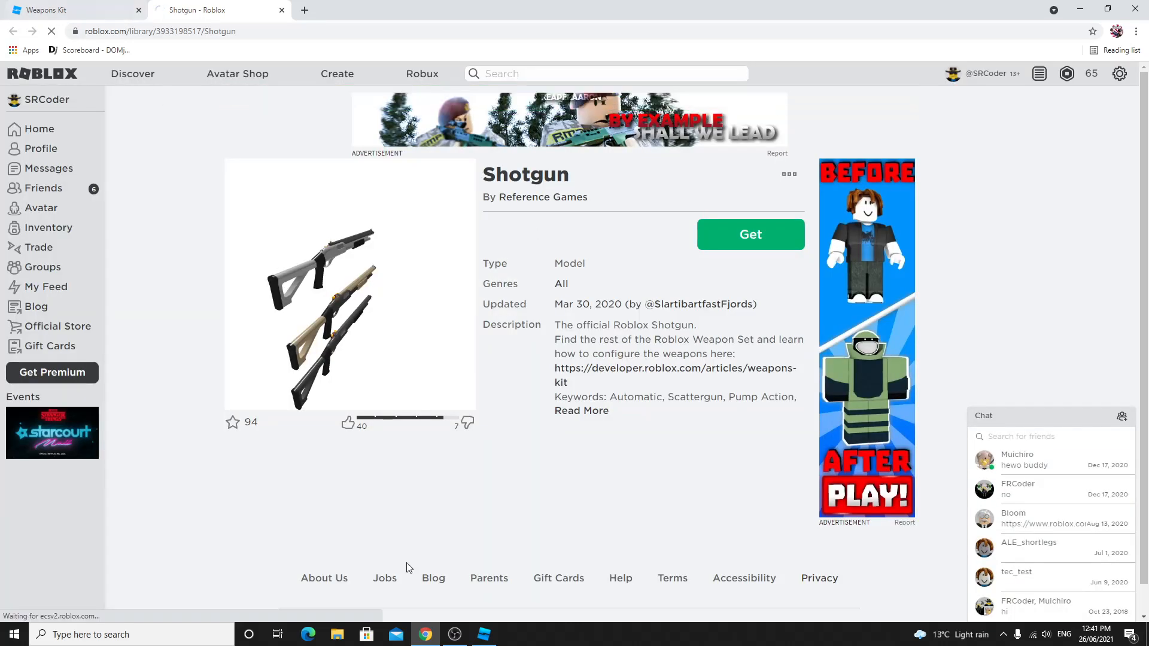
click(483, 634)
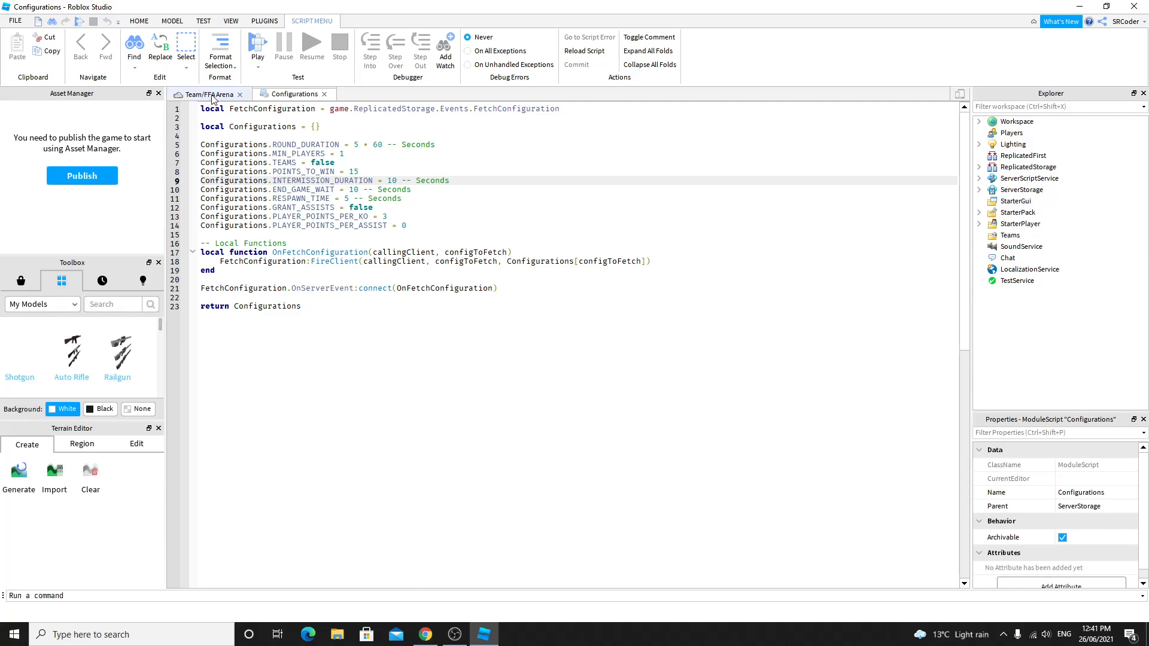
Step: Return to the FFA Arena scene and insert the Shotgun into StarterPack
click(207, 94)
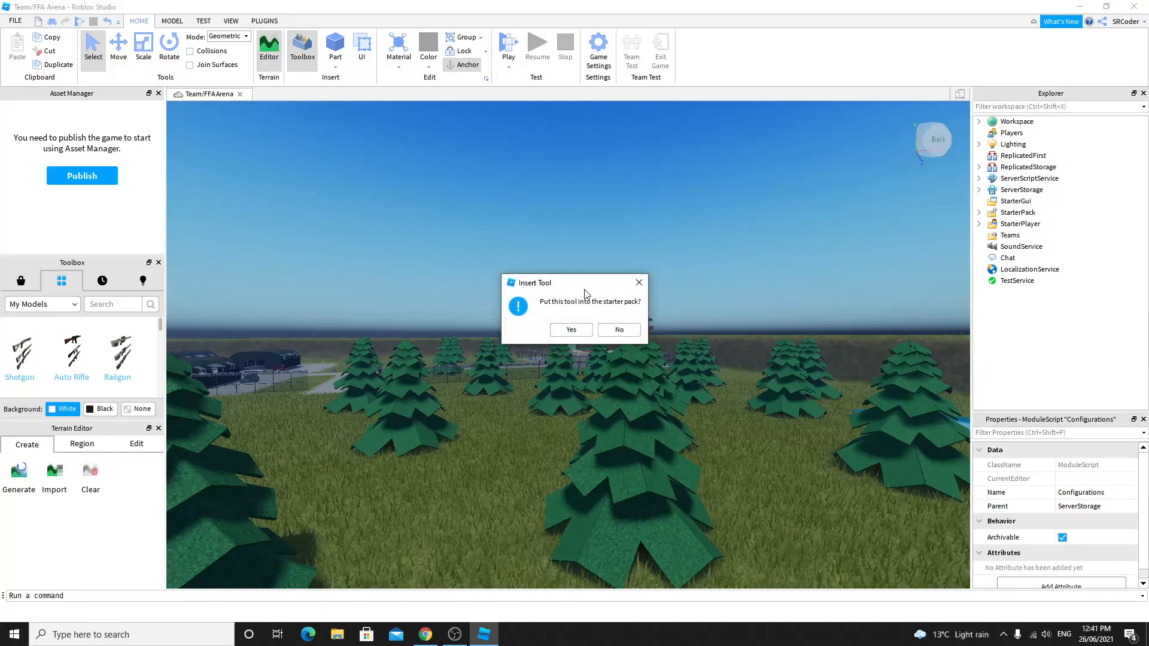
mouse_move(570, 329)
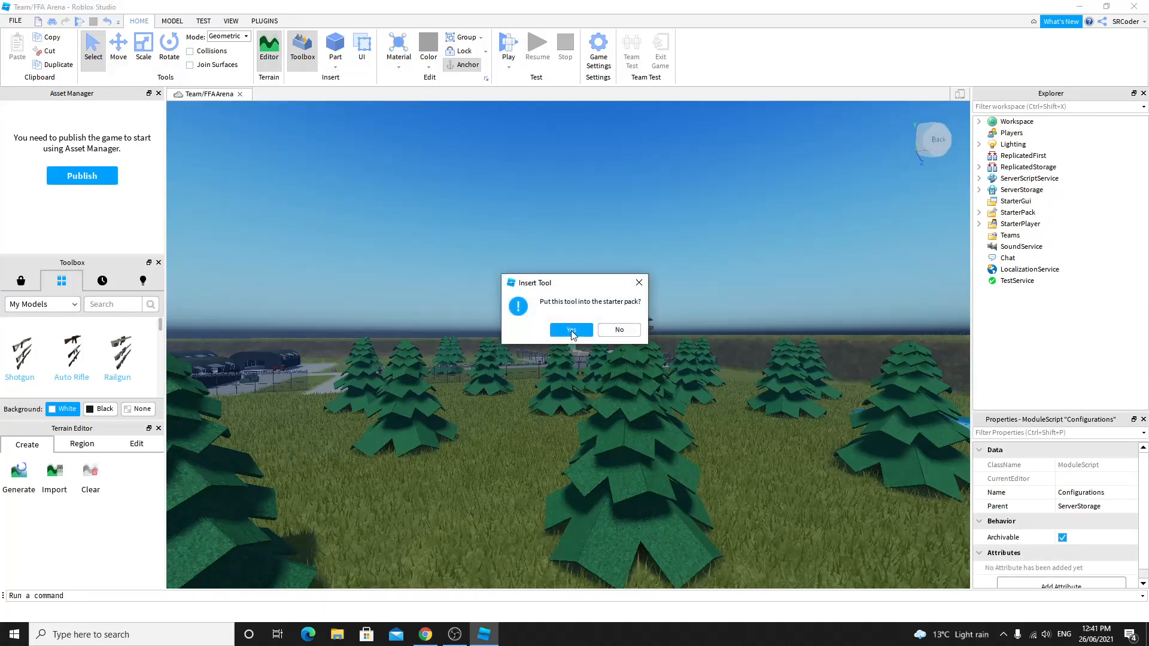
click(571, 330)
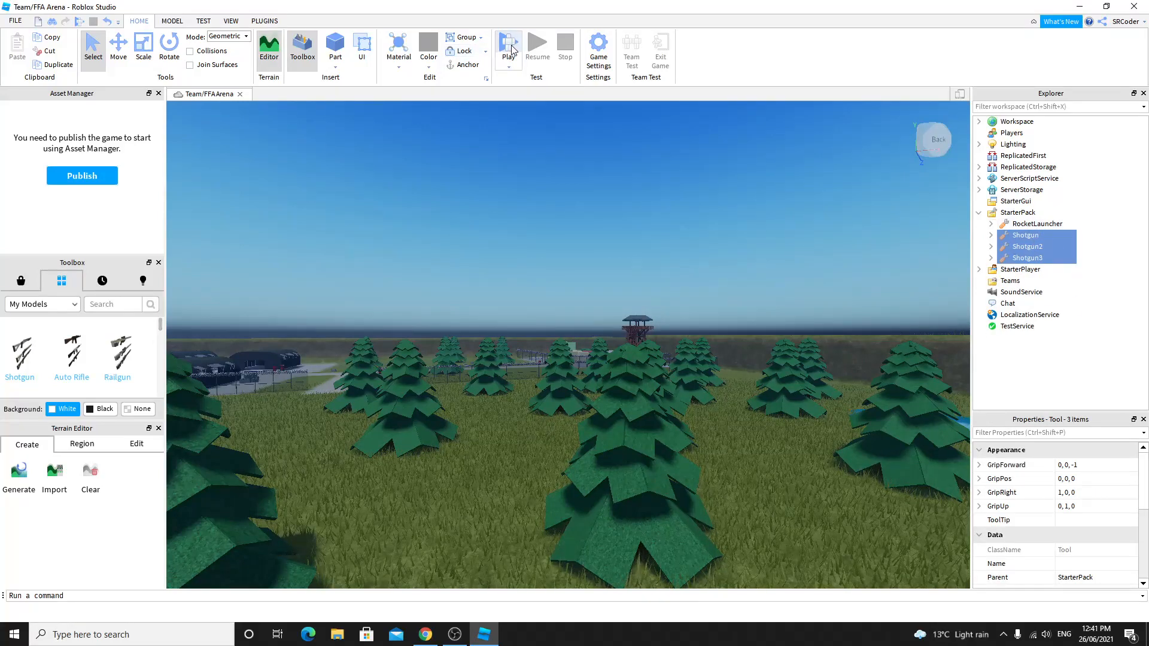
Step: Start a playtest with the three shotguns in the player's hotbar
click(507, 44)
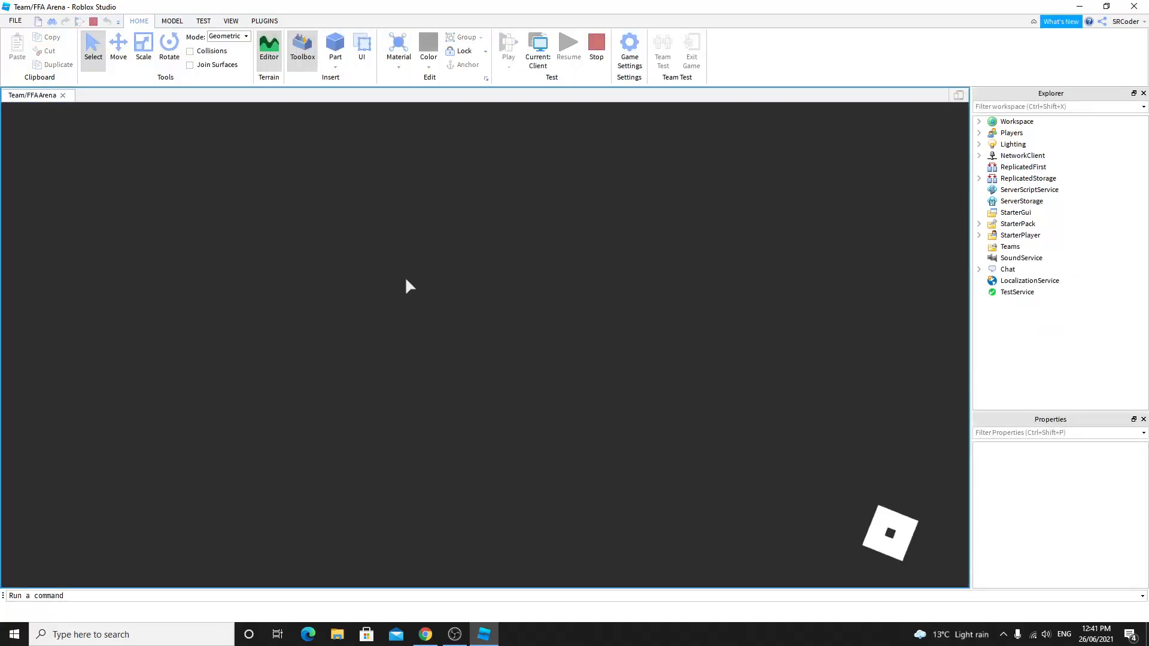
click(507, 43)
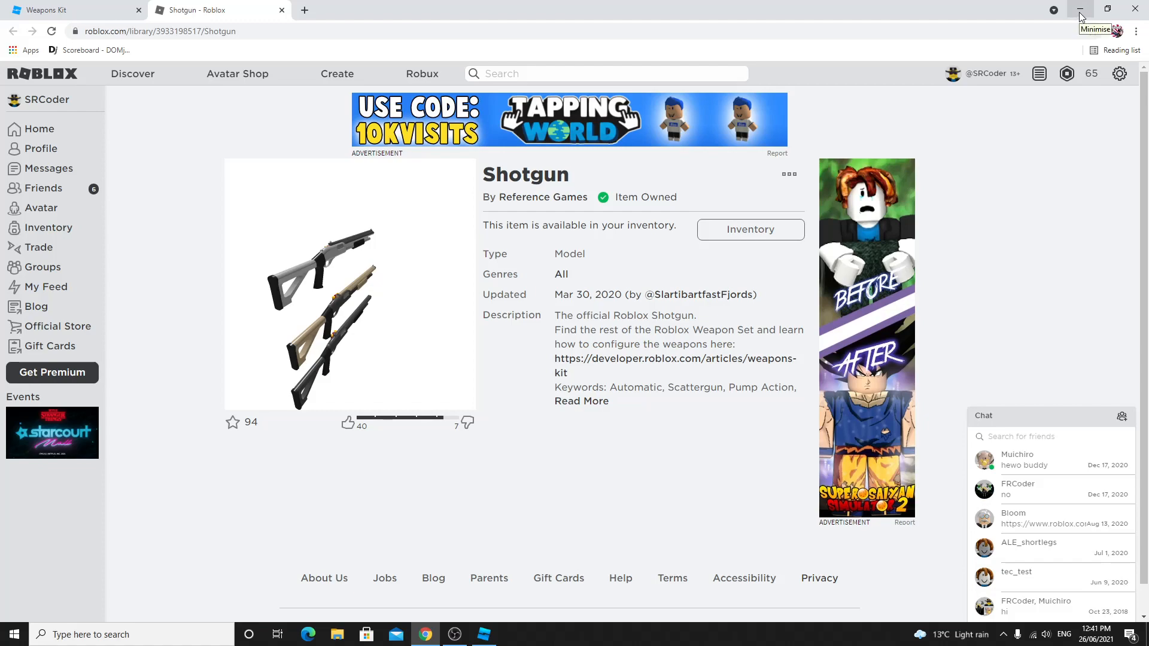
click(483, 634)
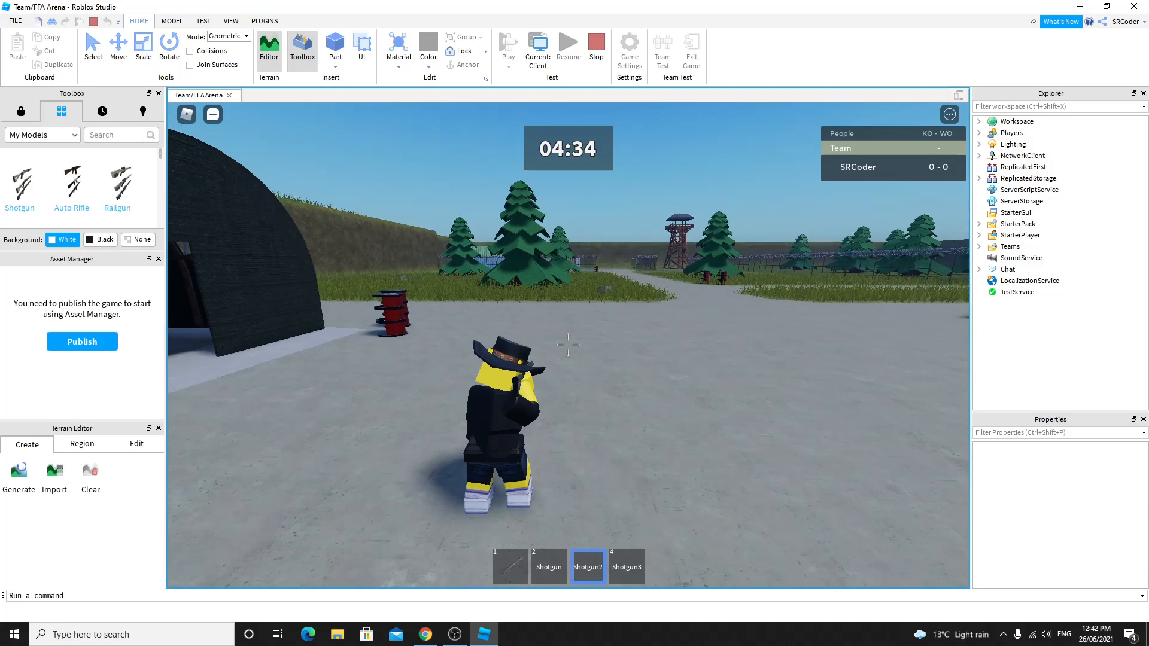
Step: Stop the playtest and launch a Local Server test with 2 players
click(204, 21)
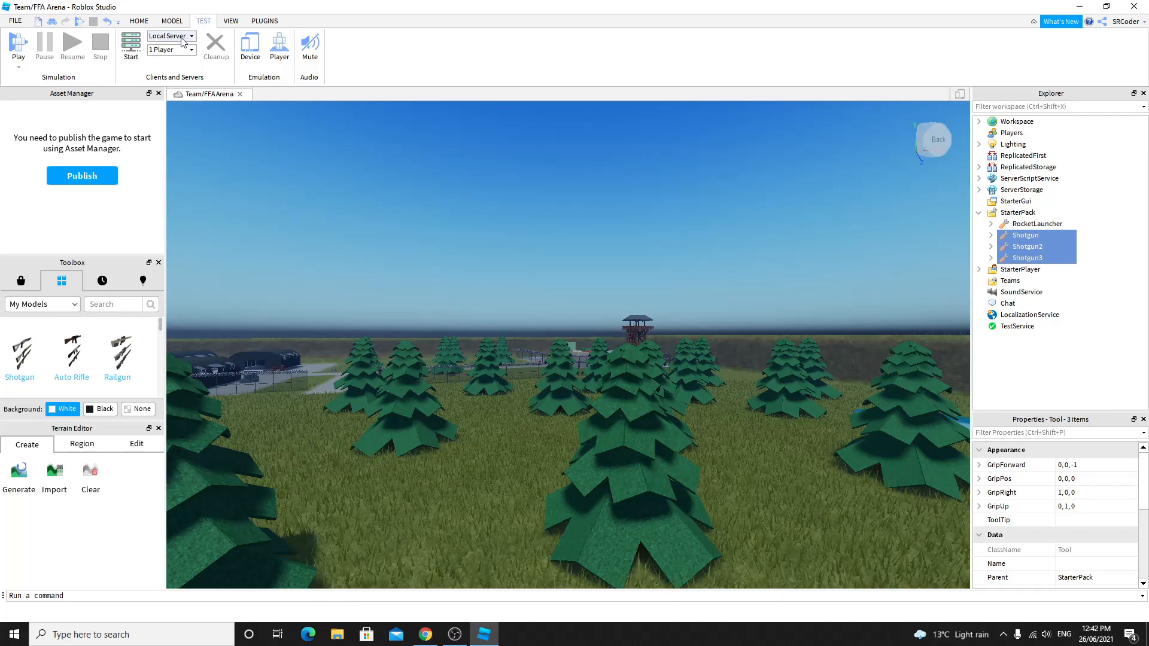
click(172, 49)
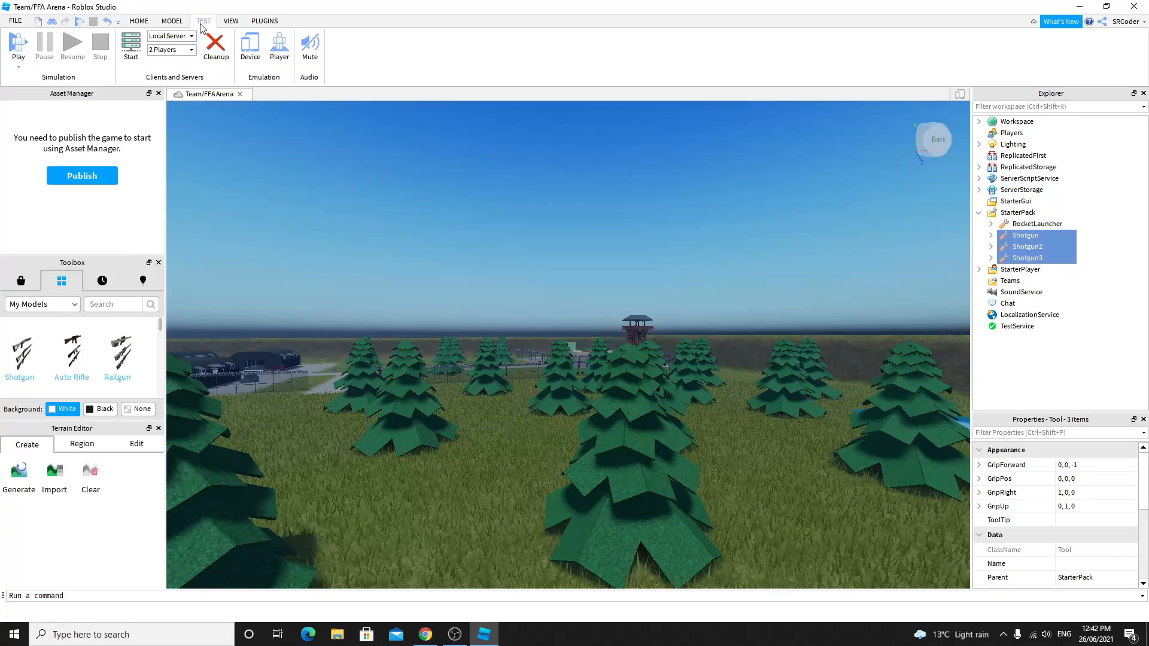
click(130, 44)
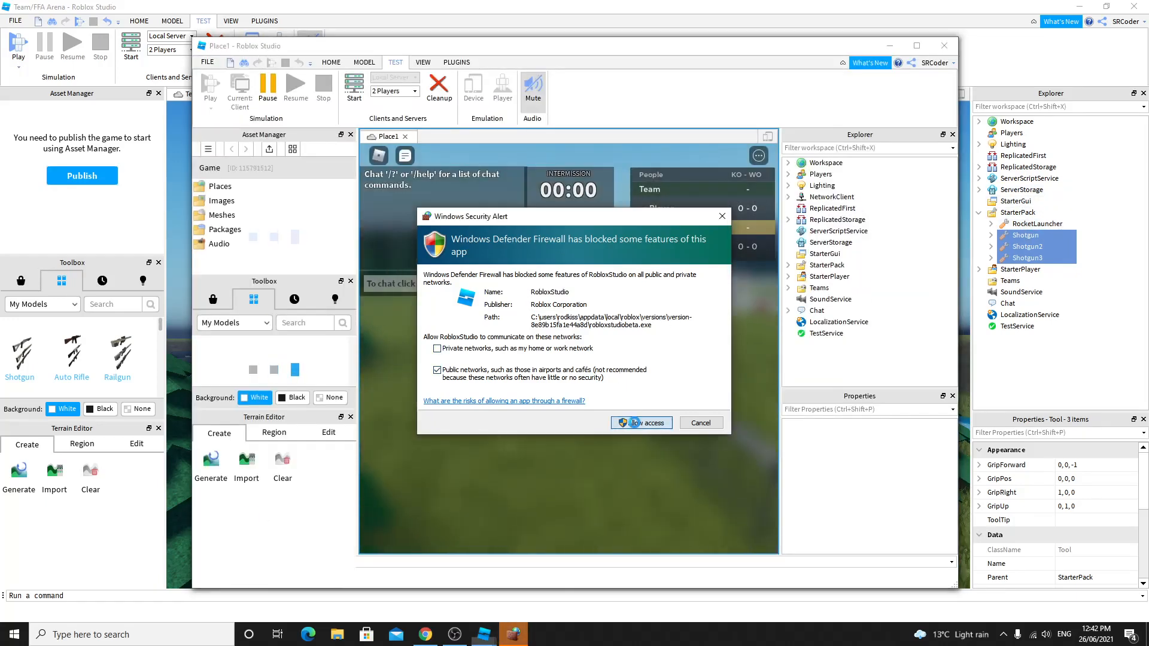
Step: Allow Studio through the firewall and view both player clients side by side
click(638, 423)
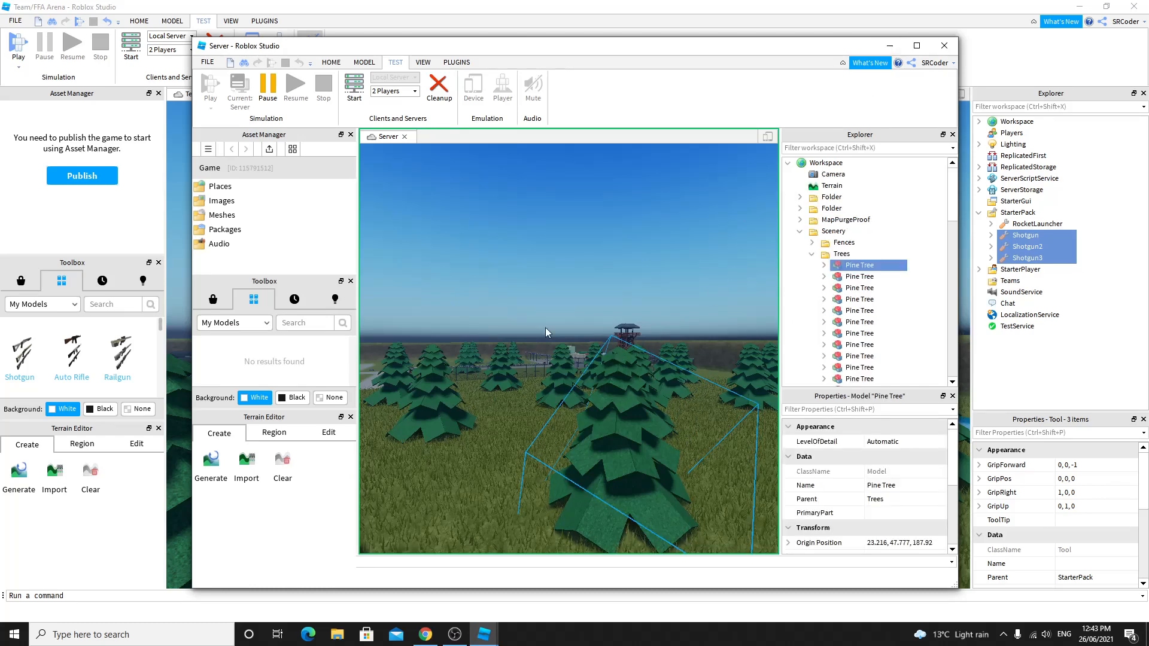
click(267, 83)
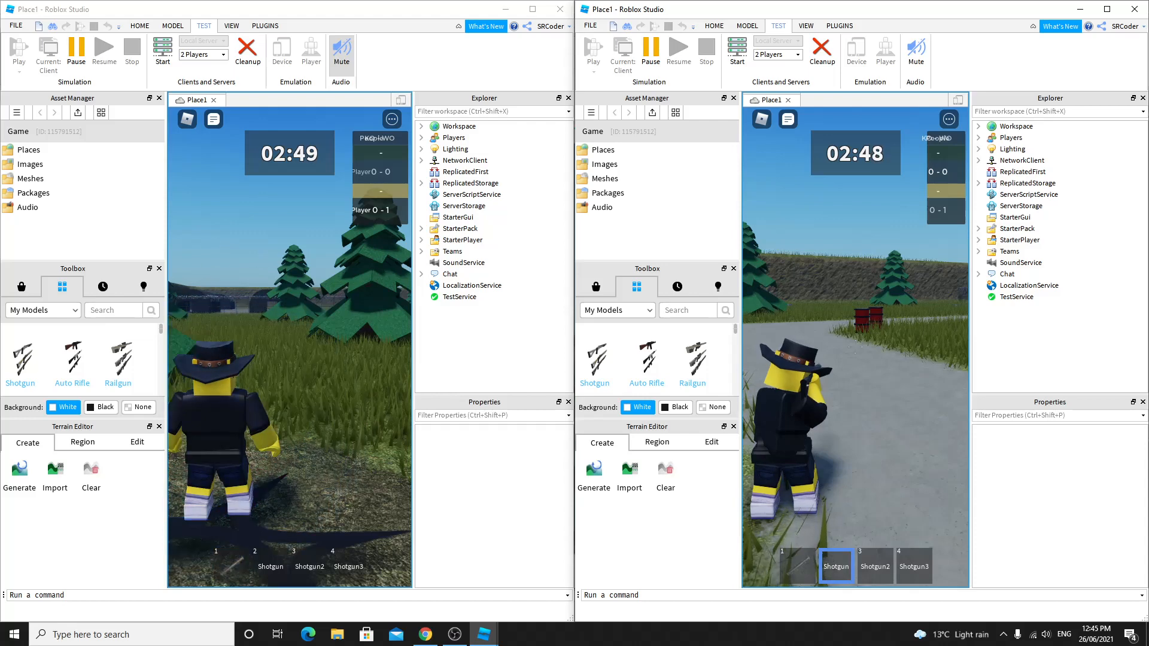
click(424, 633)
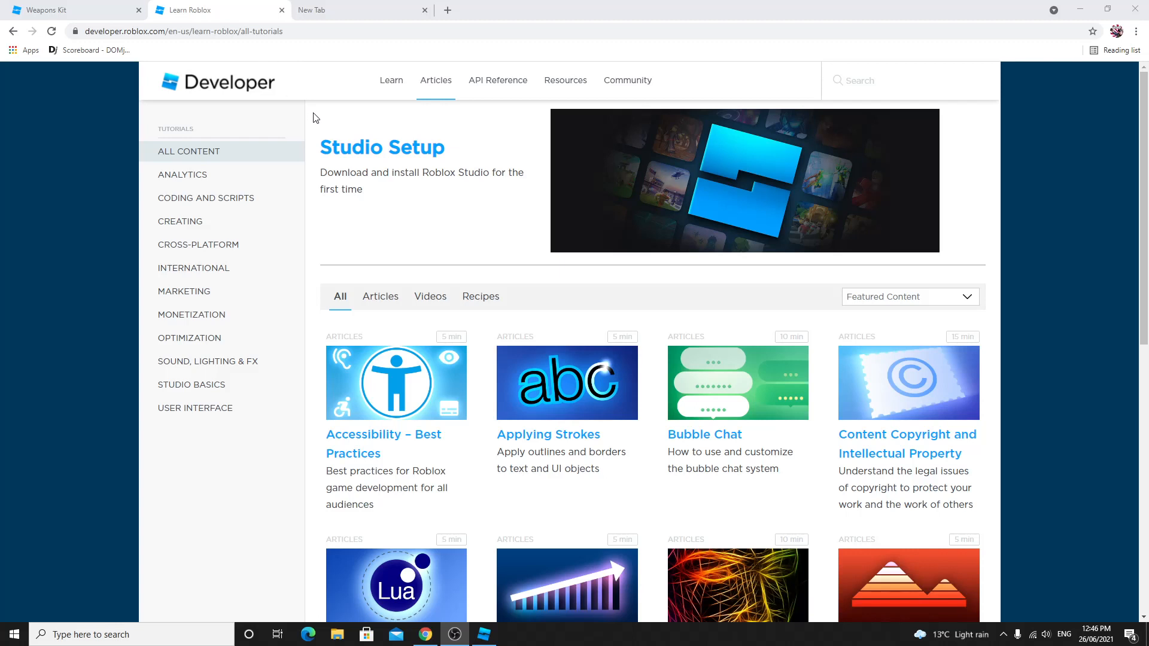
Step: Filter Learn Roblox to video tutorials, then show the Roblox API Reference Manual
click(429, 296)
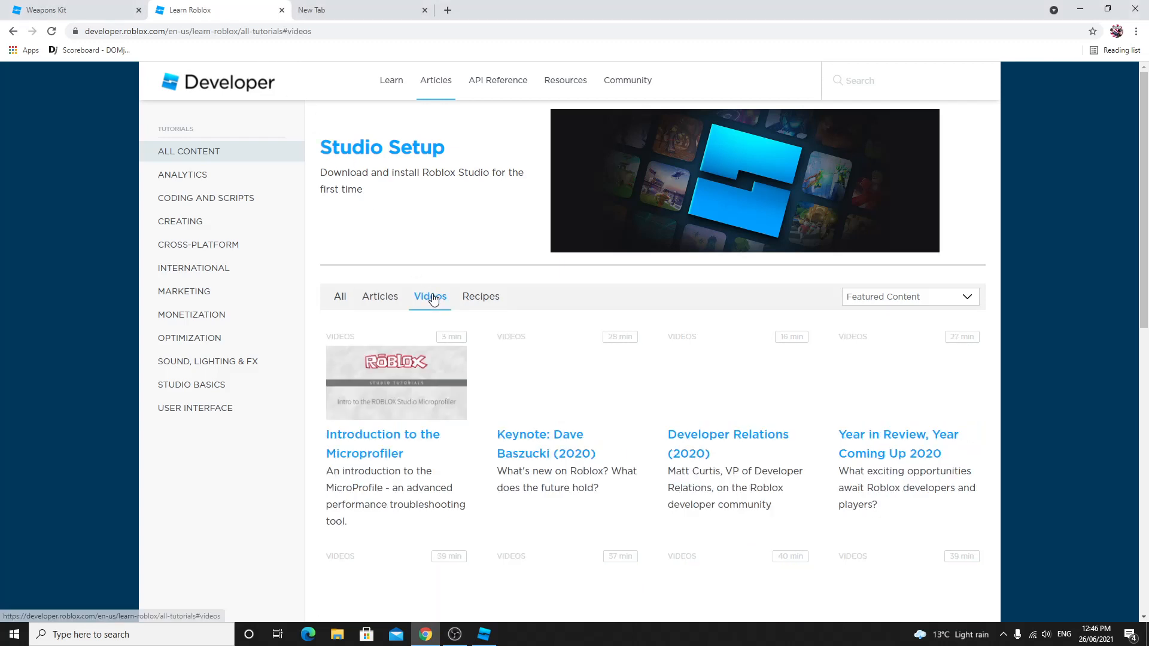
click(430, 296)
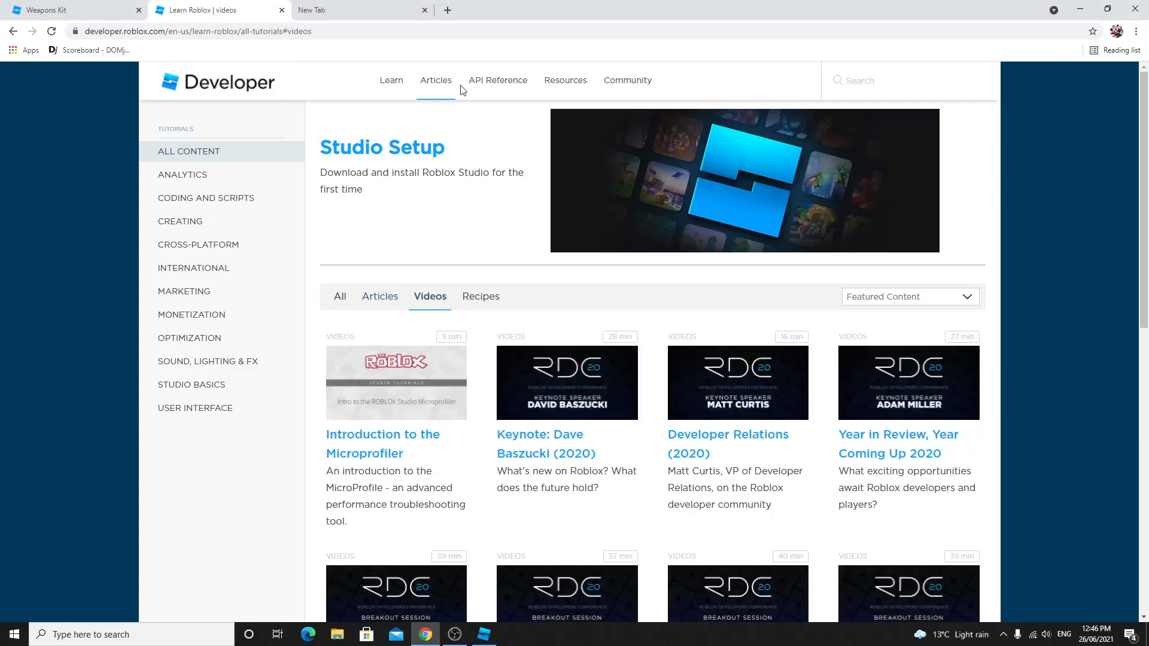
click(497, 79)
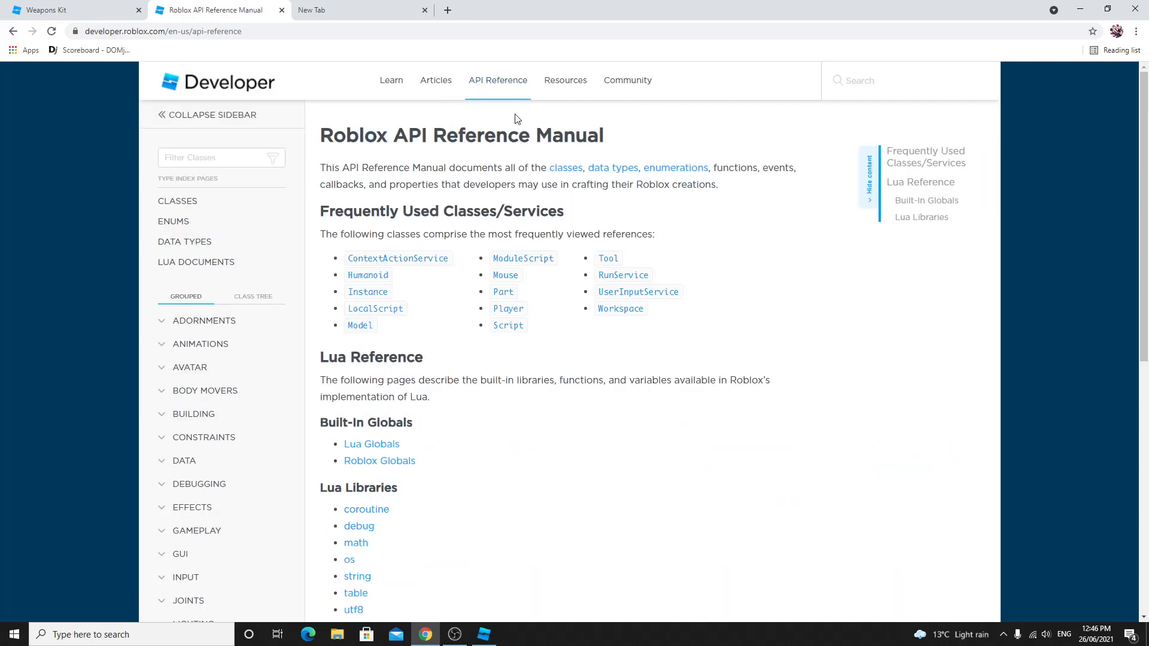
mouse_move(764, 219)
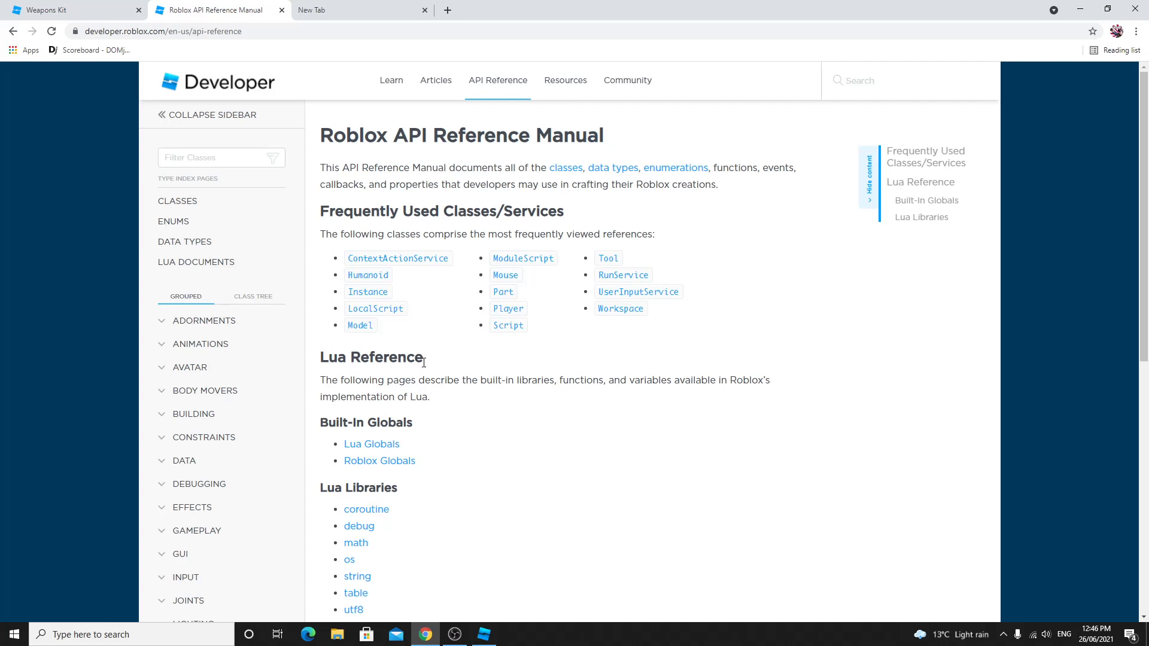
mouse_move(489, 423)
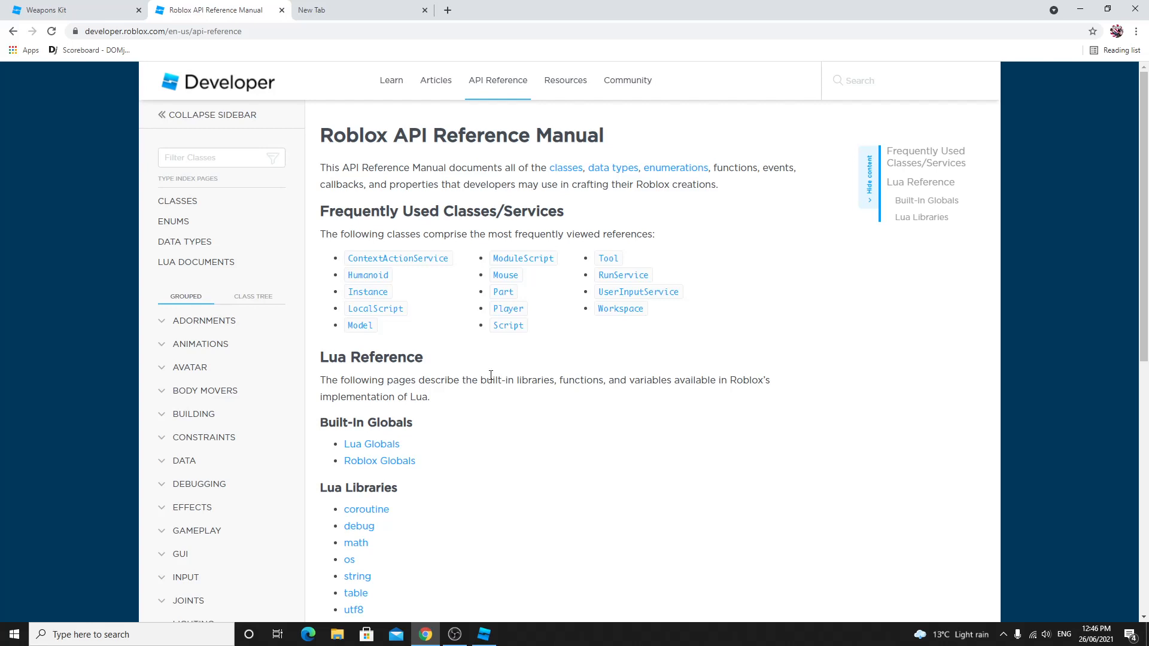
click(483, 634)
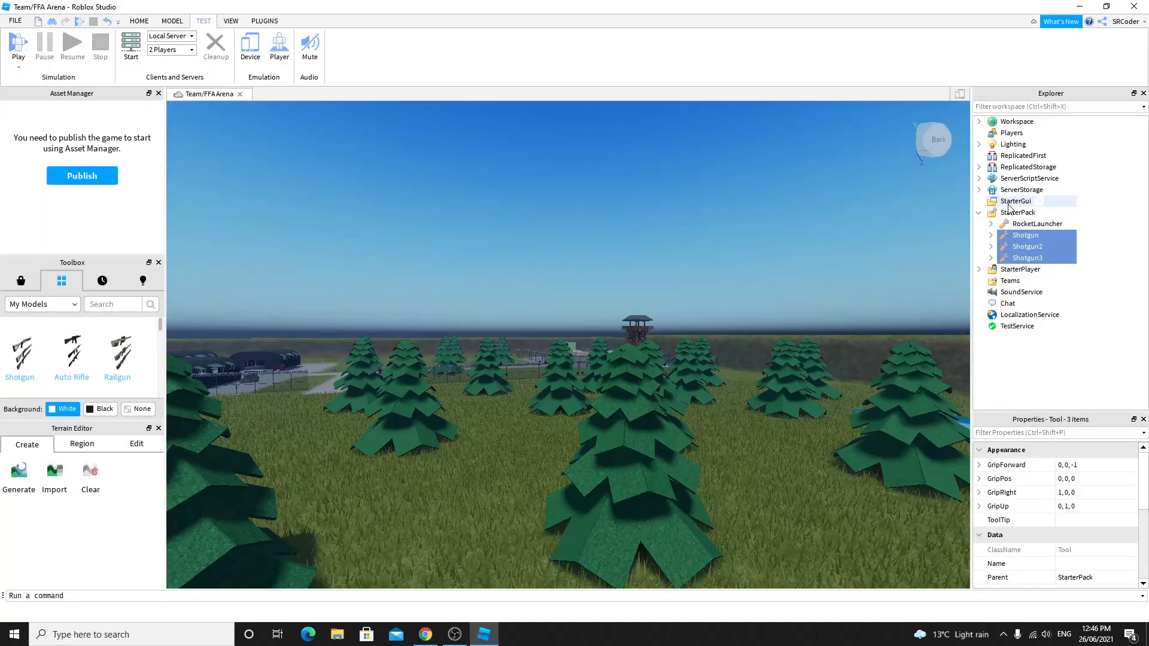
Step: Expand ServerStorage in the Explorer and view the Configurations module script
click(1024, 190)
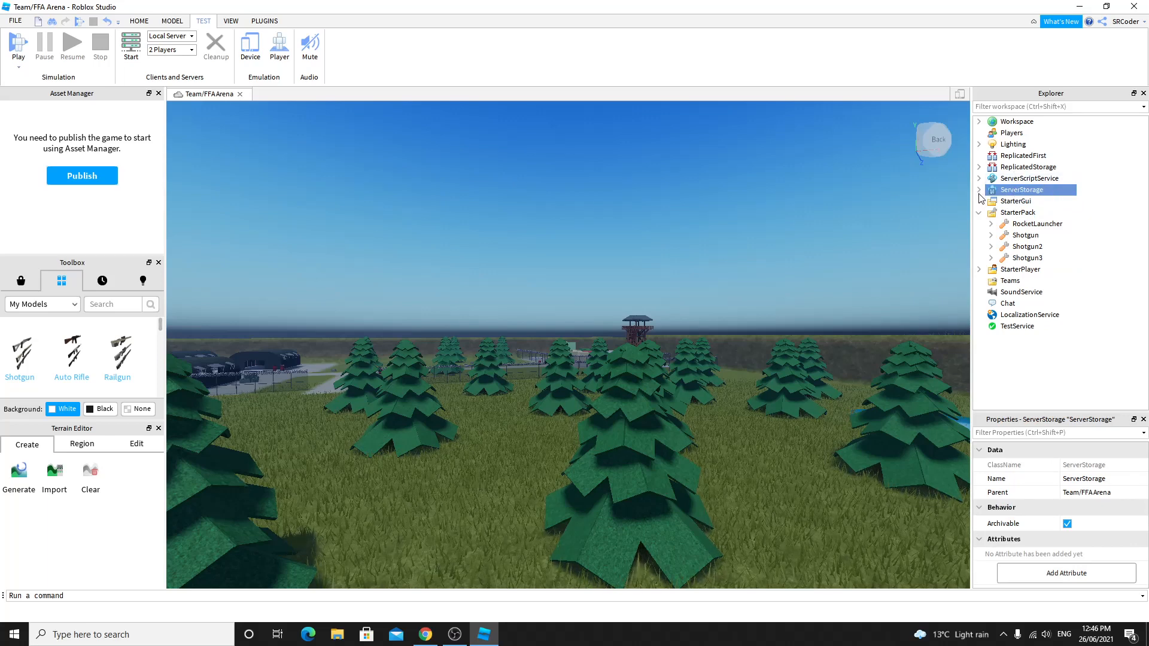
double_click(1027, 212)
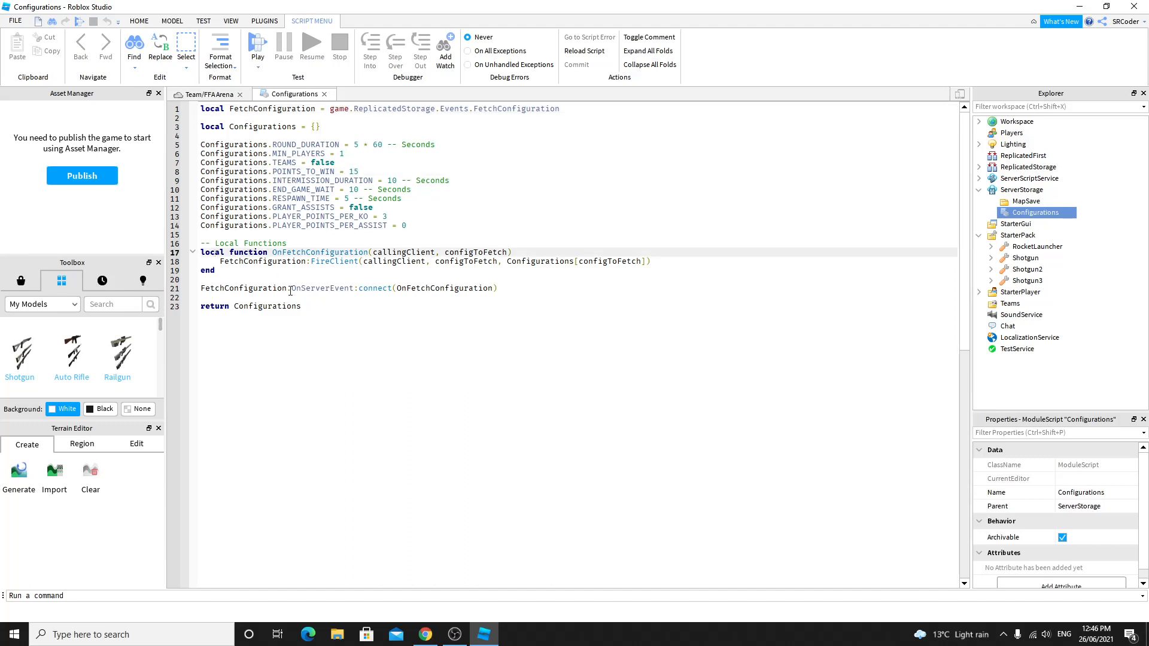
click(338, 284)
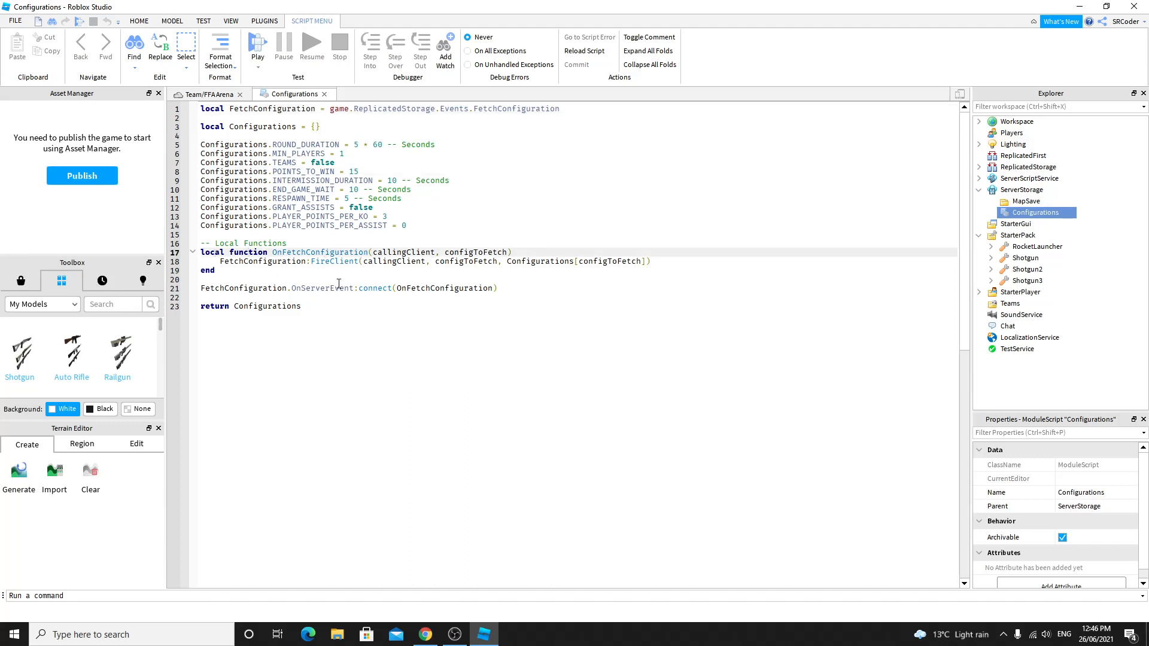
click(381, 287)
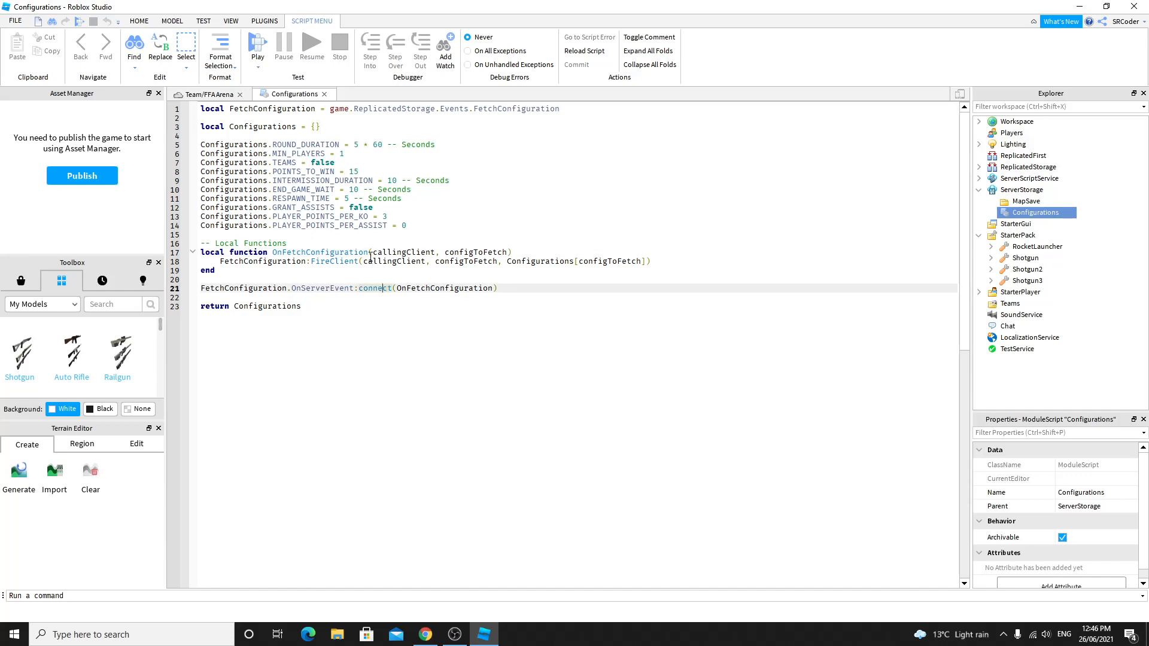
mouse_move(324, 286)
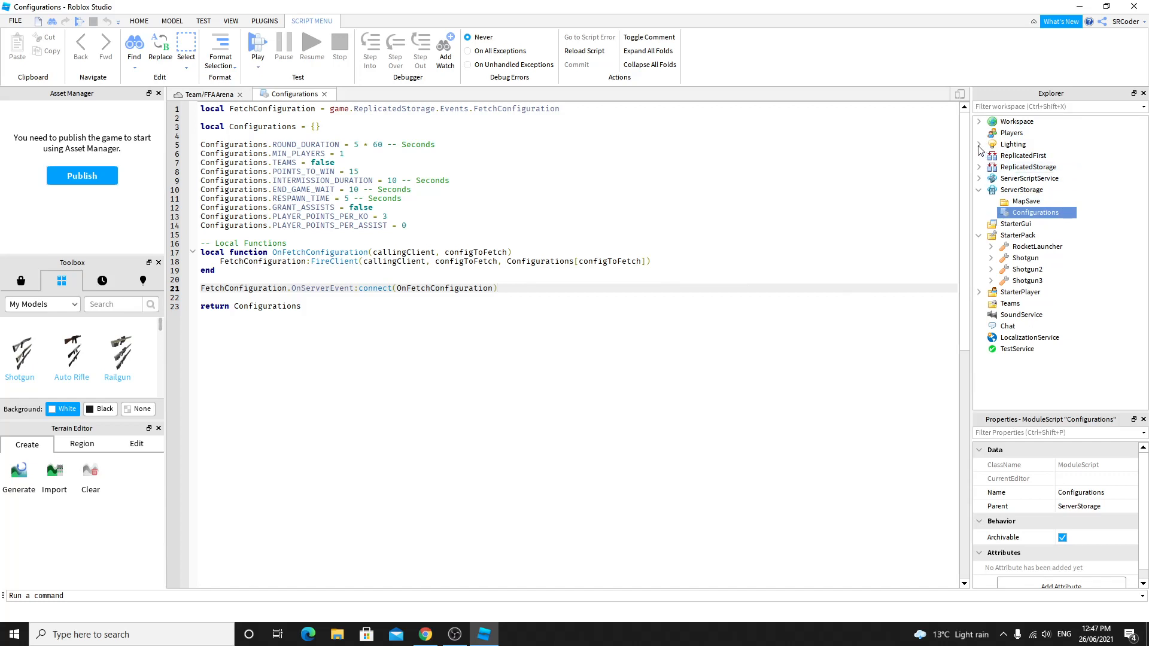
Step: Expand Workspace to show its Camera, Terrain, Scenery and Spawns entries
click(979, 120)
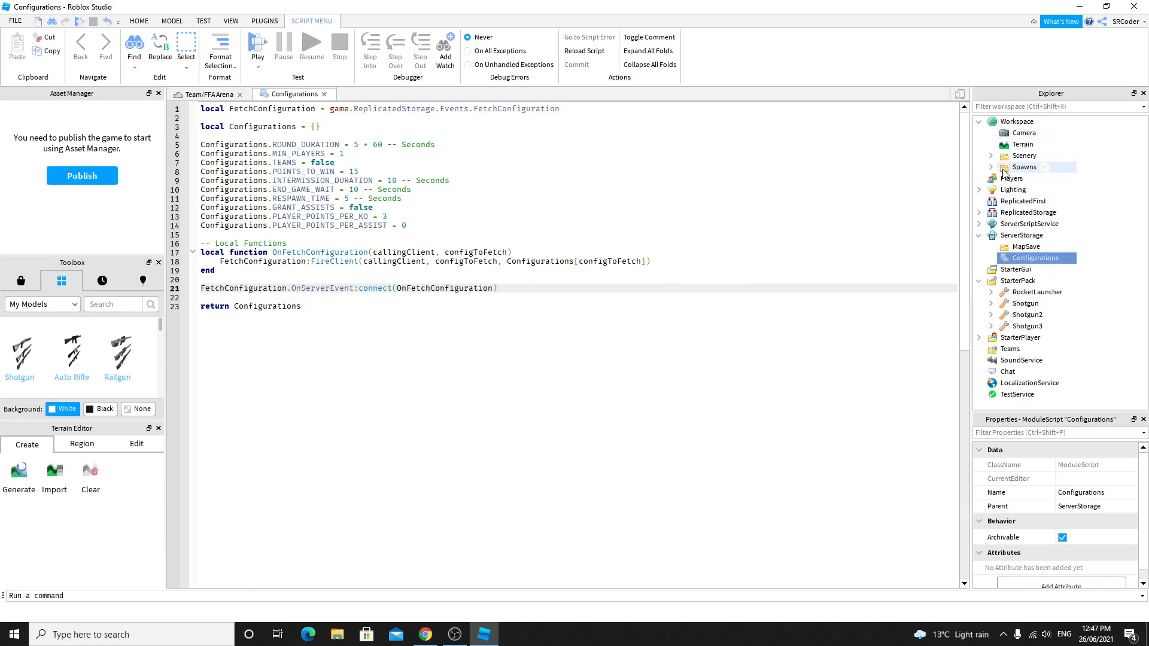
click(991, 167)
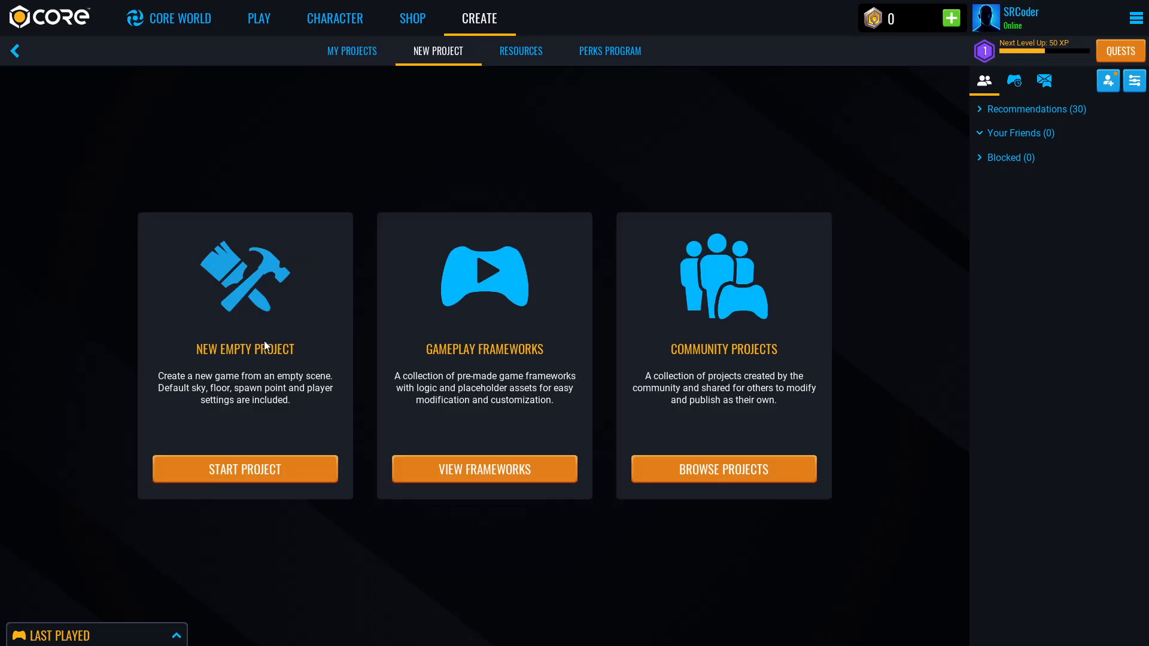
mouse_move(337, 177)
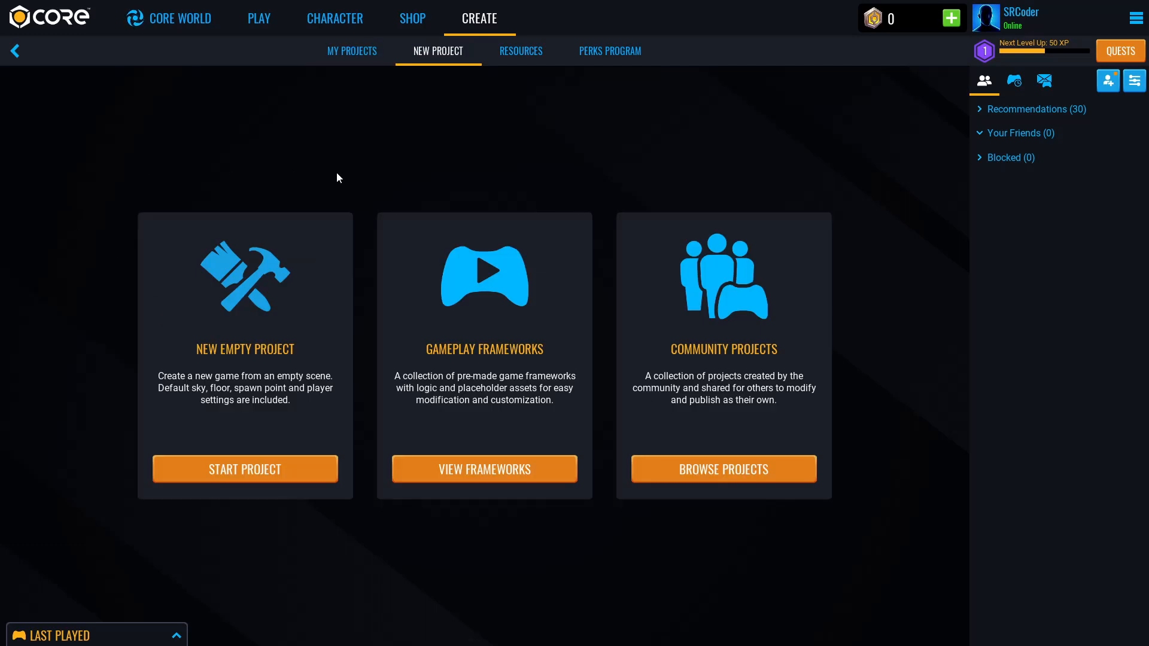
mouse_move(340, 171)
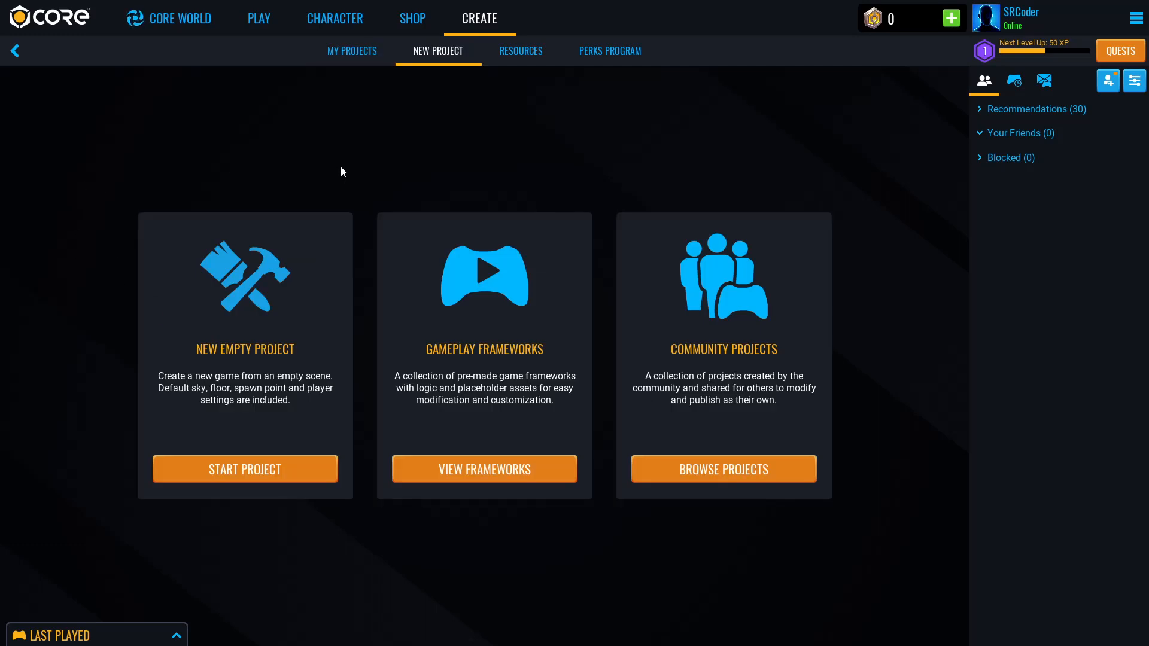
mouse_move(388, 172)
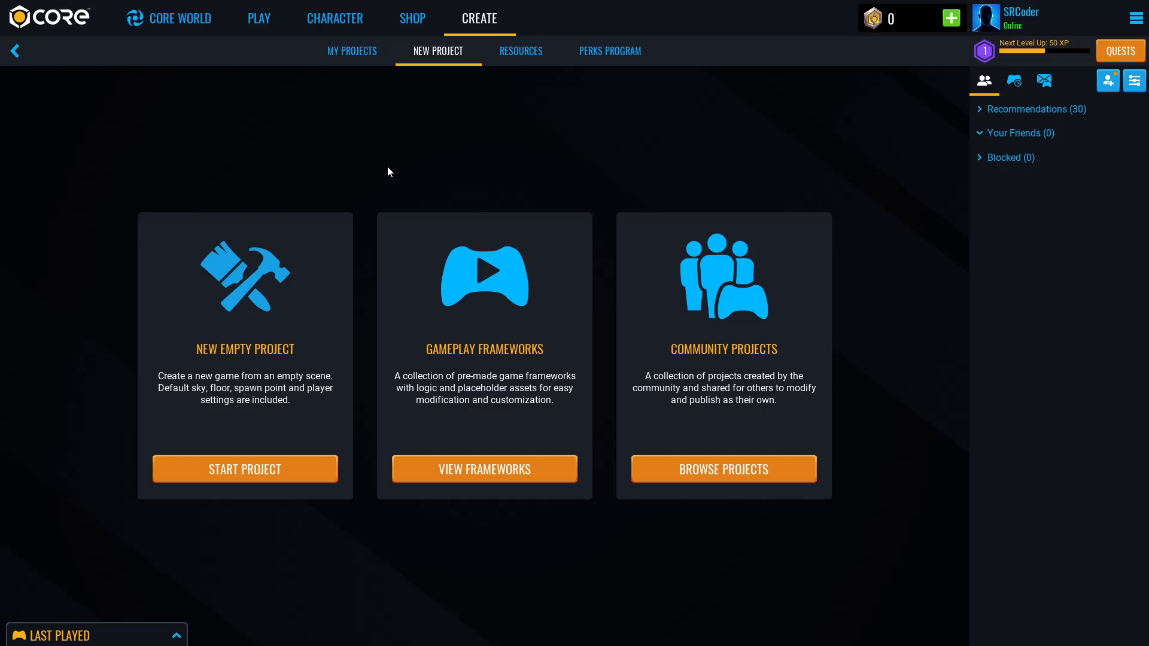
mouse_move(473, 173)
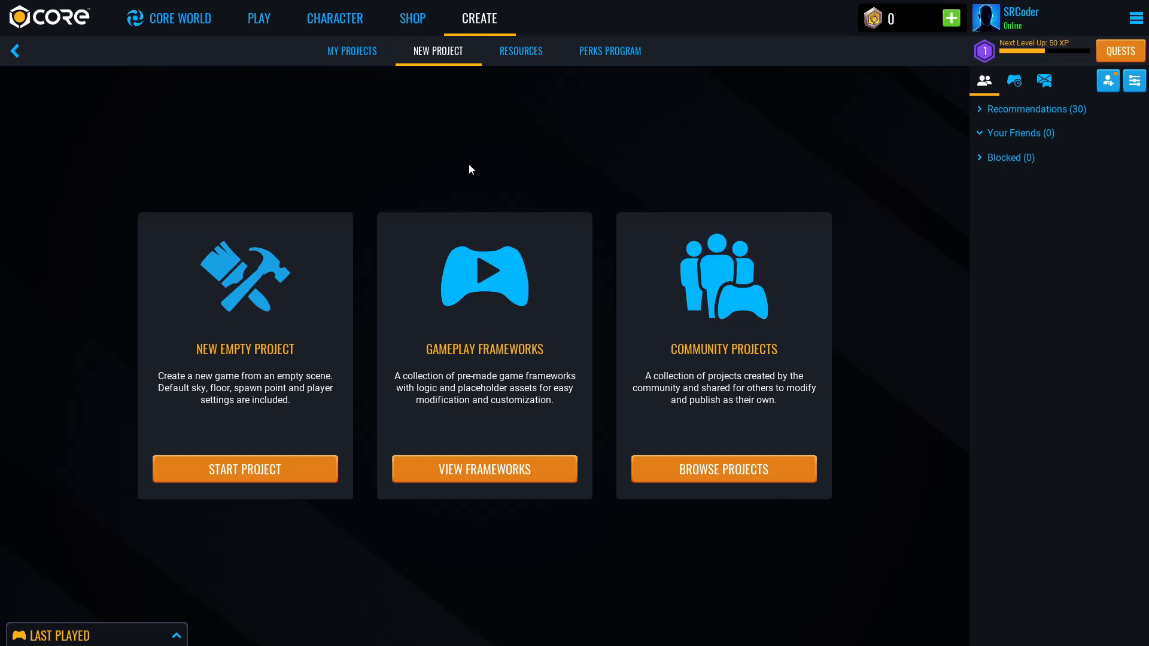
mouse_move(483, 476)
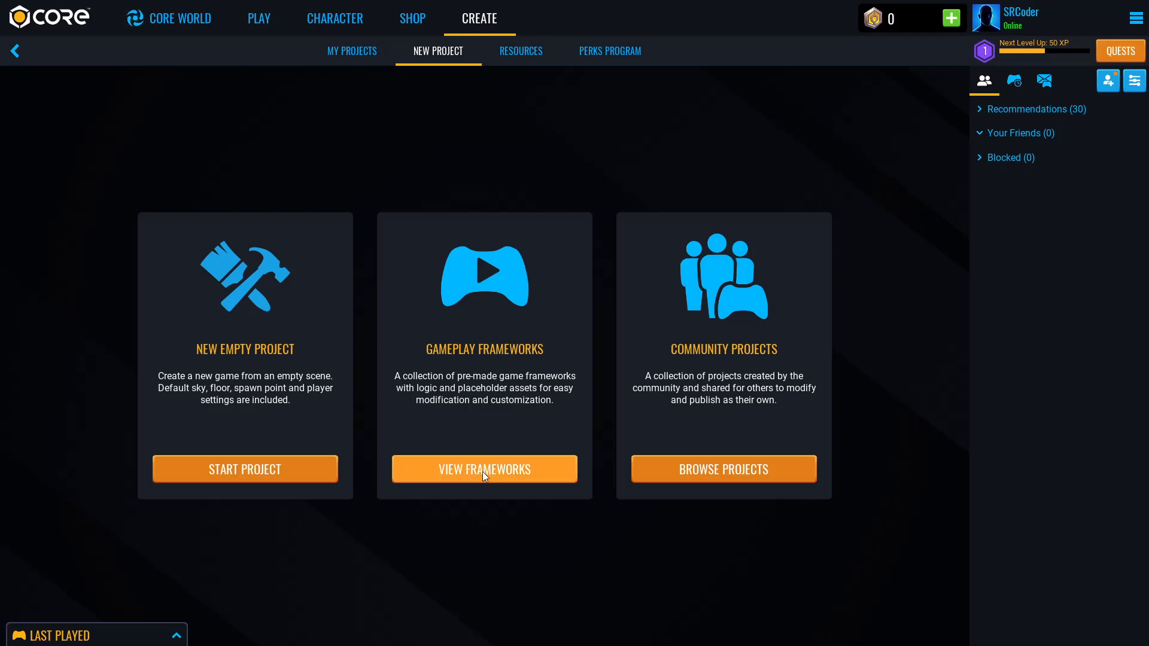
Step: Choose the First Person Team Deathmatch framework from Core's frameworks list
click(484, 469)
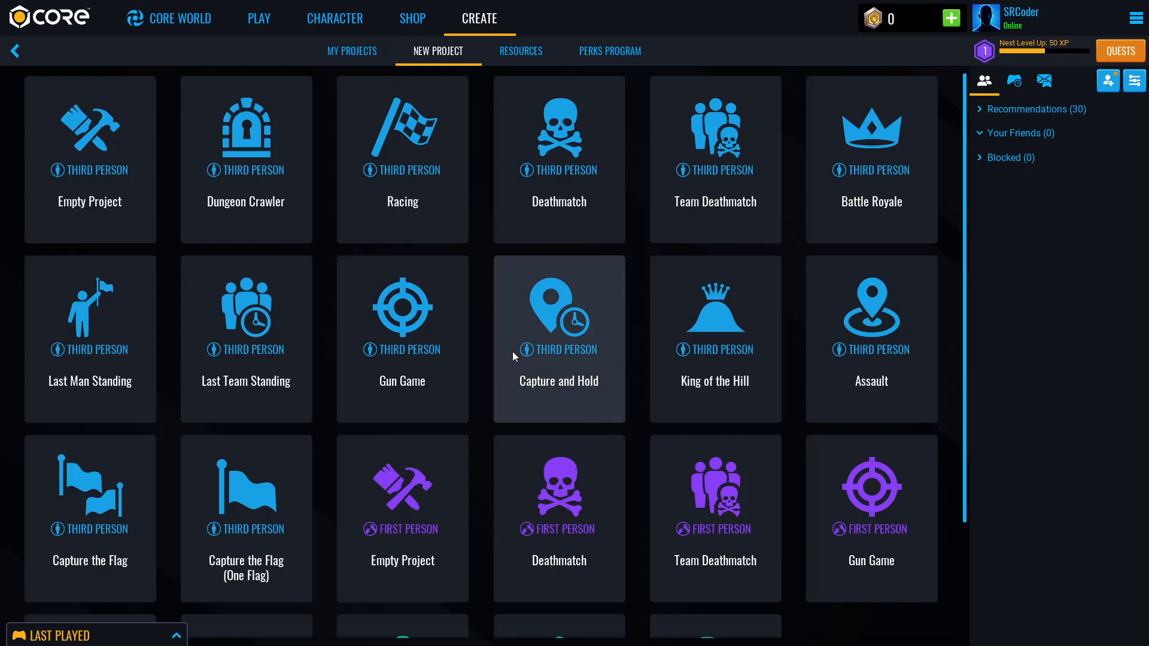
mouse_move(549, 215)
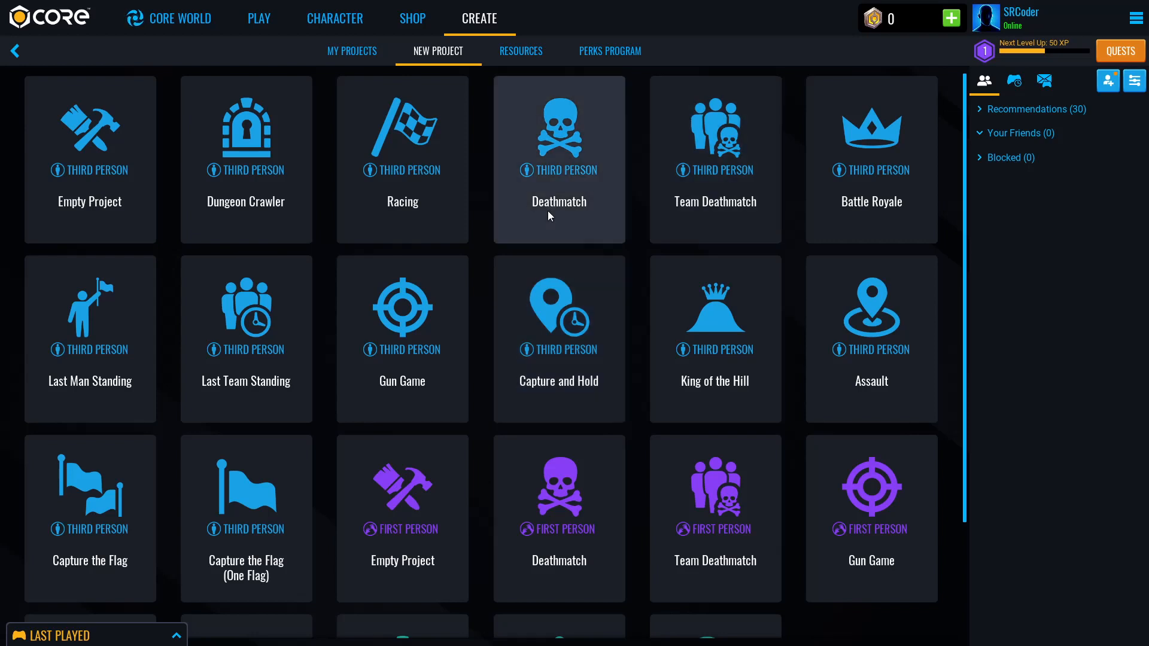
scroll(down, 3)
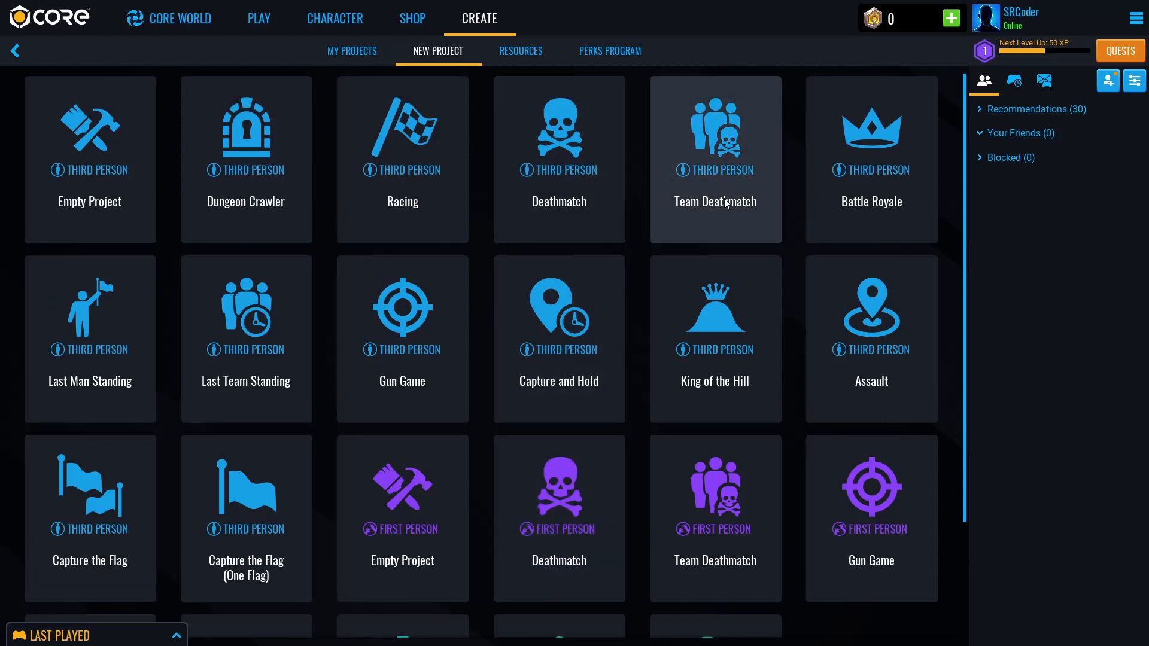
scroll(down, 3)
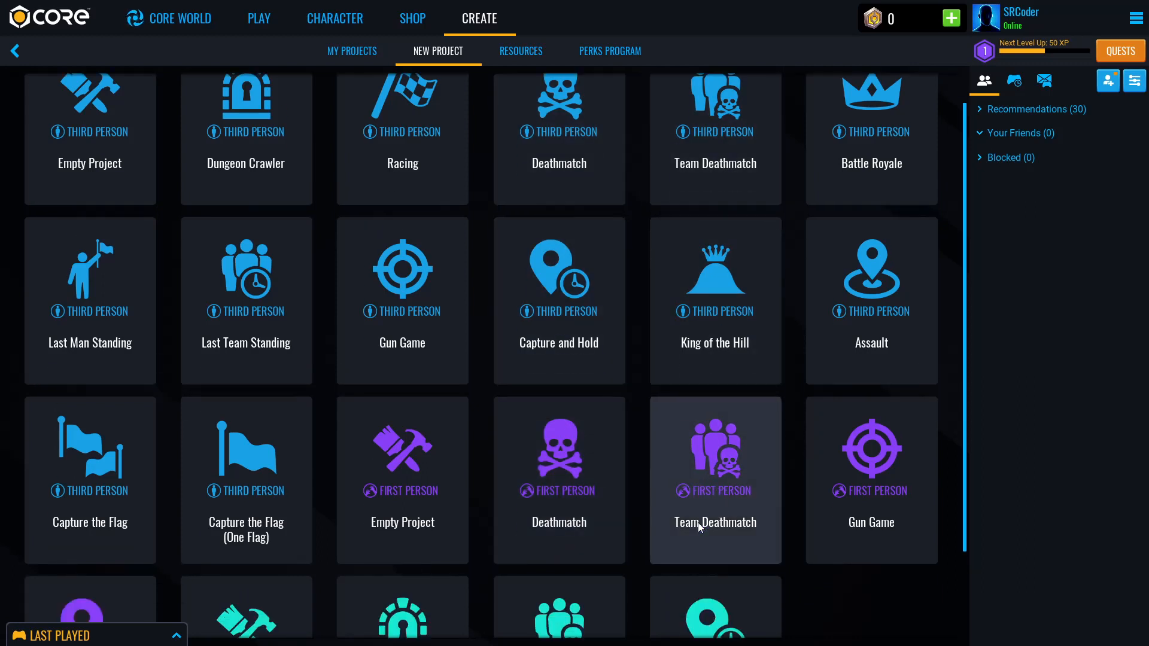
click(714, 480)
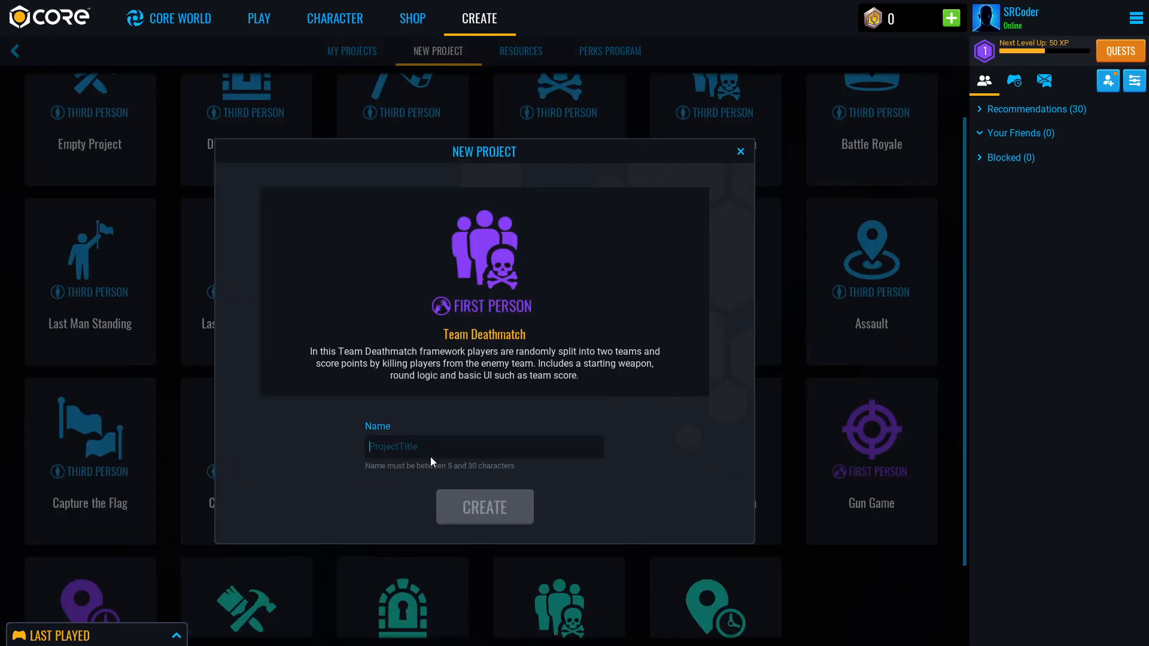
Step: Name the project 'Title OFMyGaem' and create it
text(Title OF)
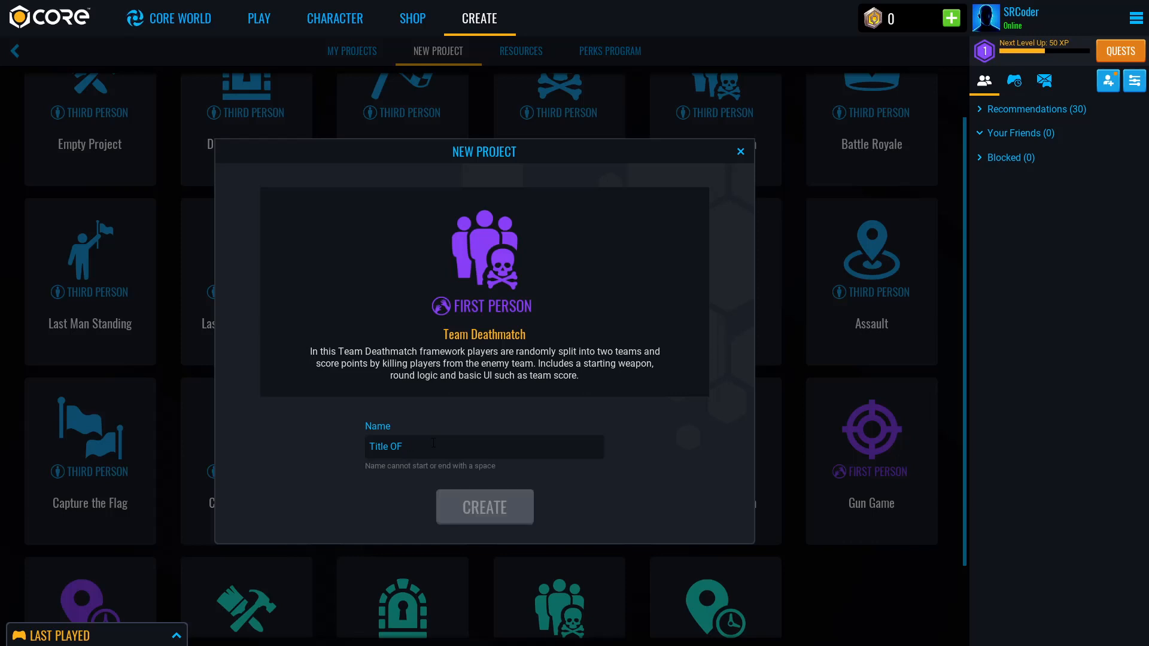
text(MyGaem)
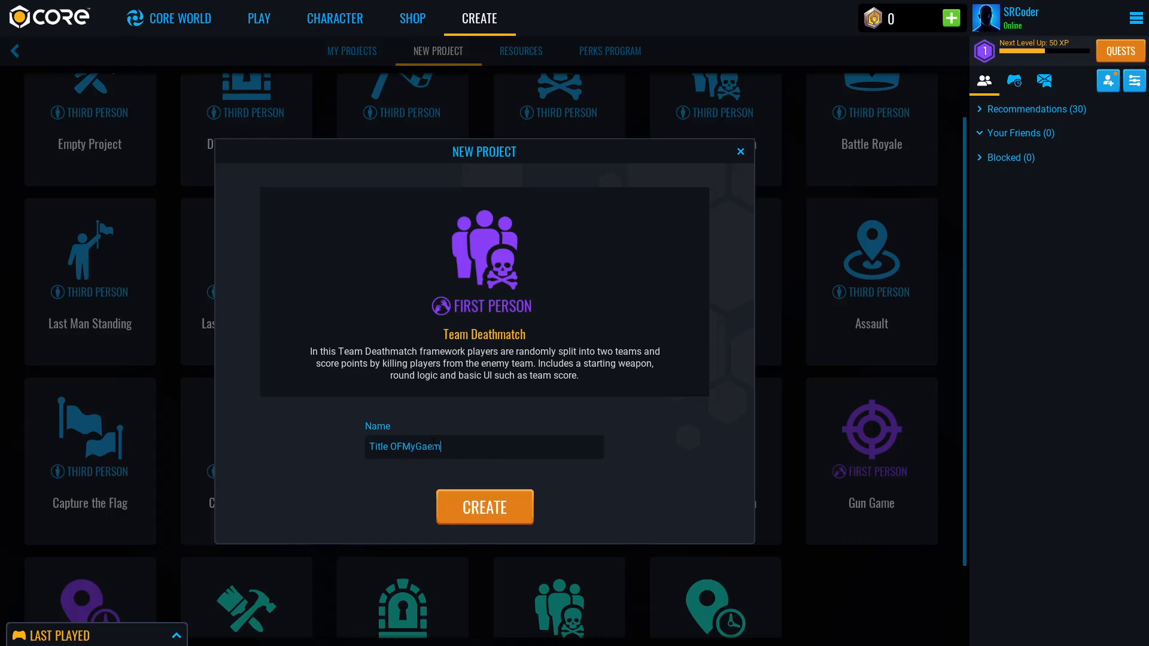
click(483, 506)
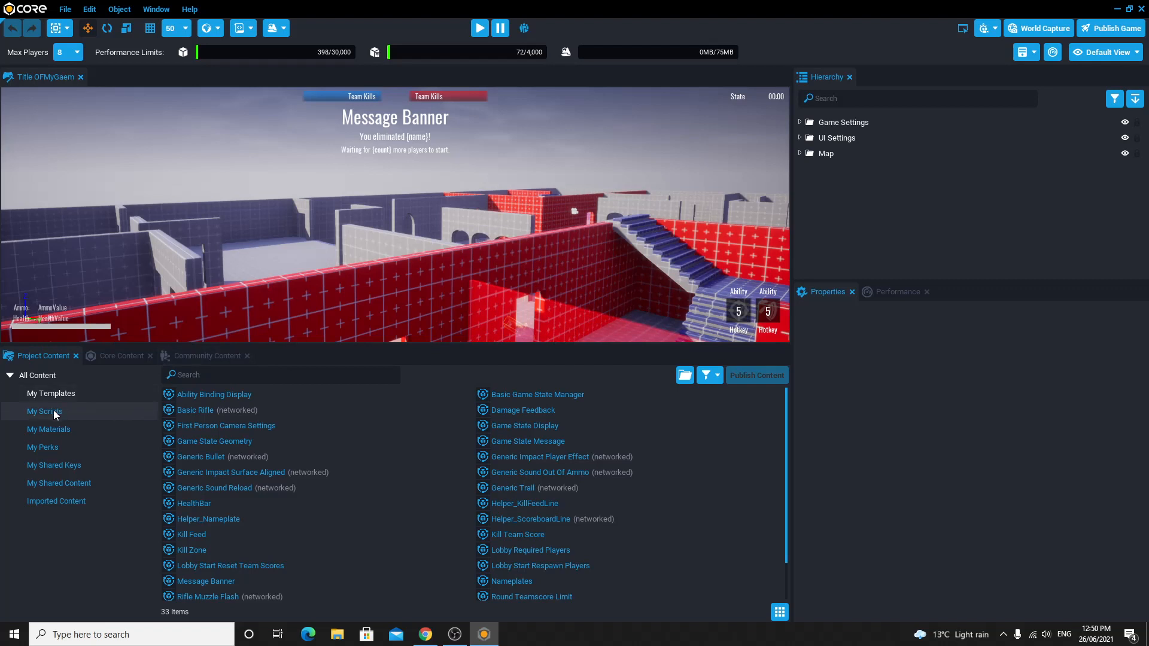
Step: List the project's scripts under My Scripts, then switch to the browser
click(45, 411)
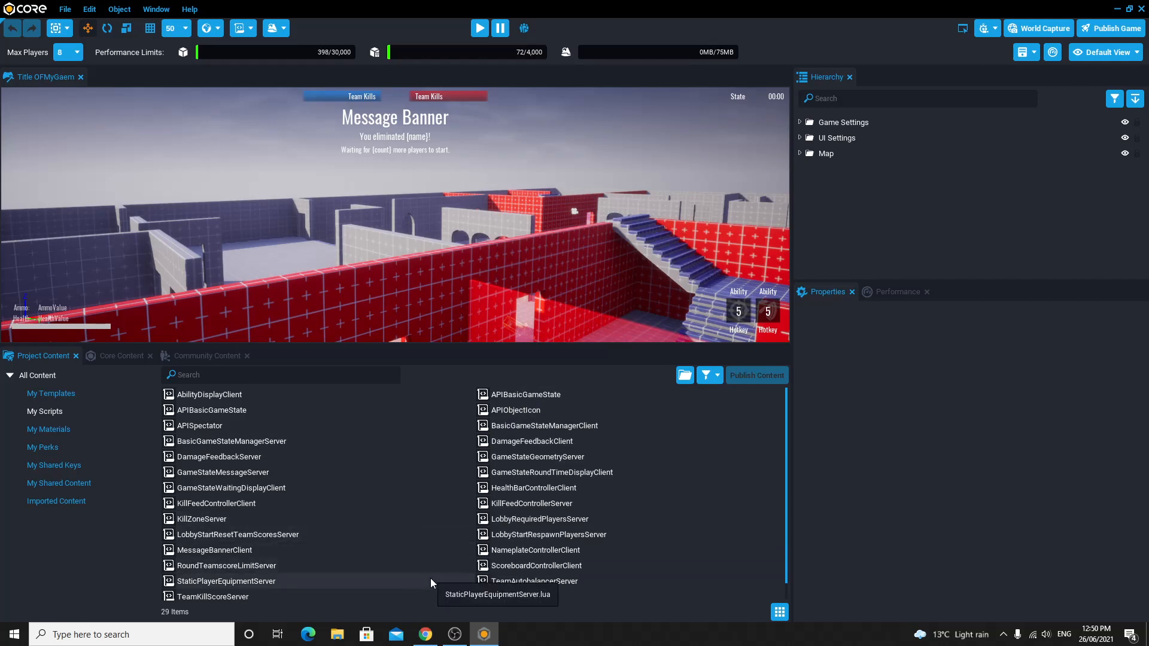
click(424, 633)
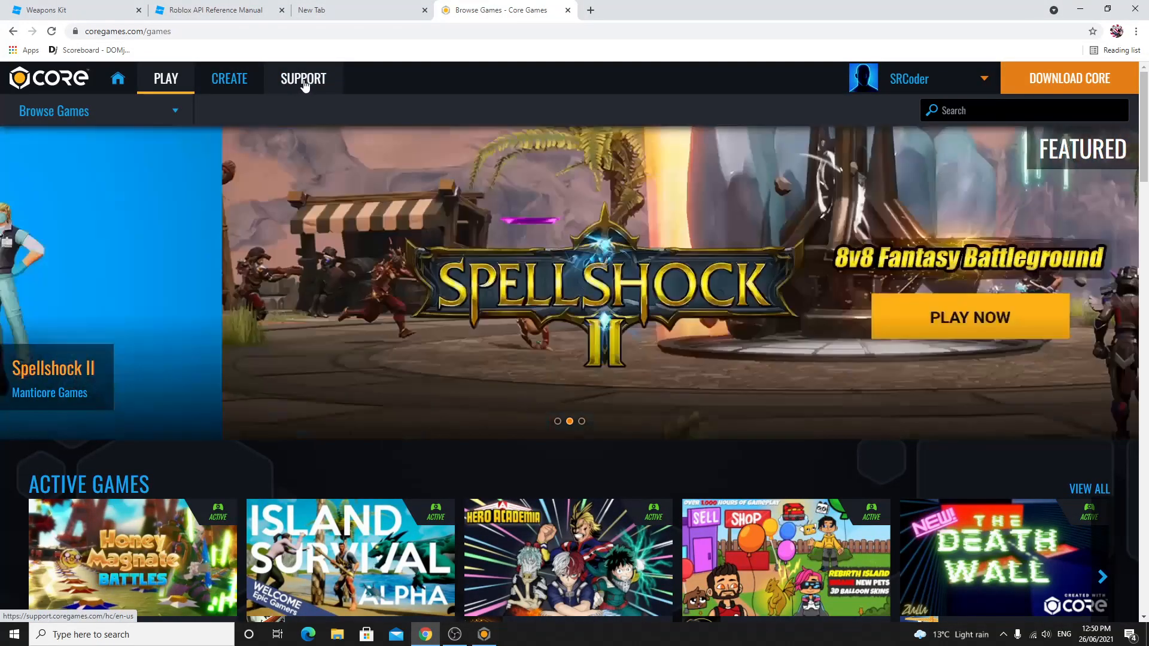
Step: Look over the Browse Games page on coregames.com and switch back to the Core editor
scroll(down, 3)
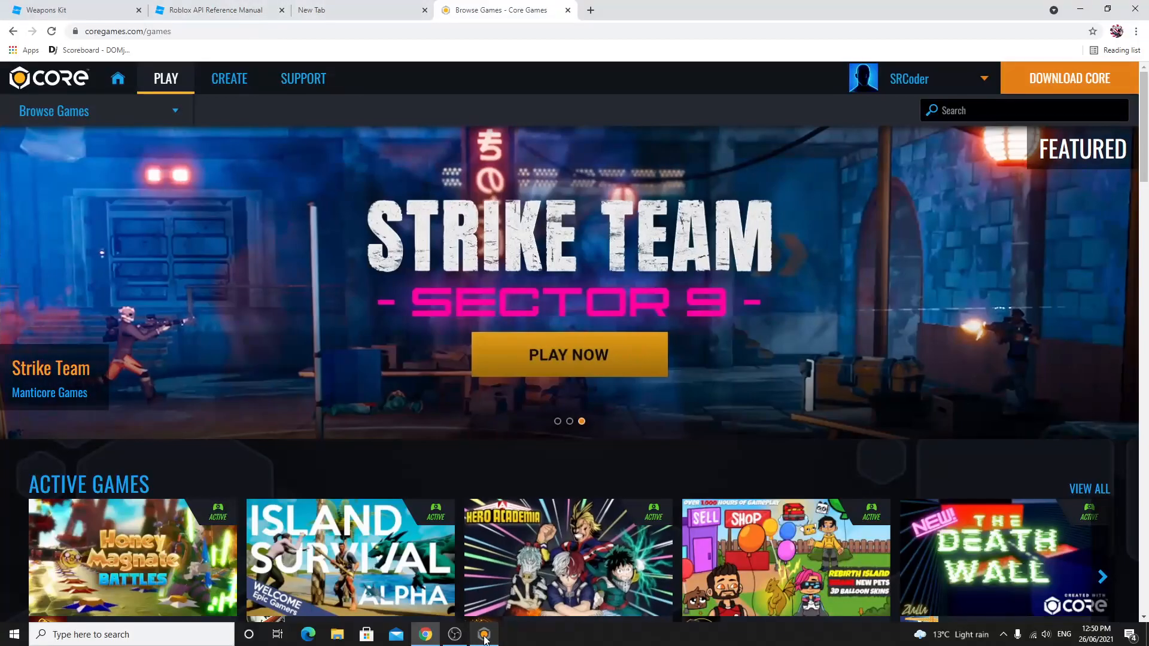
click(483, 634)
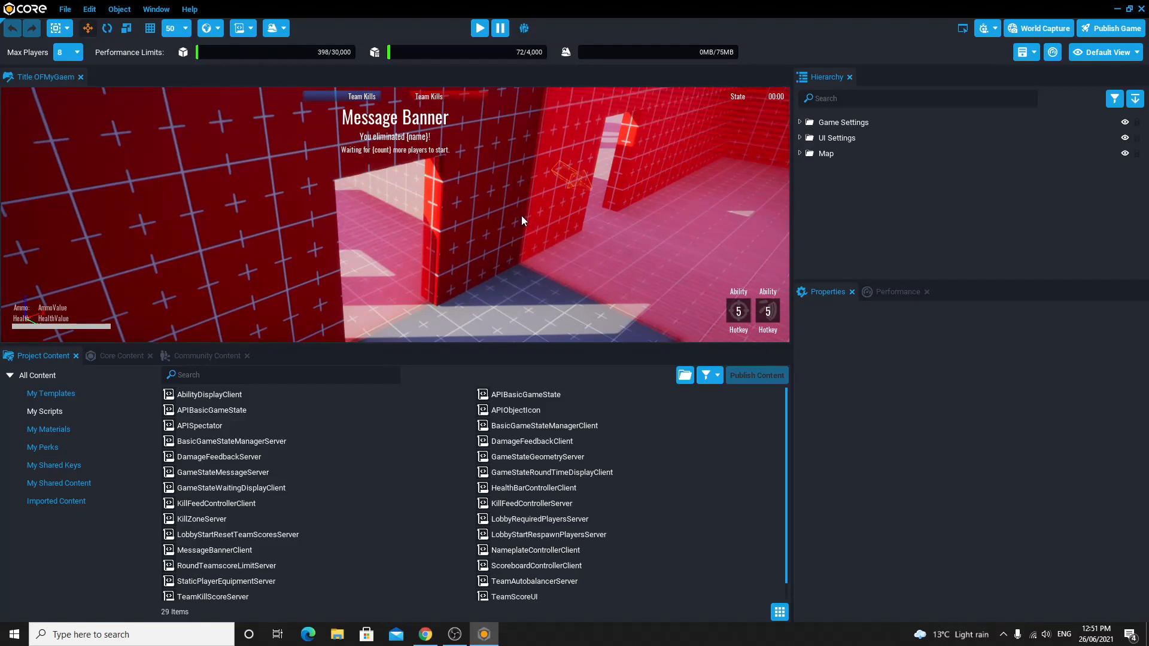
mouse_move(480, 28)
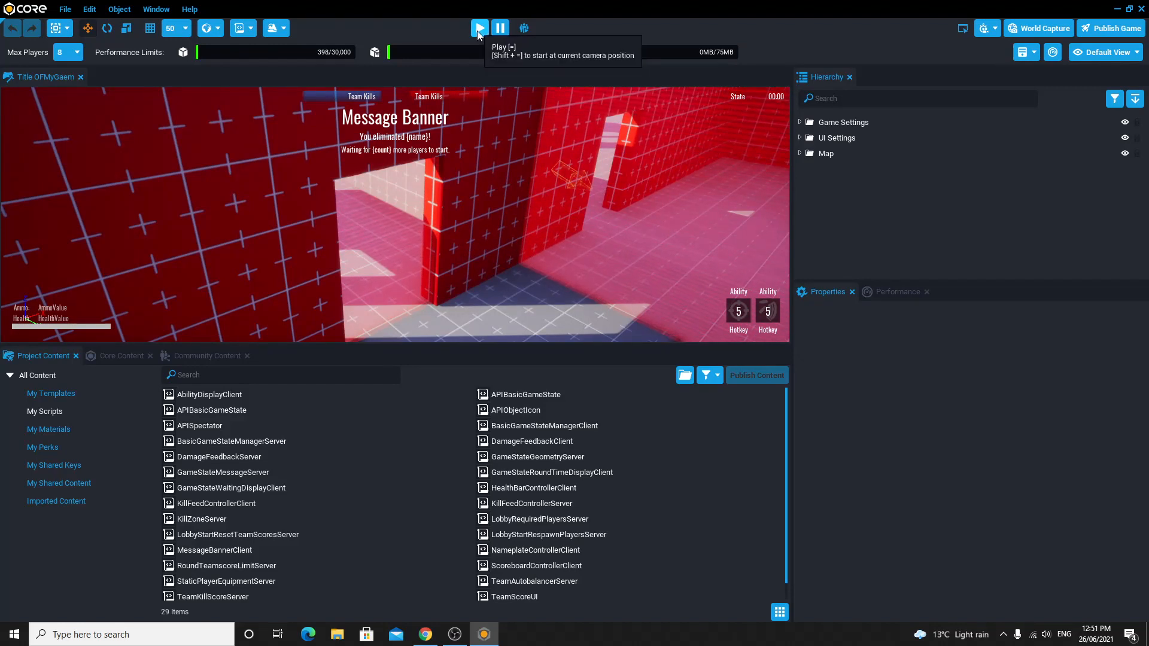
click(479, 28)
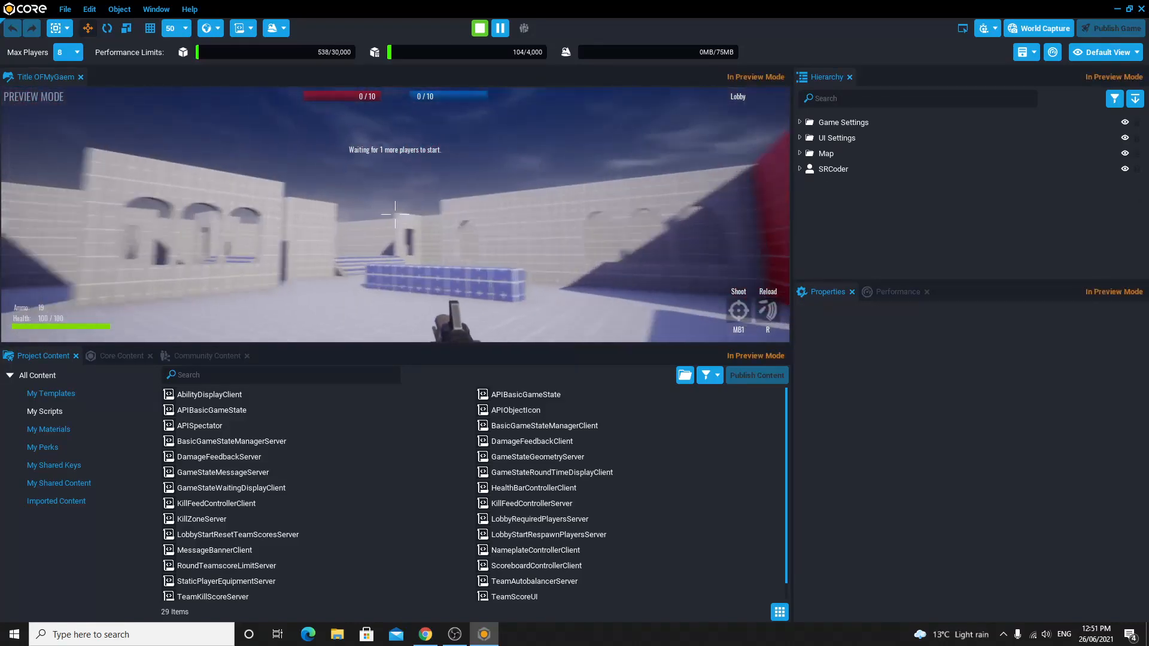
click(480, 28)
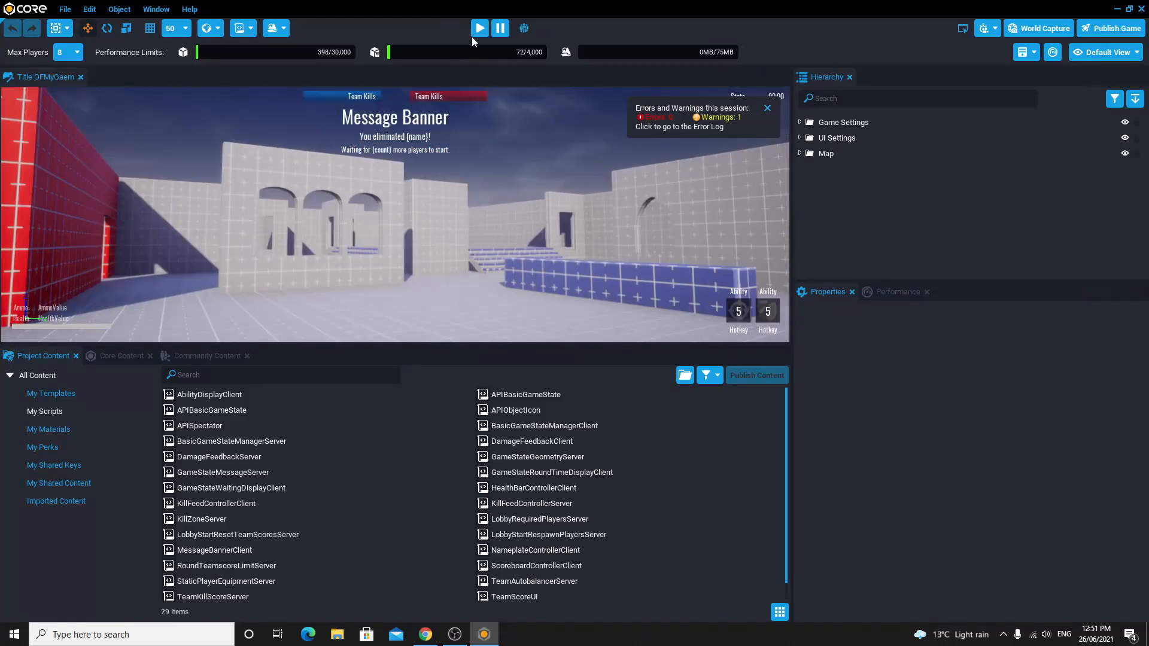
mouse_move(272, 28)
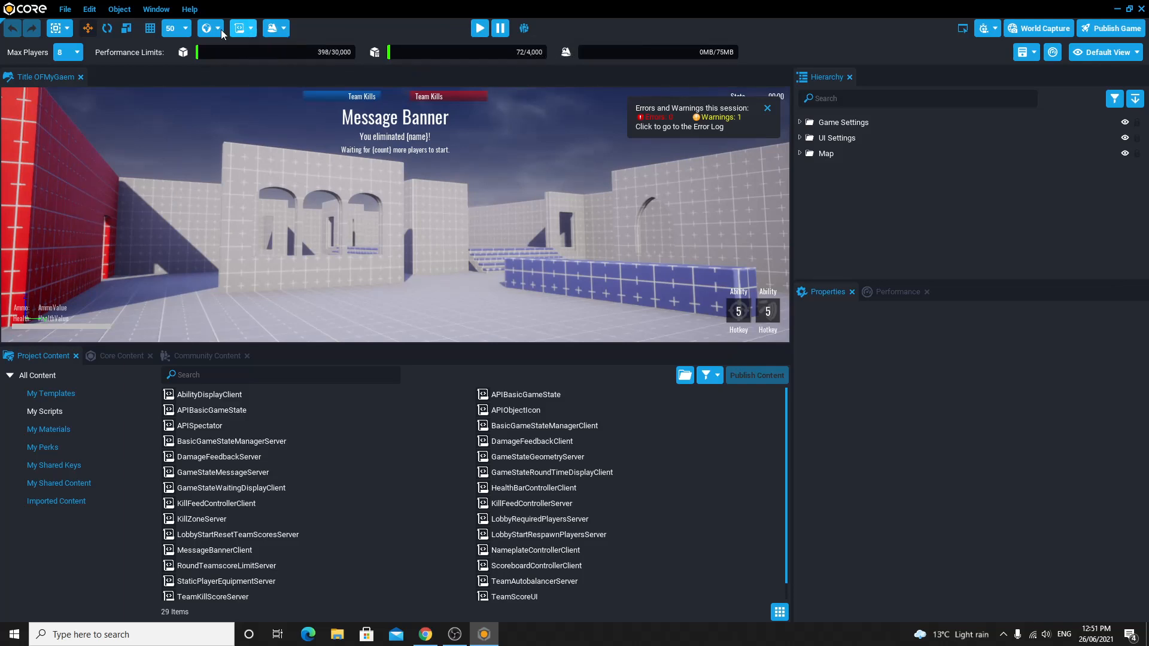
mouse_move(181, 35)
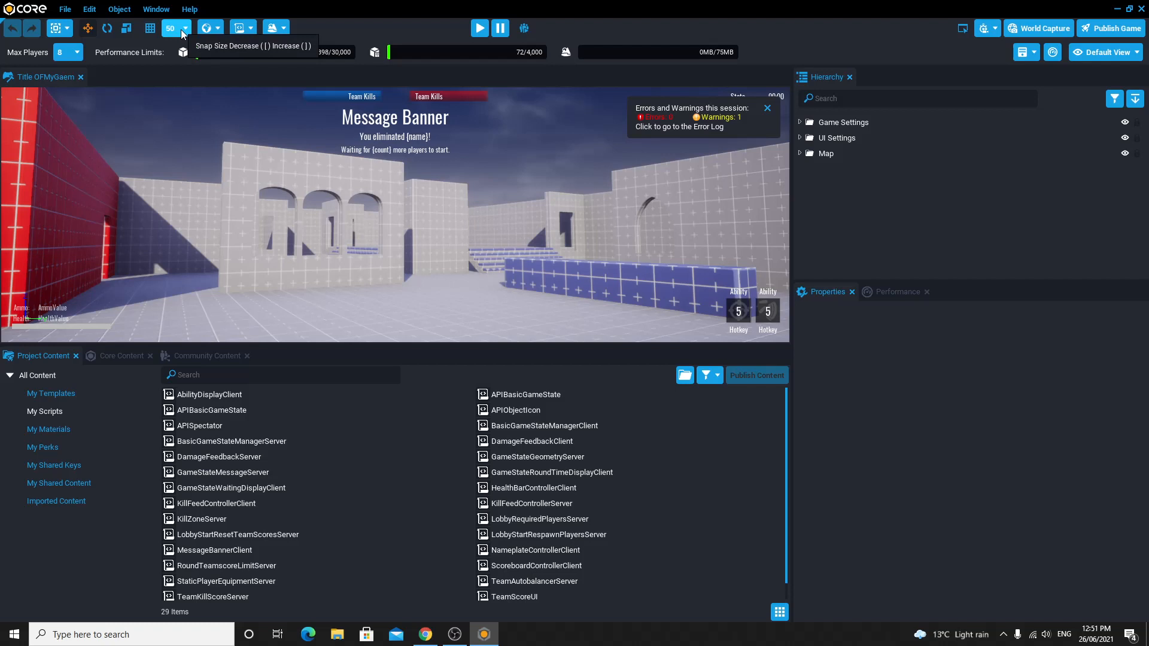
mouse_move(350, 35)
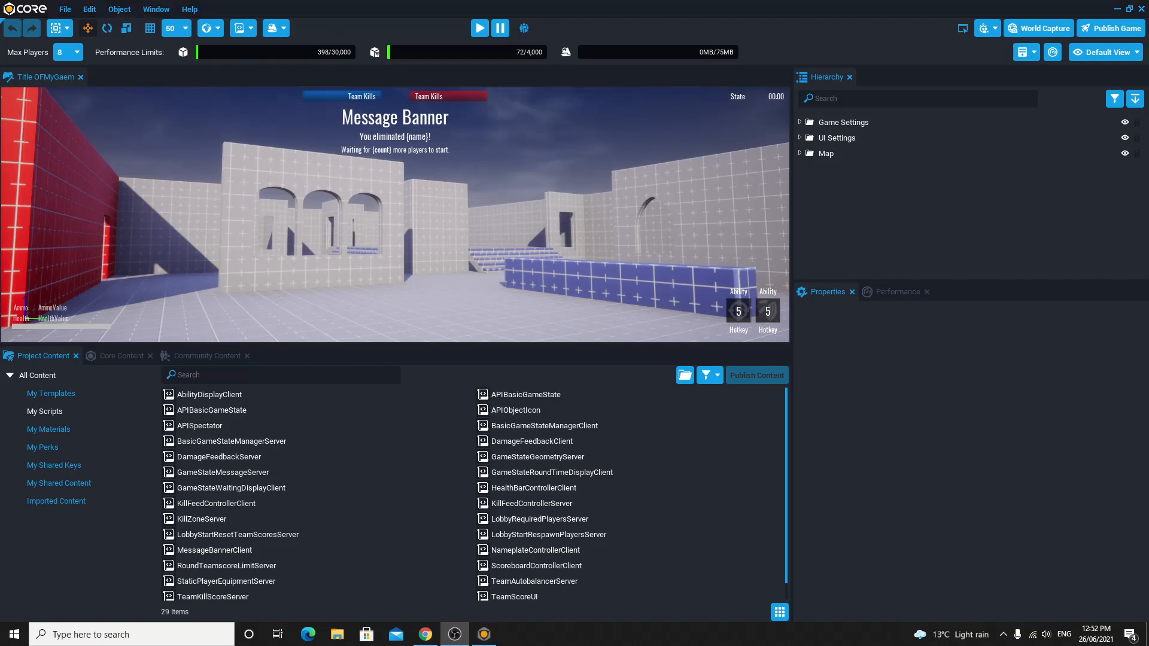
mouse_move(522, 28)
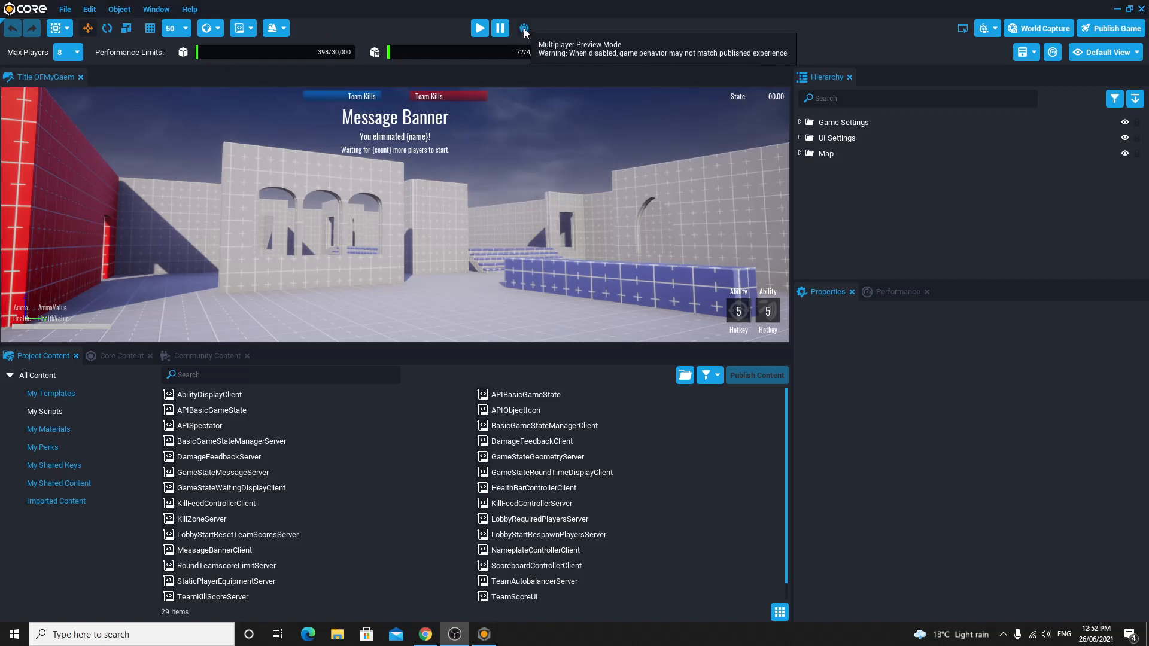
Step: Enable Multiplayer Preview Mode with 2 players and start the preview
click(523, 29)
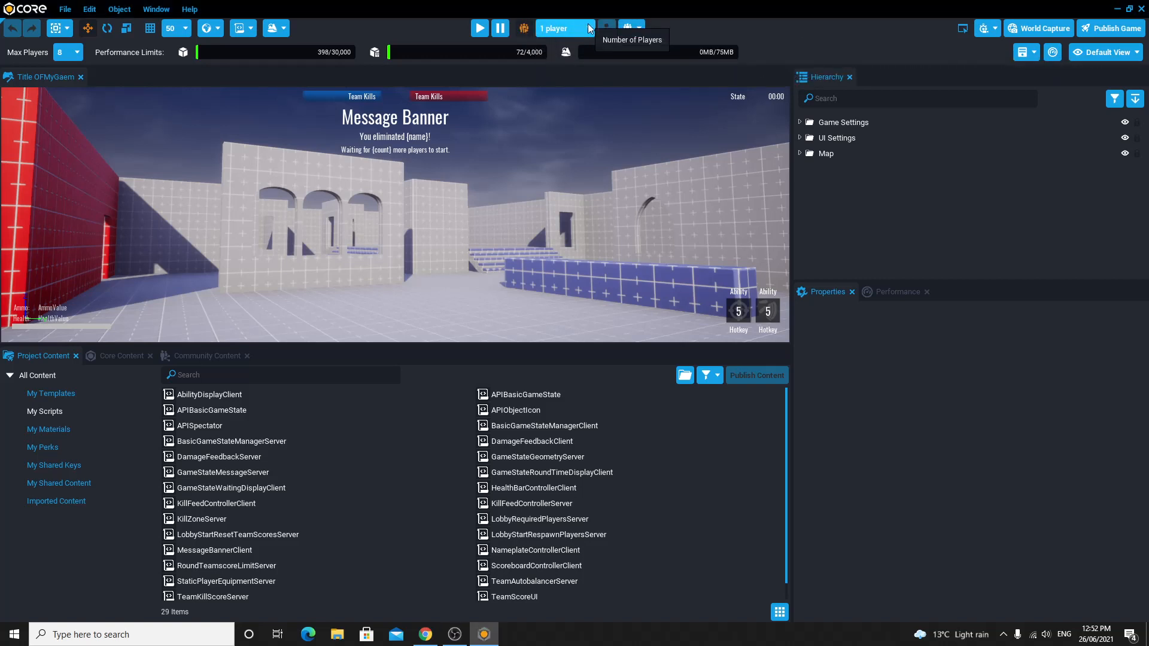
click(588, 28)
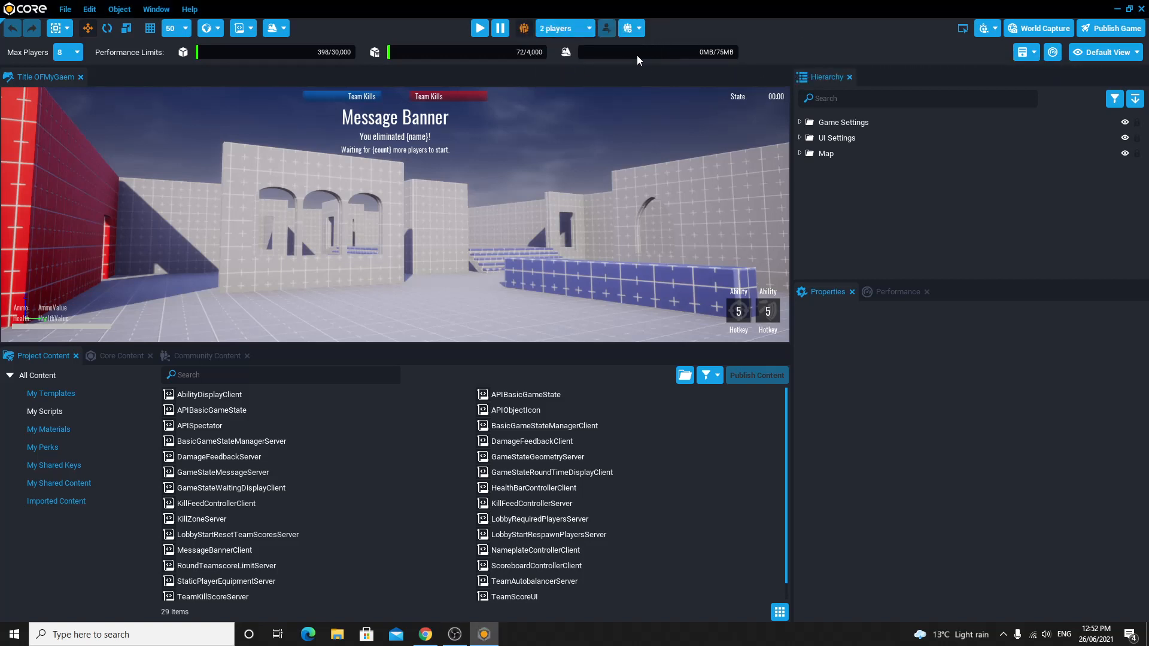
mouse_move(479, 28)
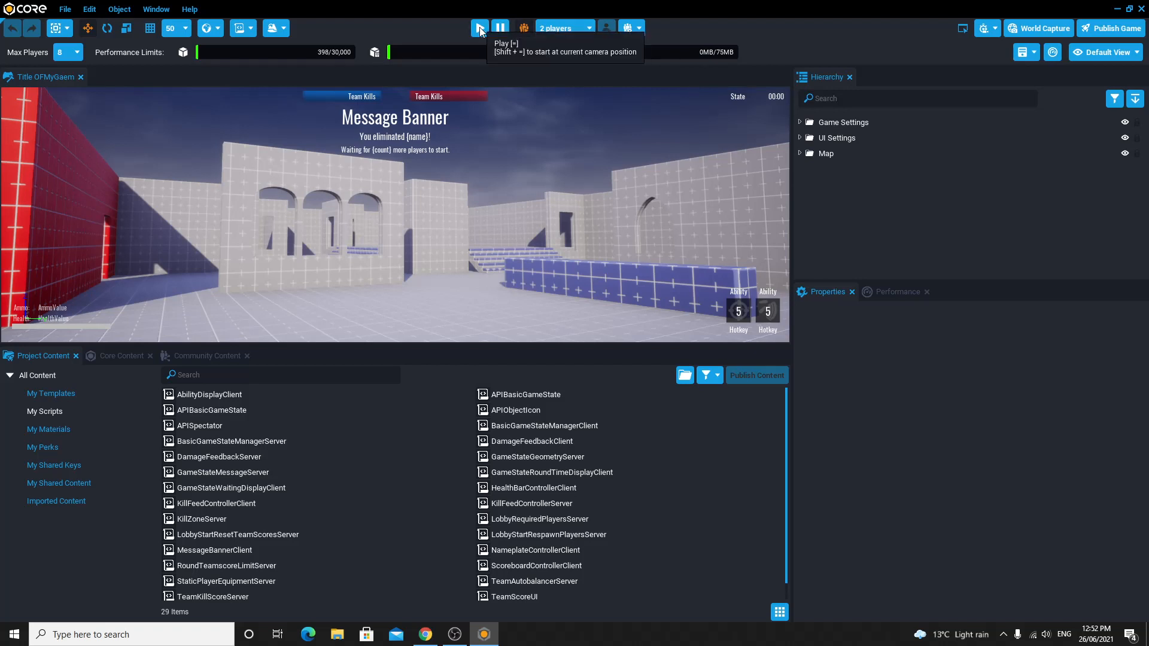
click(479, 28)
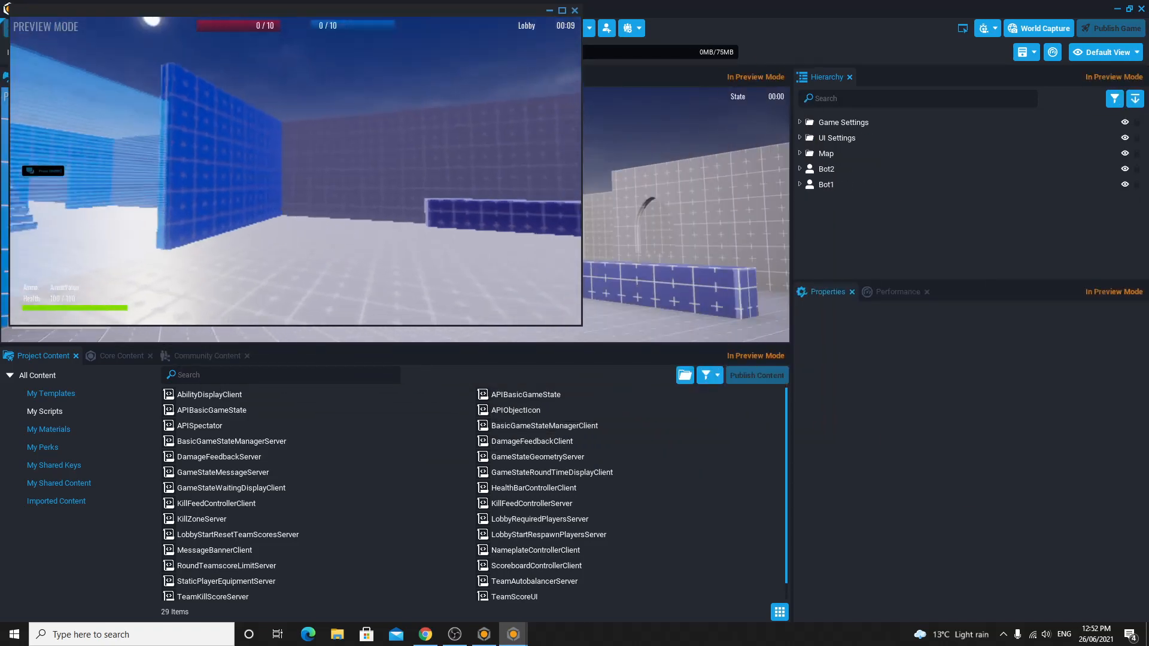
Step: Resume both preview clients and move the second player around the arena
click(567, 28)
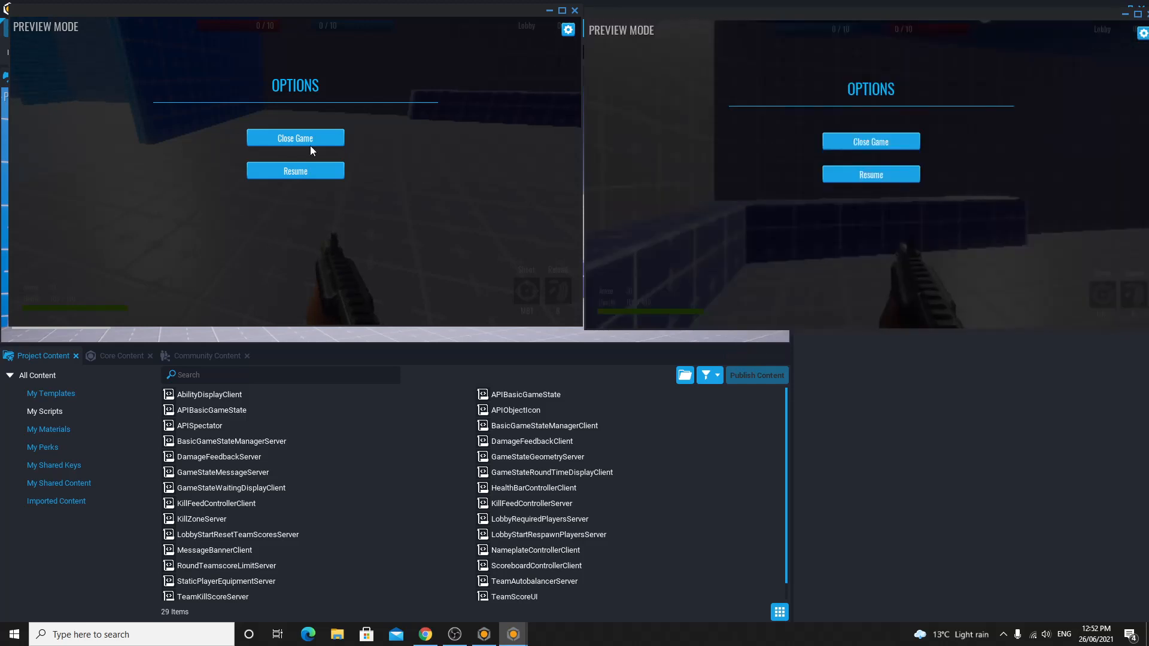
click(294, 170)
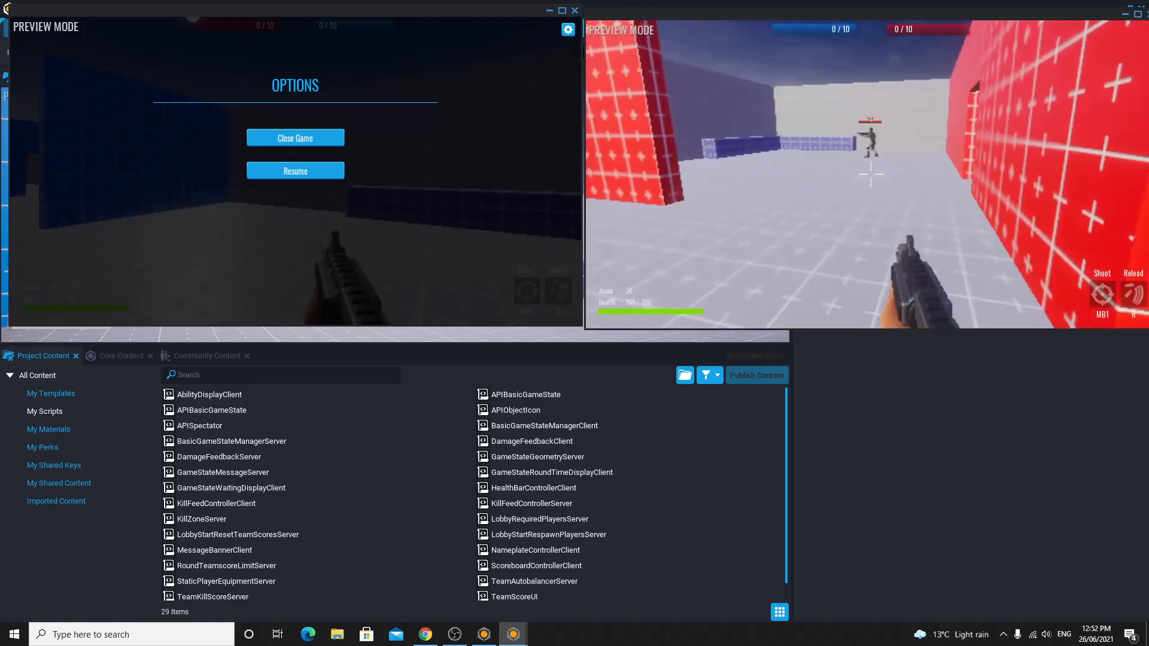
click(871, 174)
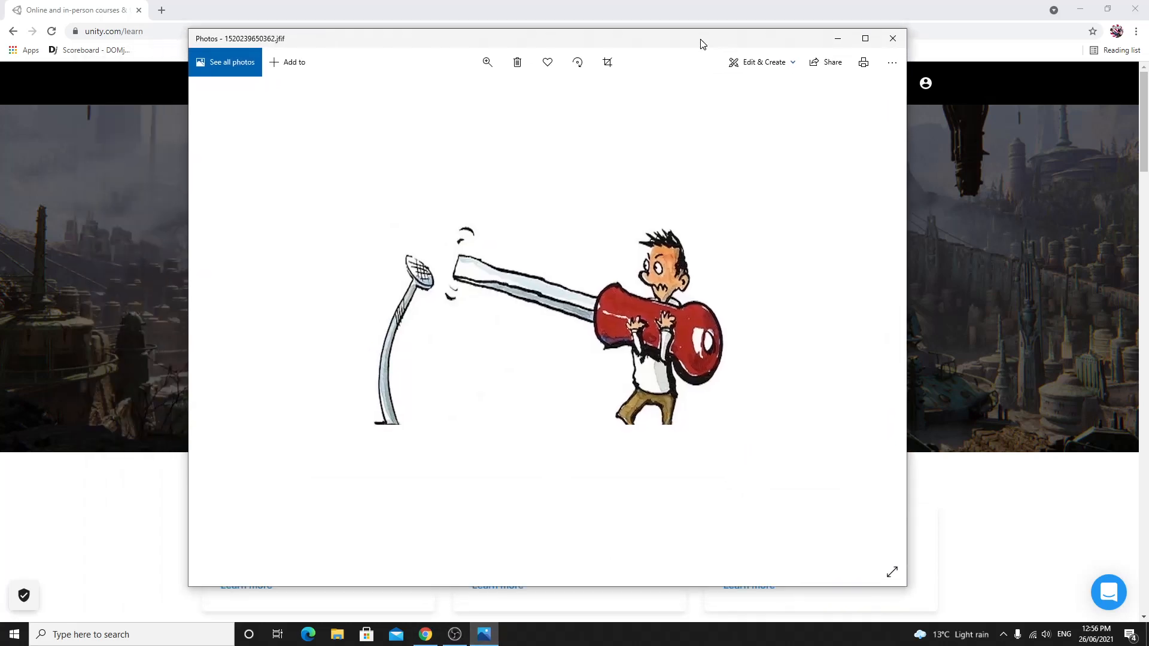
Step: Nudge the Photos window showing the hammer-and-nail cartoon by its title bar
drag(699, 38, 699, 42)
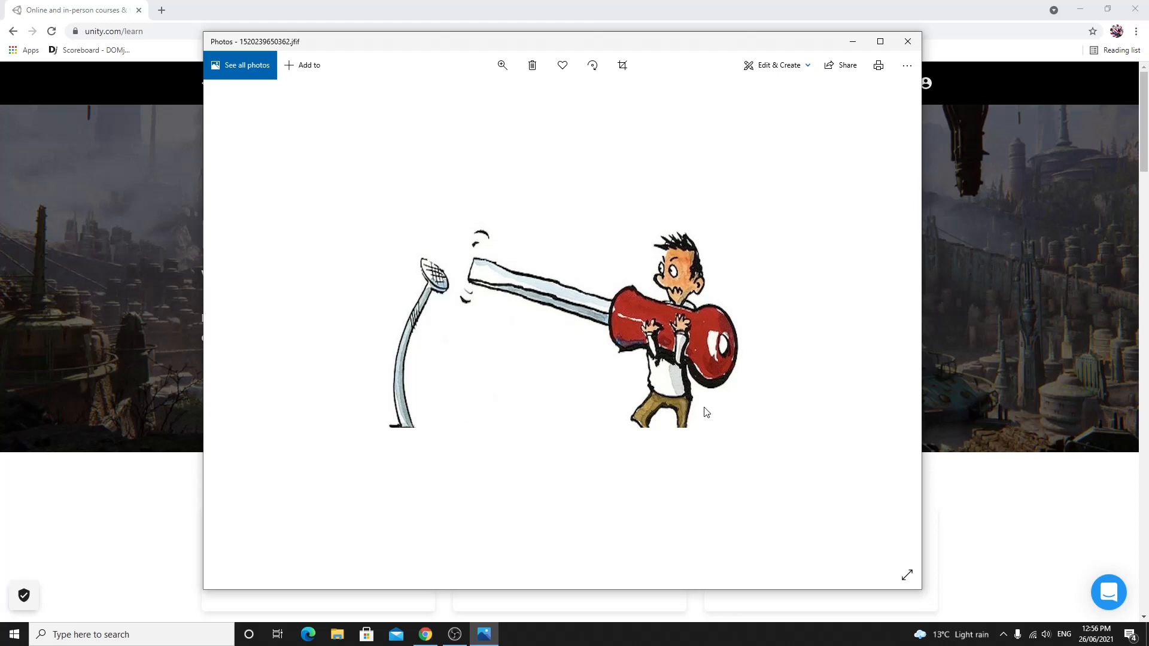
mouse_move(554, 496)
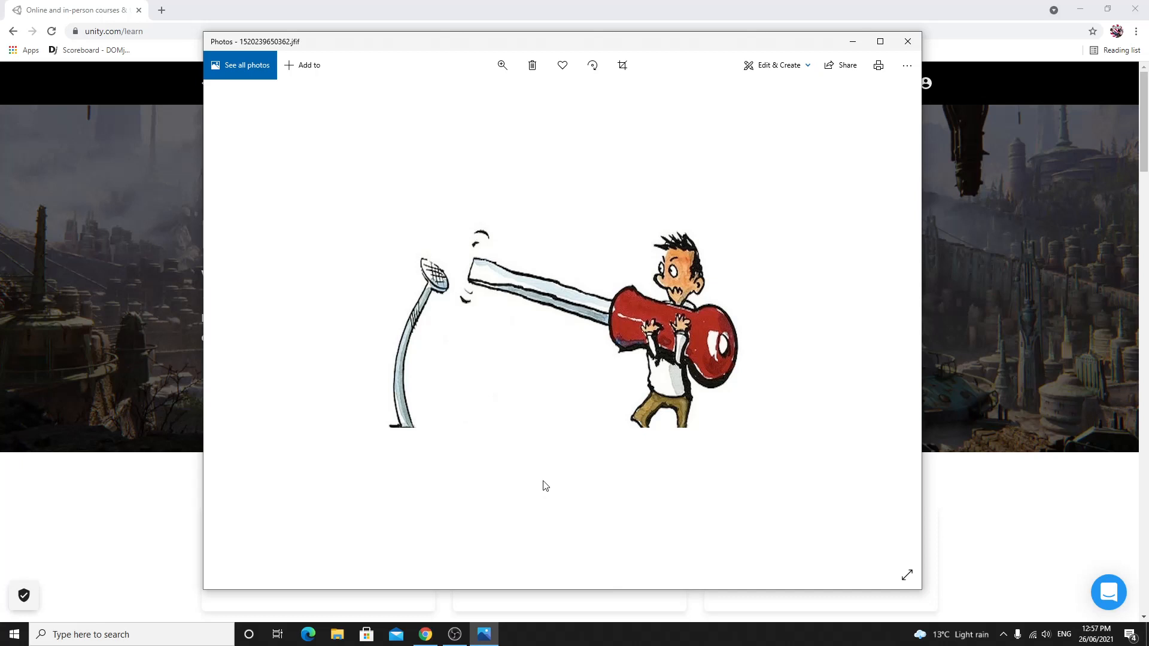
mouse_move(539, 485)
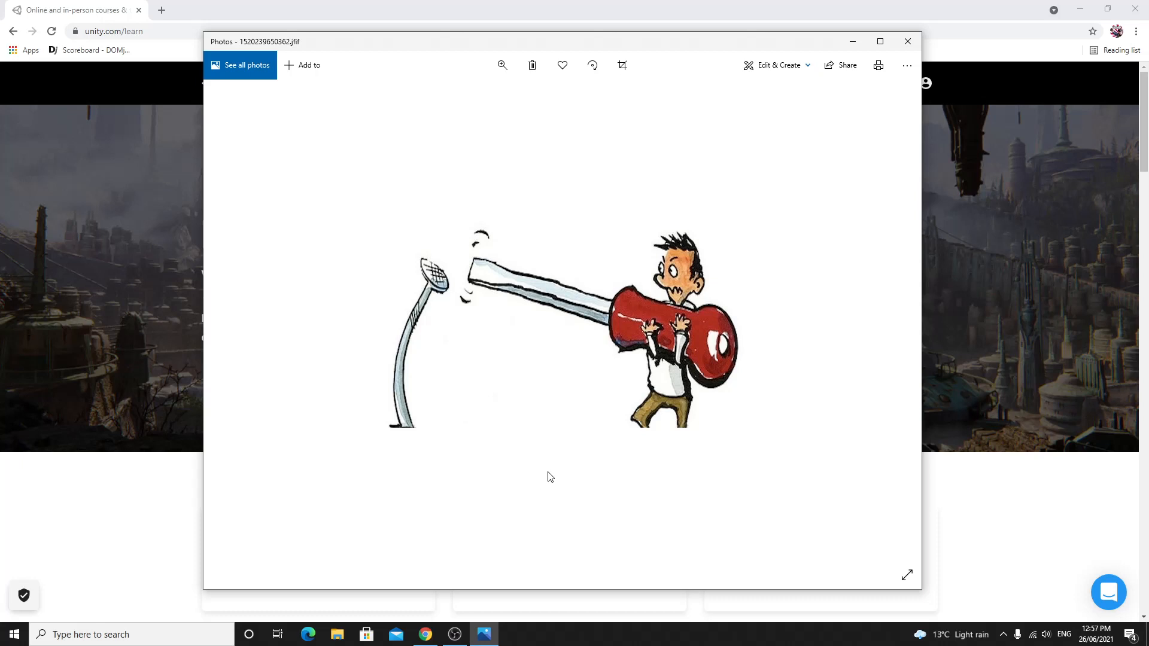
mouse_move(852, 41)
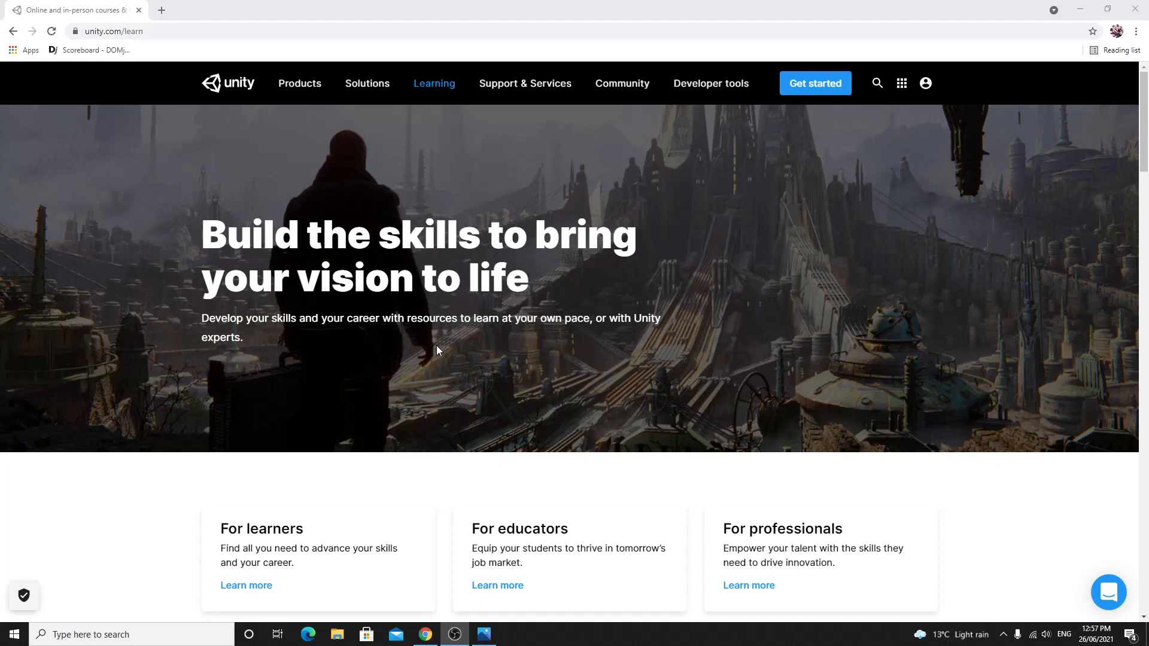
mouse_move(893, 156)
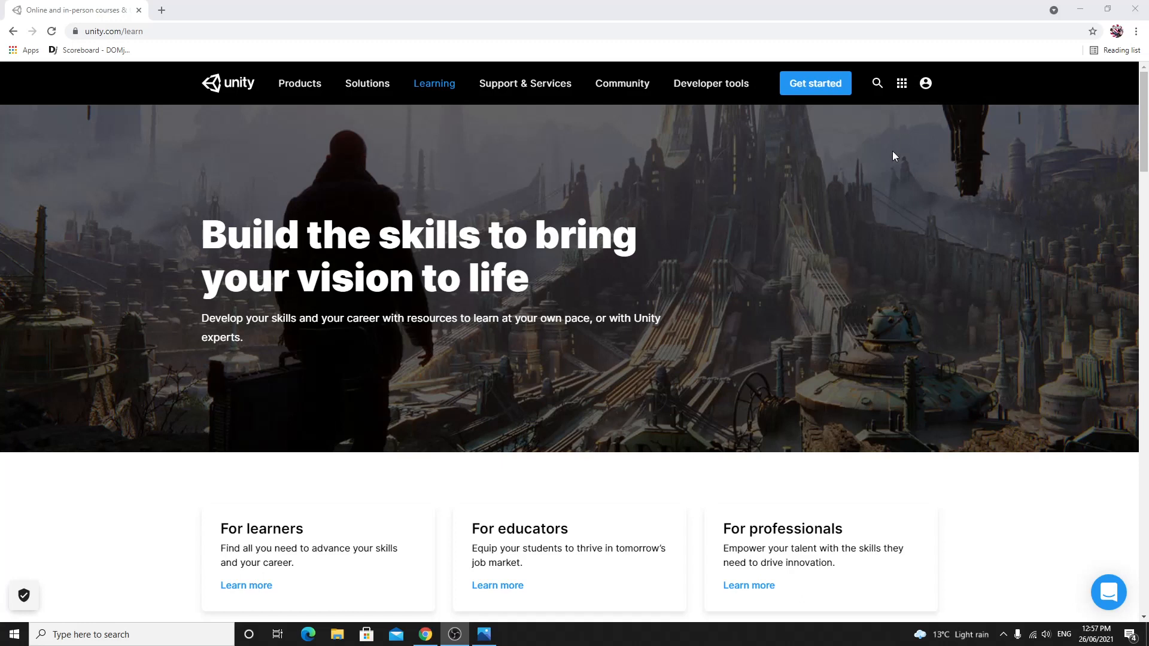
mouse_move(755, 275)
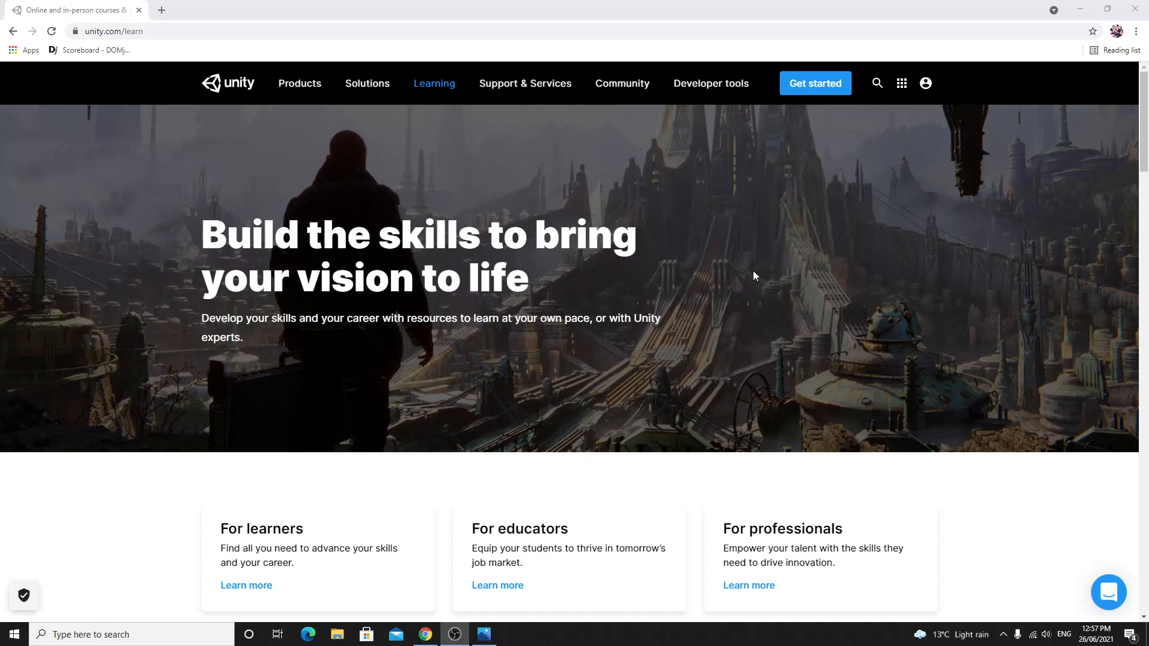
mouse_move(735, 280)
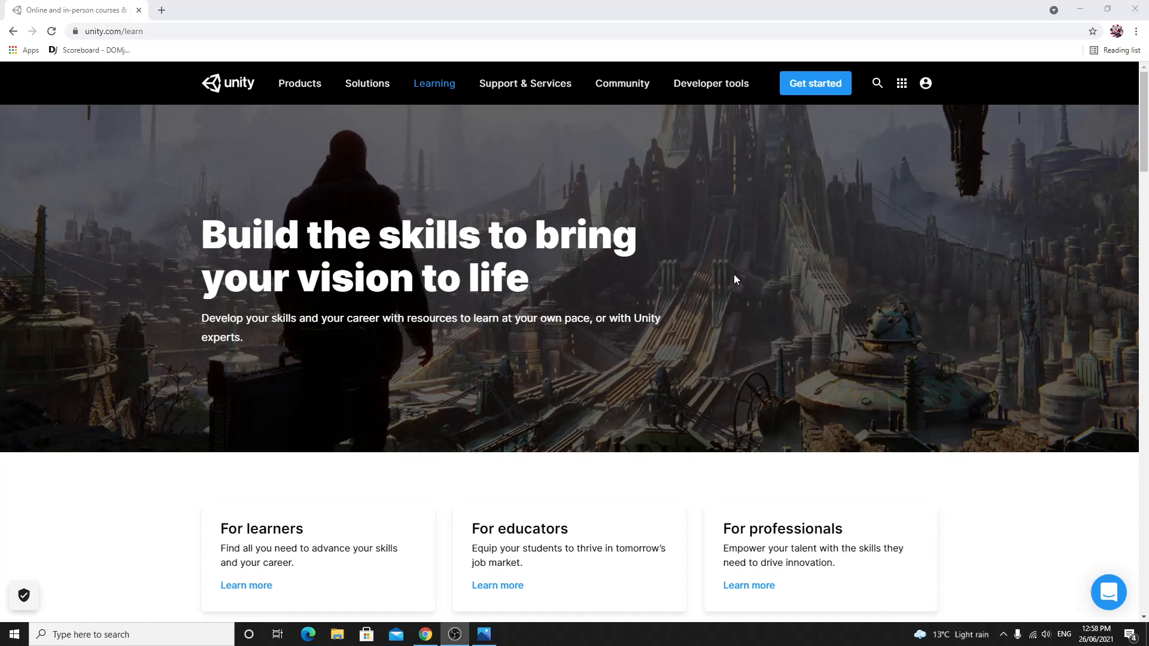
mouse_move(719, 281)
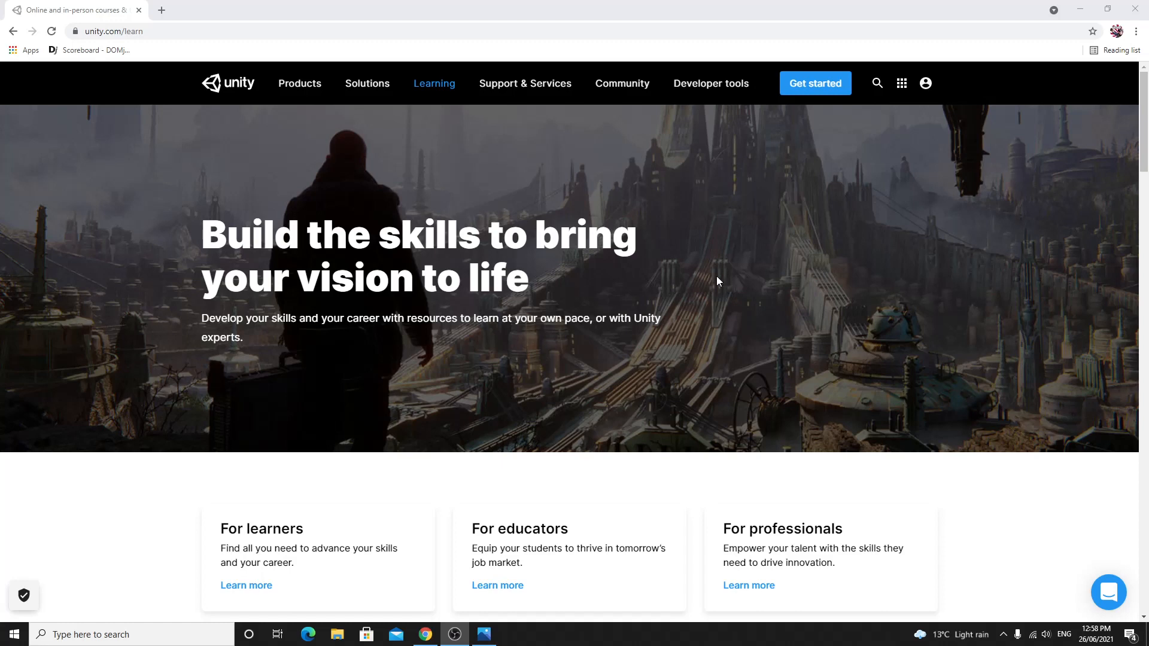
mouse_move(721, 279)
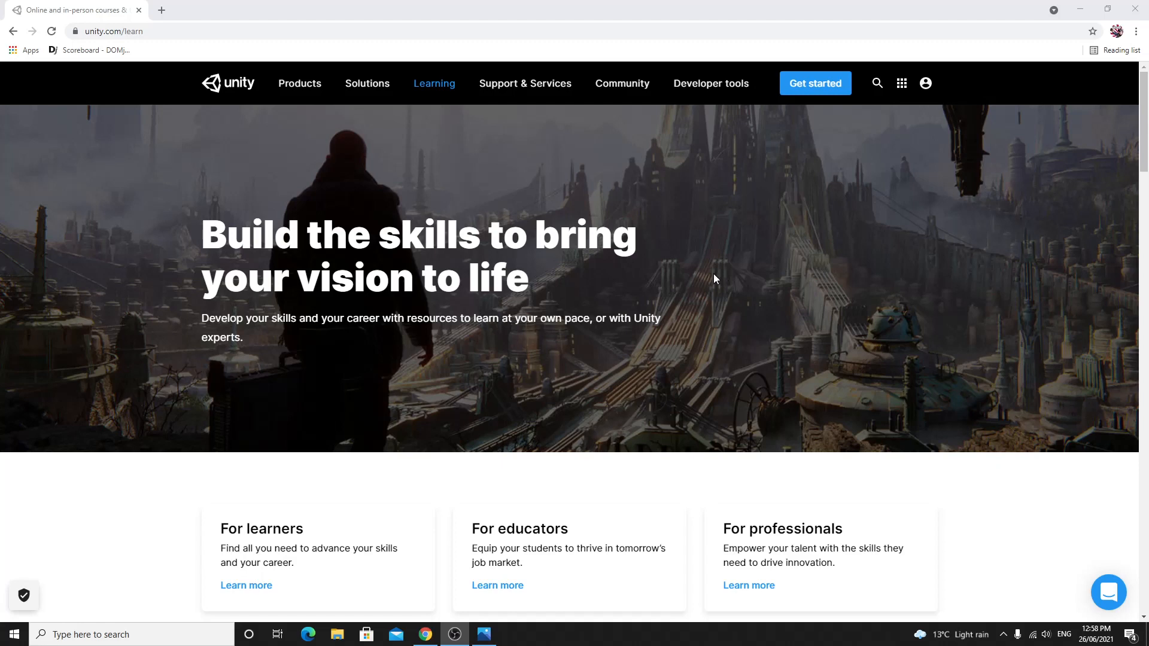
mouse_move(718, 277)
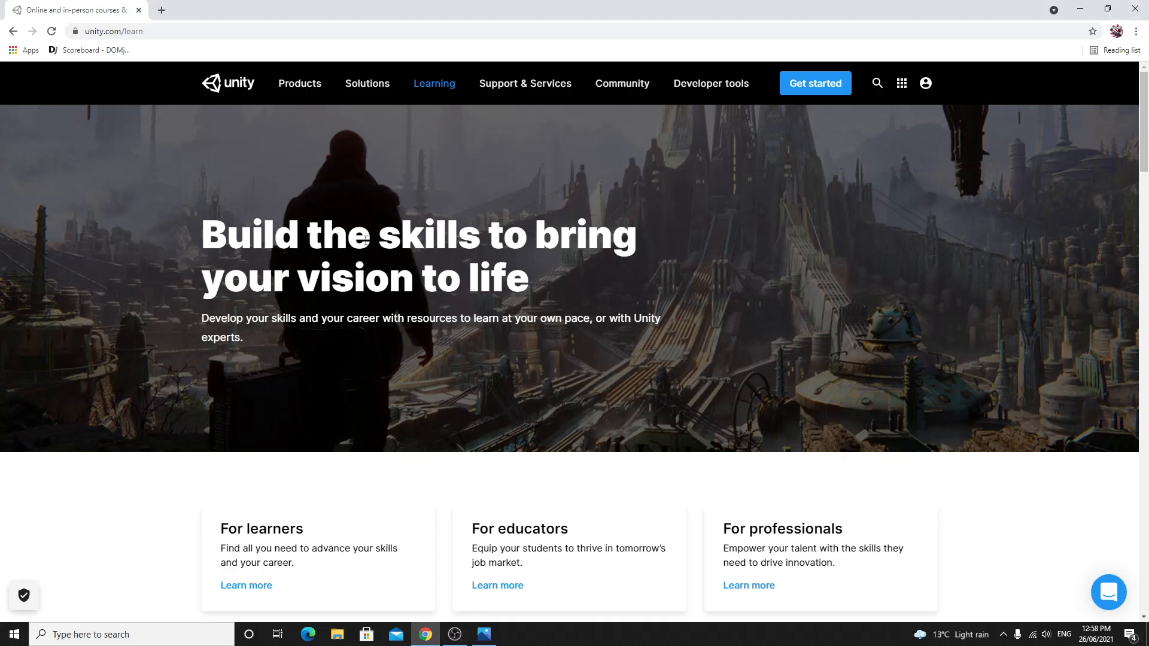
mouse_move(225, 137)
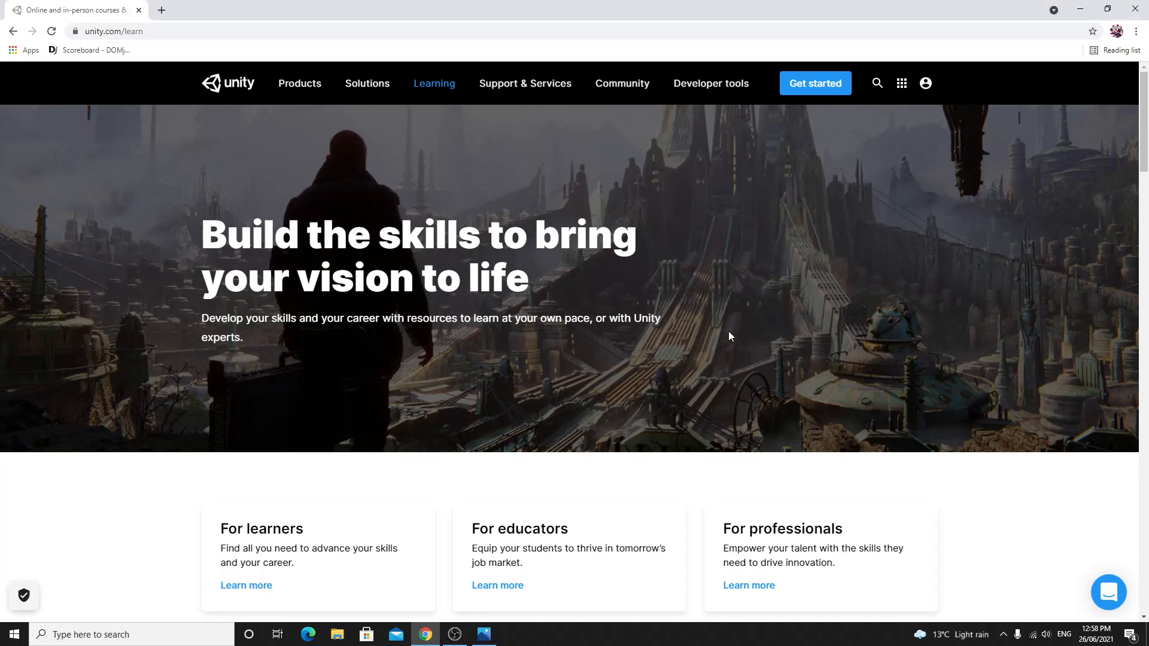
mouse_move(616, 343)
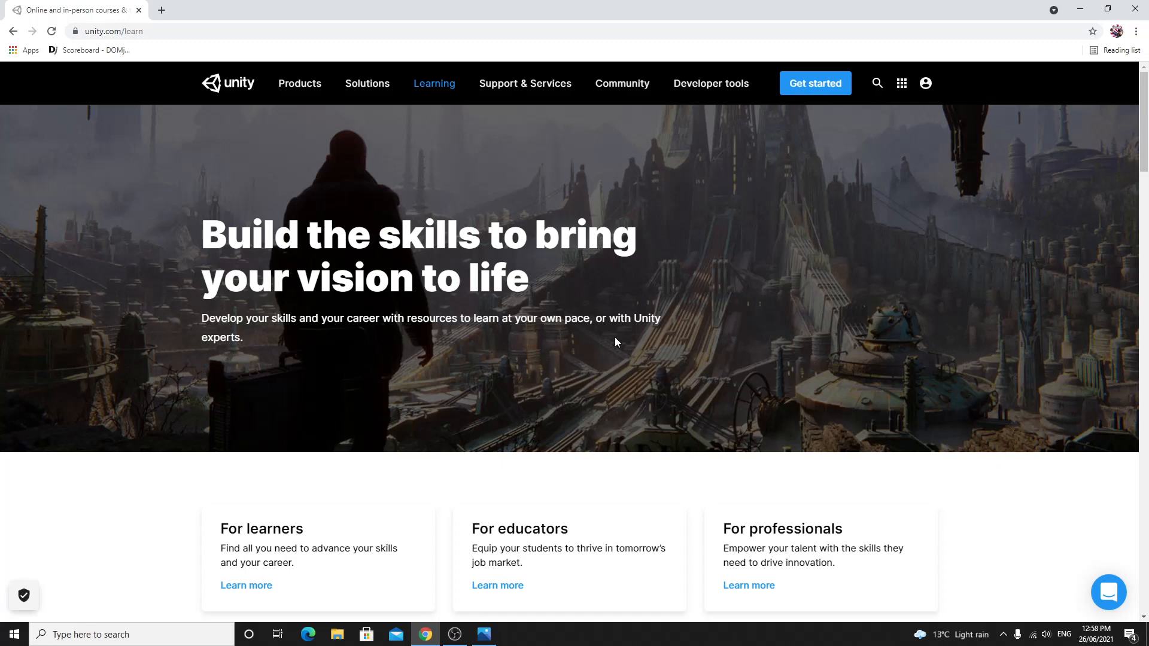
mouse_move(245, 342)
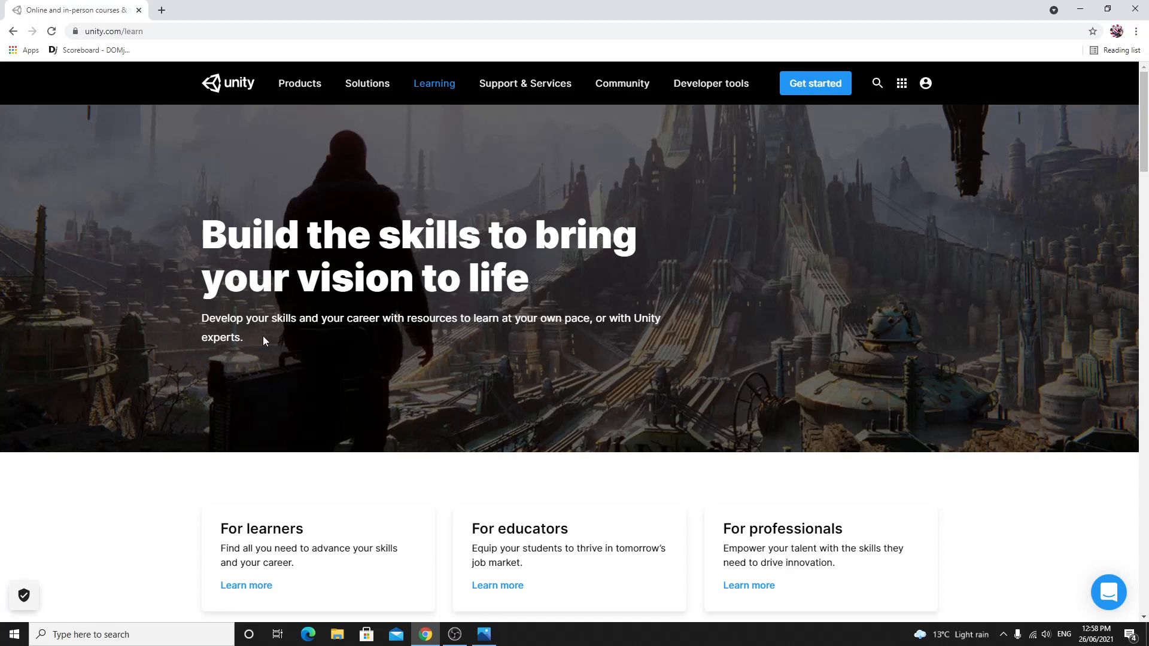
mouse_move(271, 345)
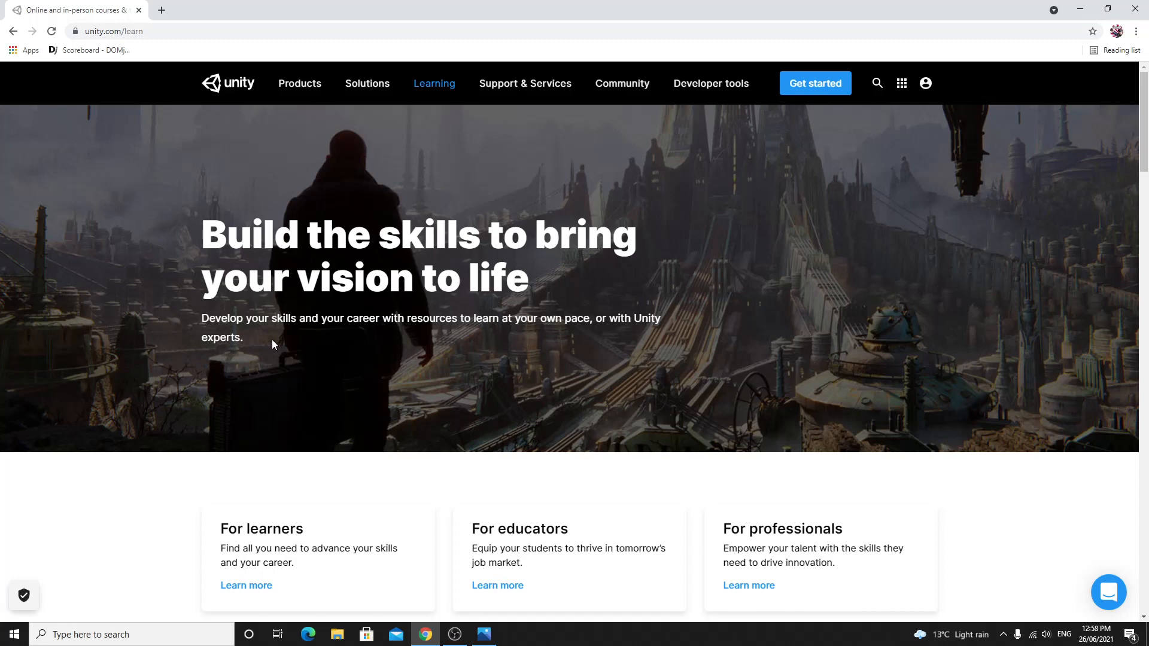
mouse_move(810, 359)
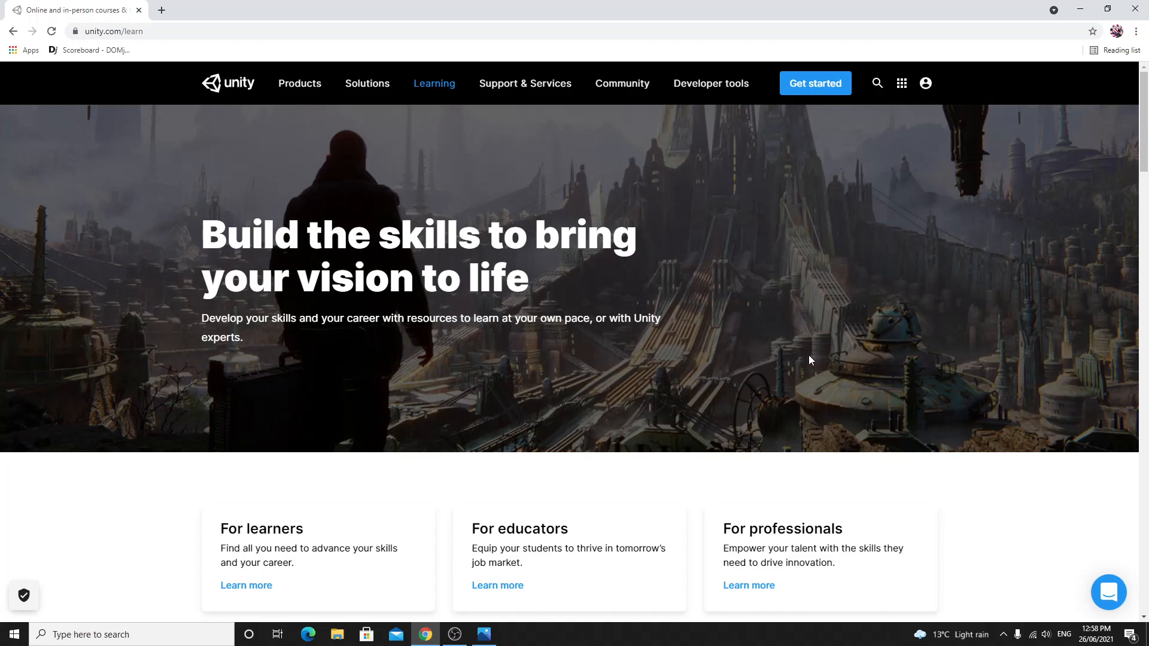
mouse_move(800, 336)
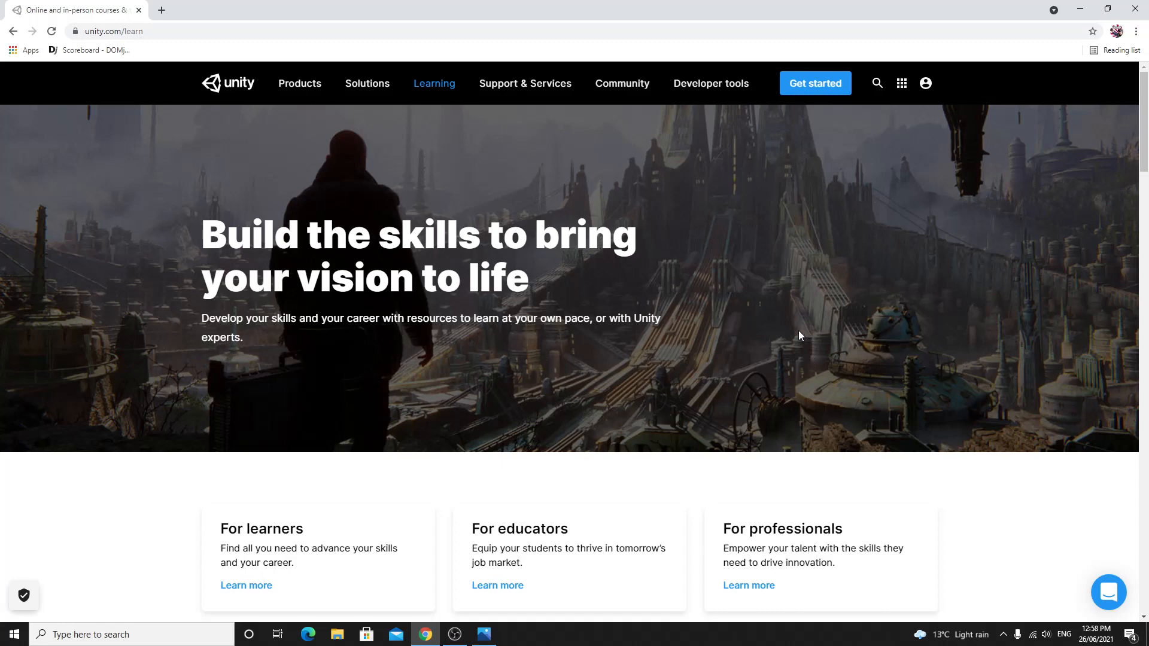
mouse_move(789, 360)
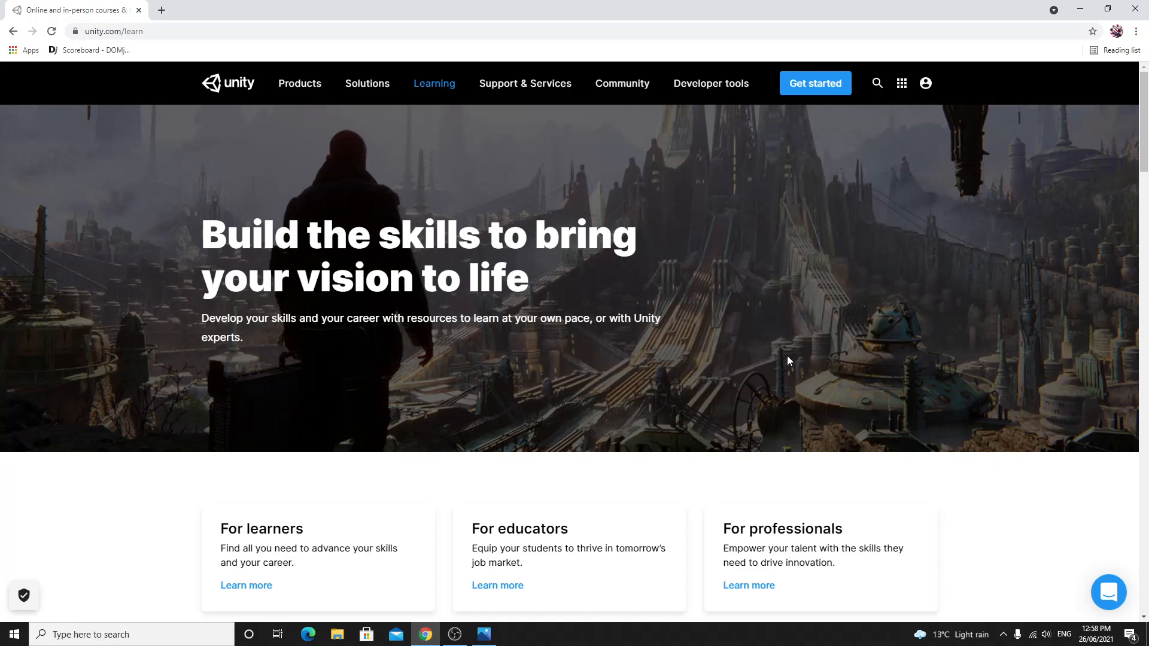